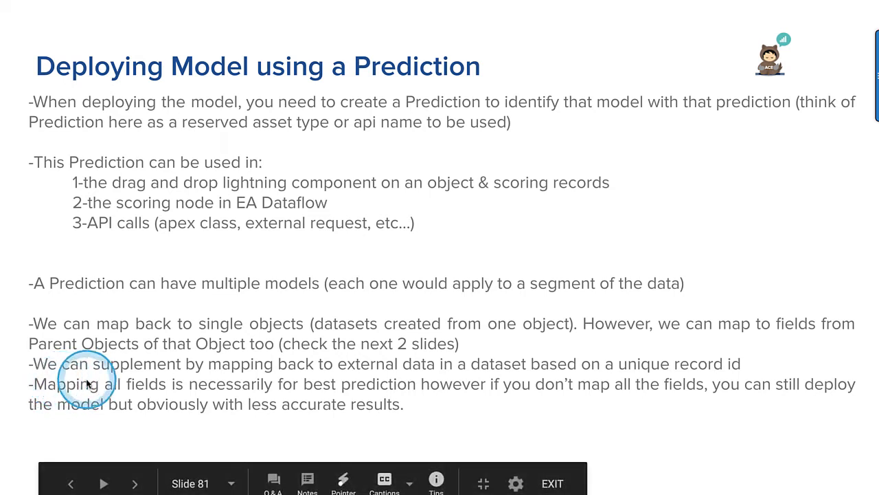
mouse_move(171, 390)
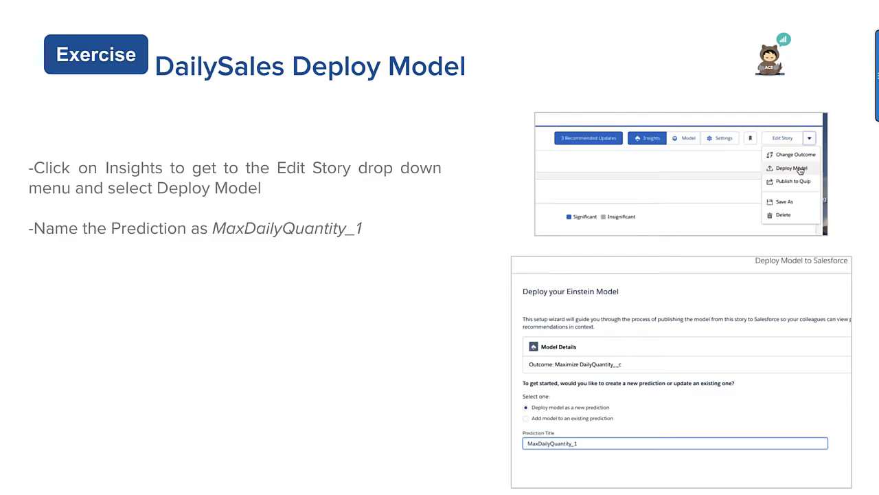
Step: Advance through the remaining Deploy Model exercise slides
click(134, 484)
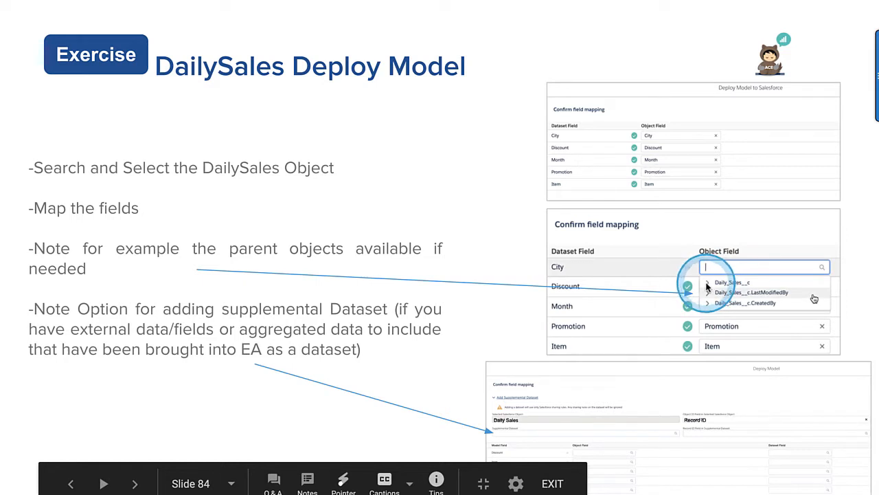
click(134, 483)
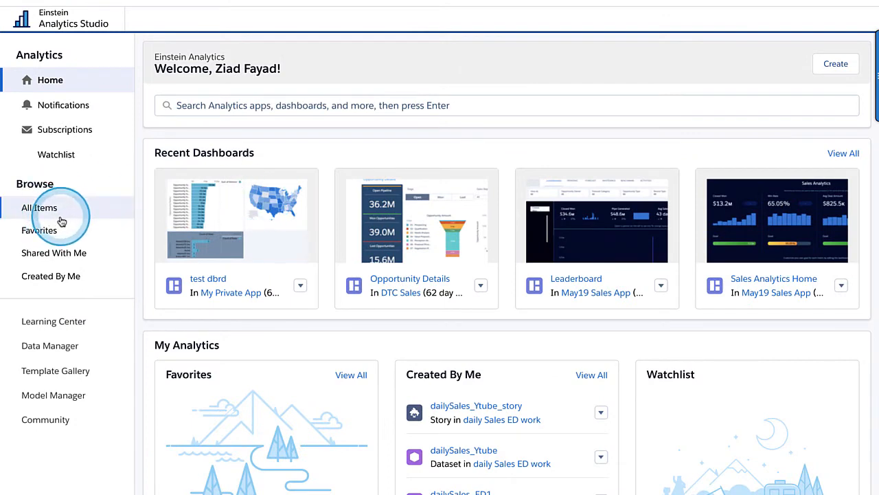
Step: From All Items, open daily Sales ED work app's dailySales_Ytube_story and start Deploy Model
click(38, 207)
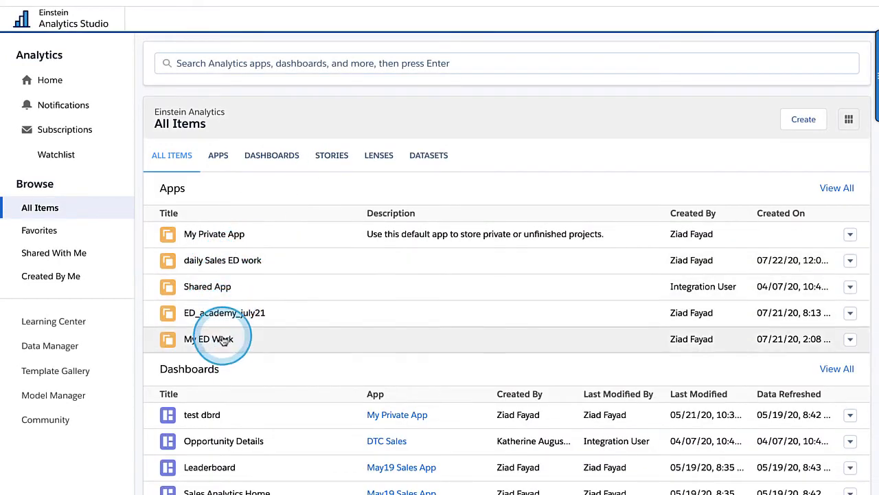
click(222, 260)
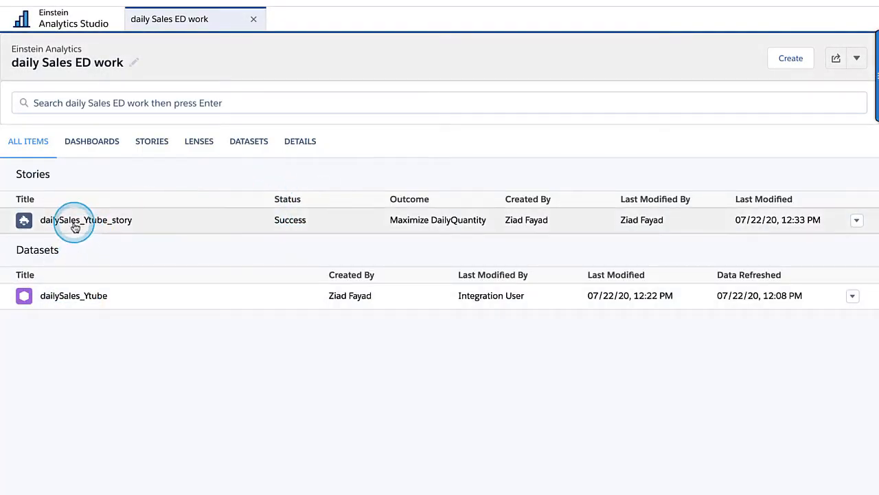
click(85, 220)
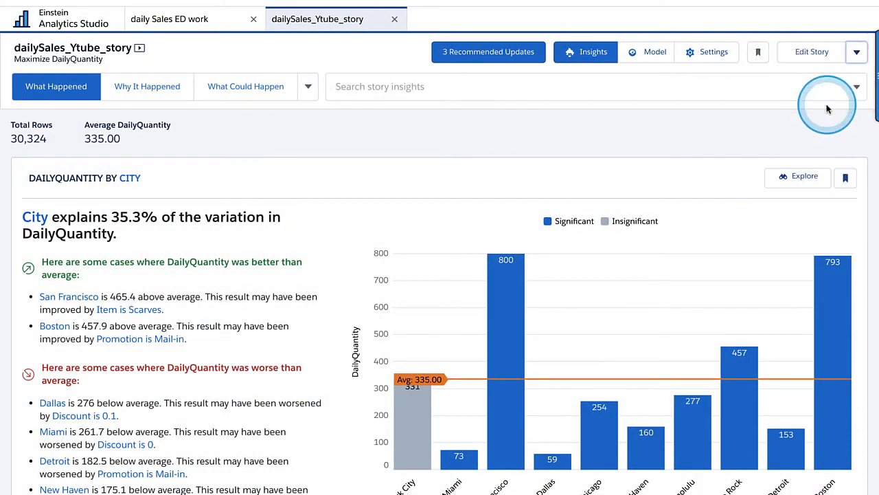
click(654, 52)
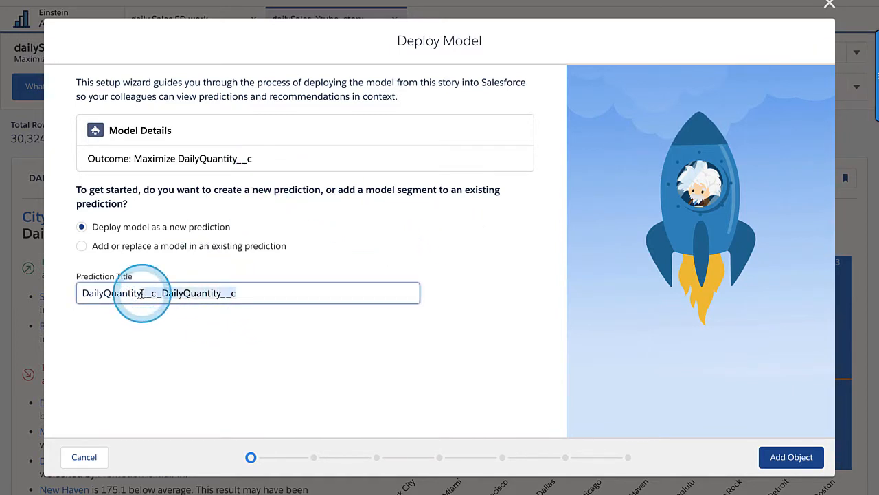
Step: Name the prediction EXT_DailyQuantity_Ytube_Pred and continue to the object step
text(DailyQuantity_Yt)
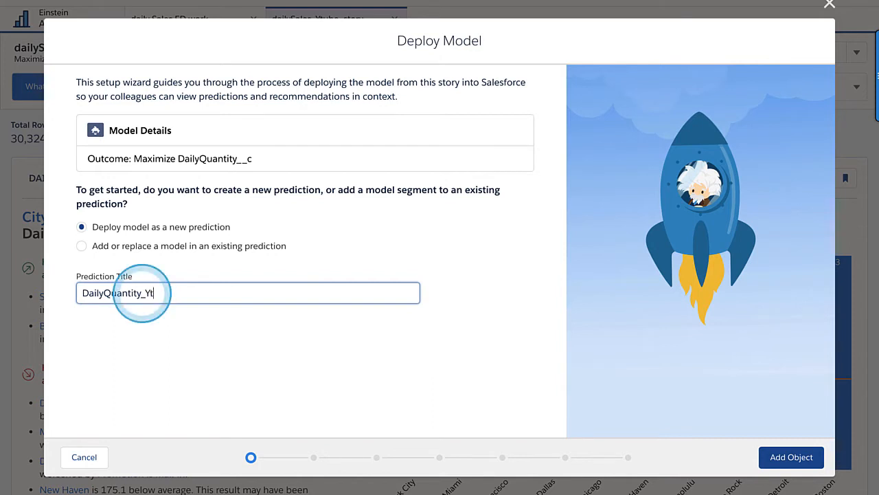
text(ube_Pr)
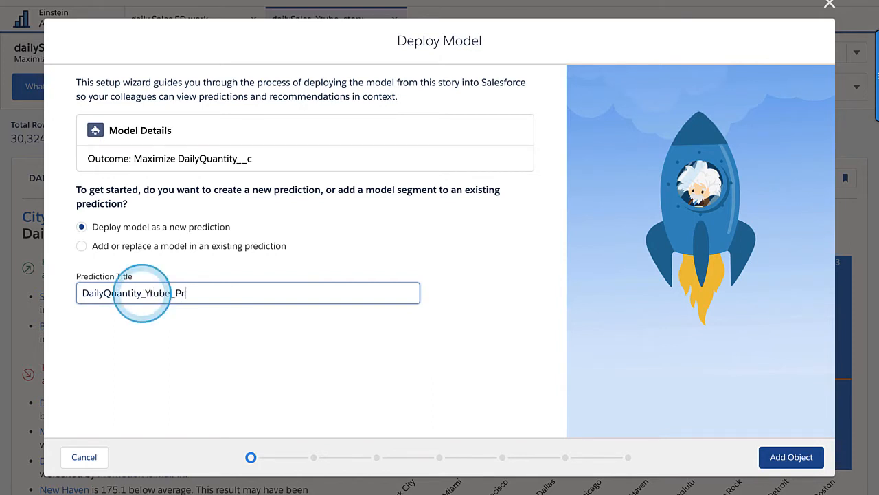
text(ed)
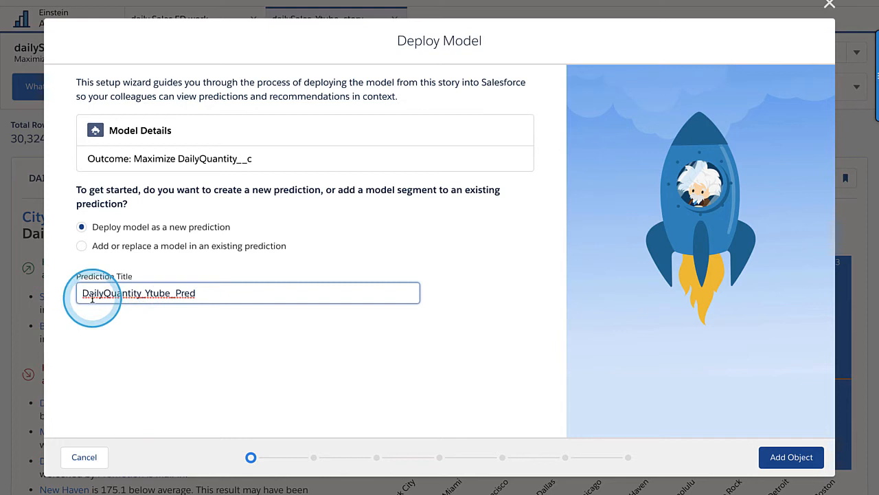
text(EX)
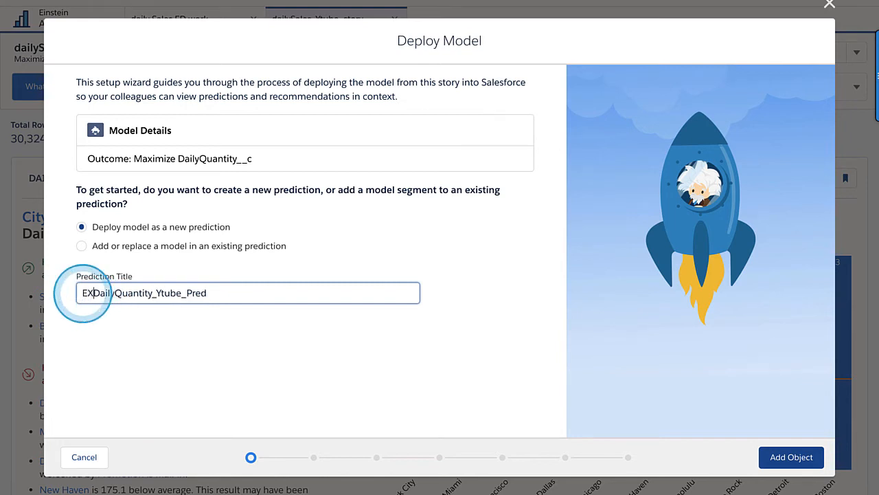
text(EXT_DailyQuantity_Ytube_Pred)
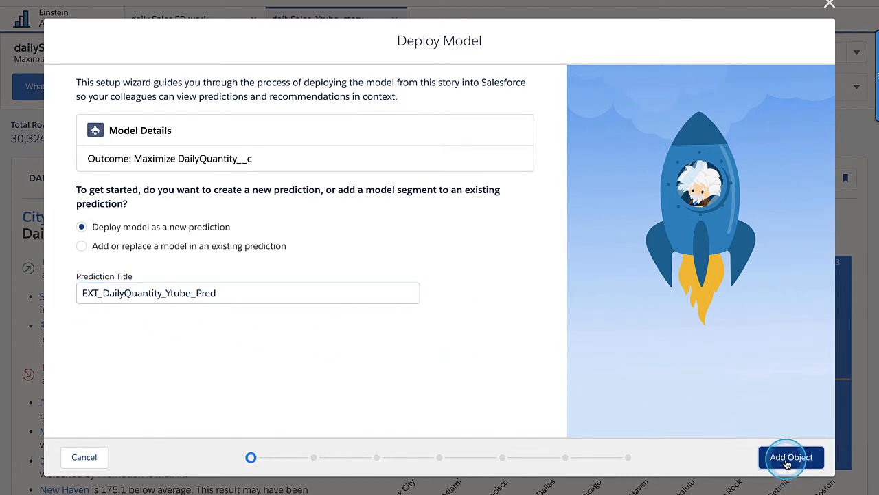
click(792, 456)
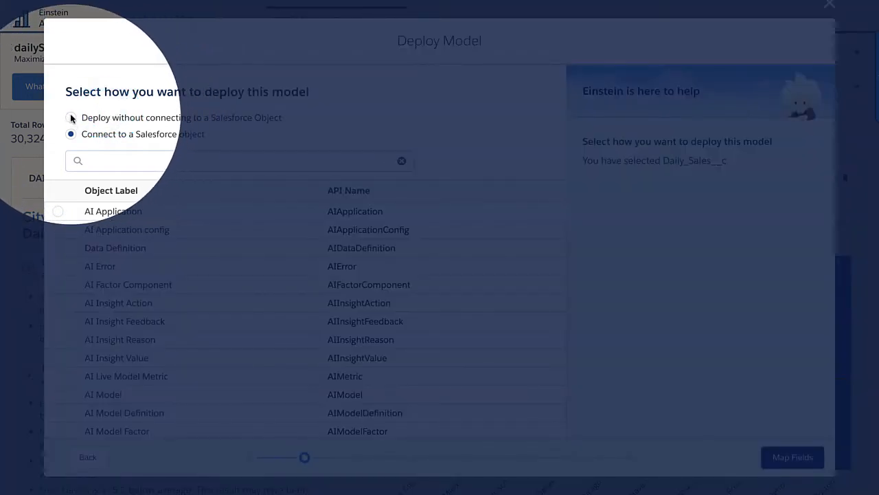
Step: Deploy without a Salesforce object and keep all data with no segment filter
click(71, 117)
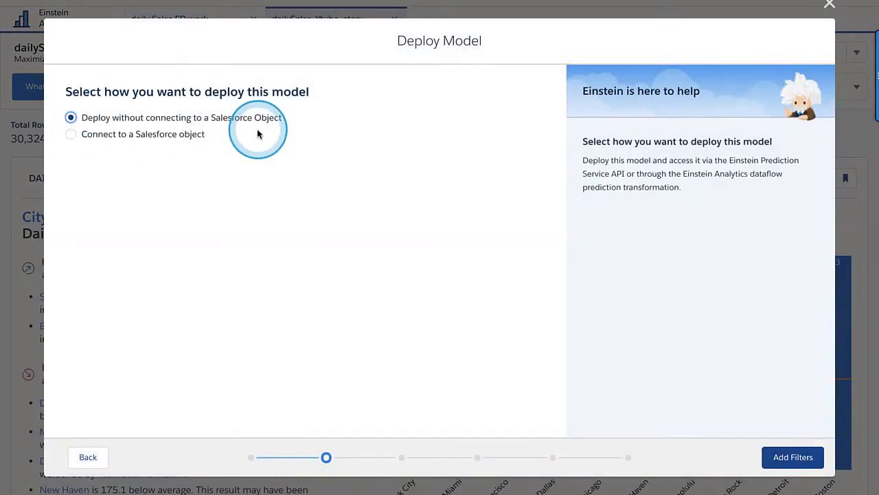
mouse_move(319, 146)
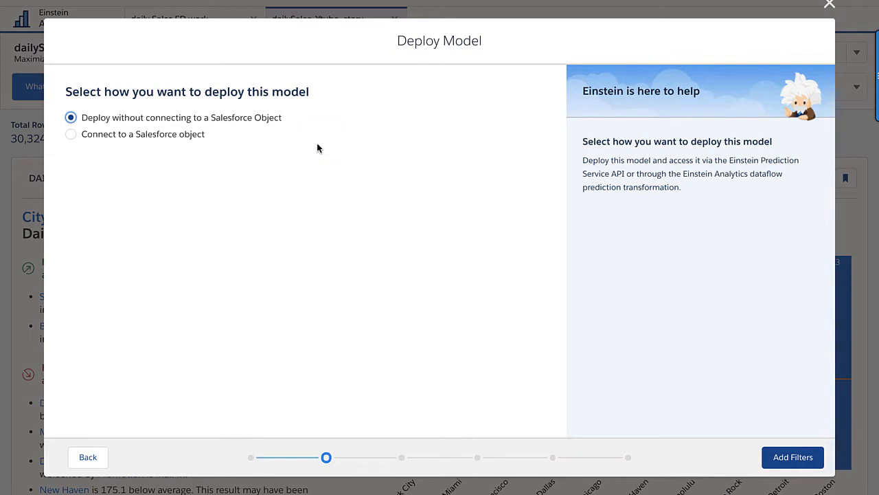
click(793, 456)
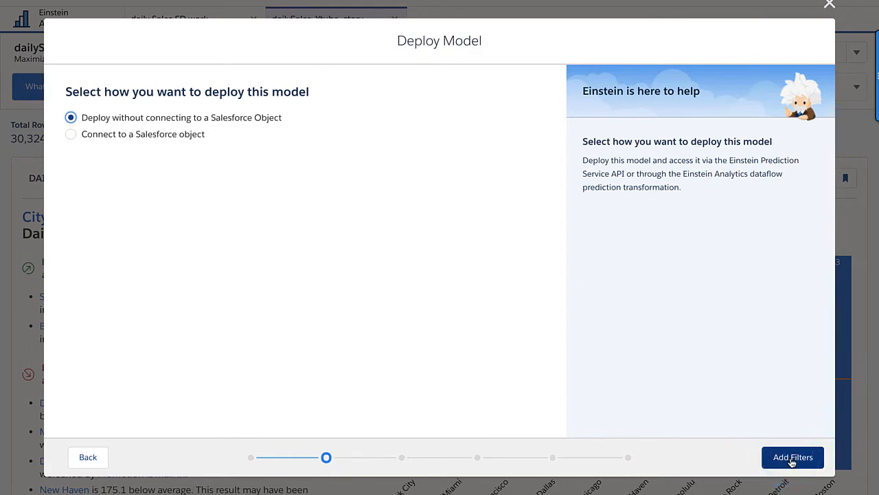
click(793, 456)
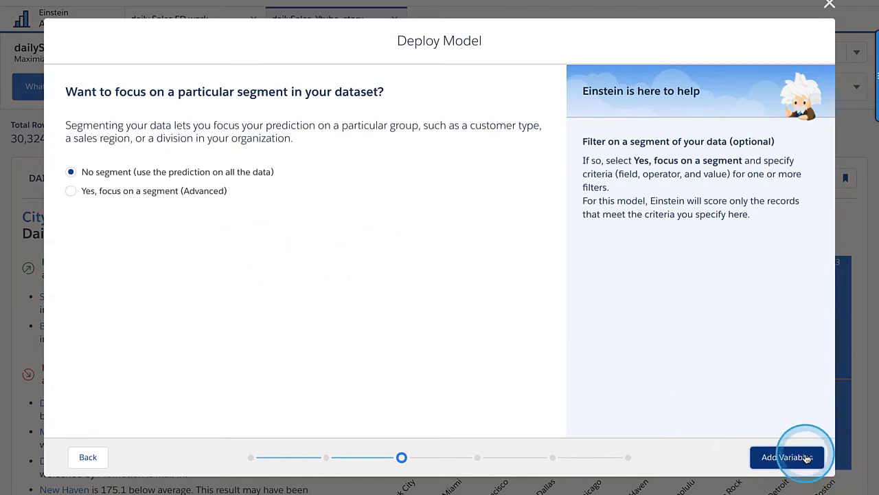
click(787, 456)
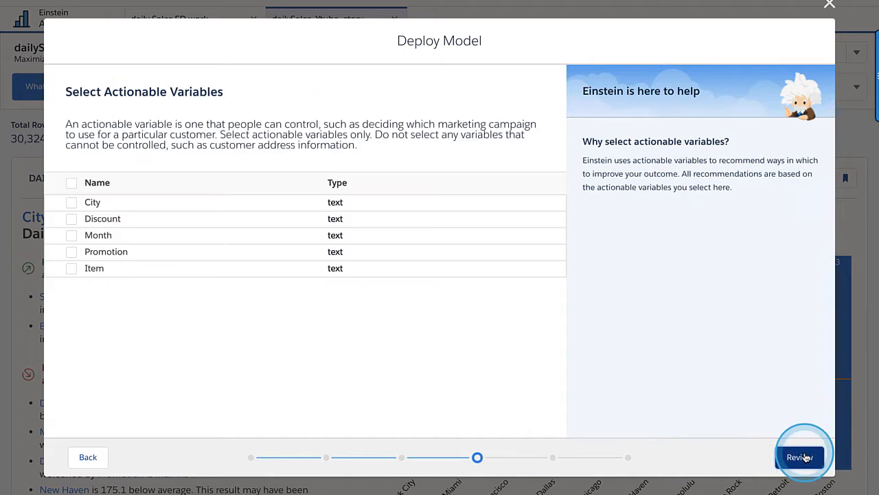
Step: Mark Discount and Promotion as actionable variables, review, deploy and finish
click(72, 218)
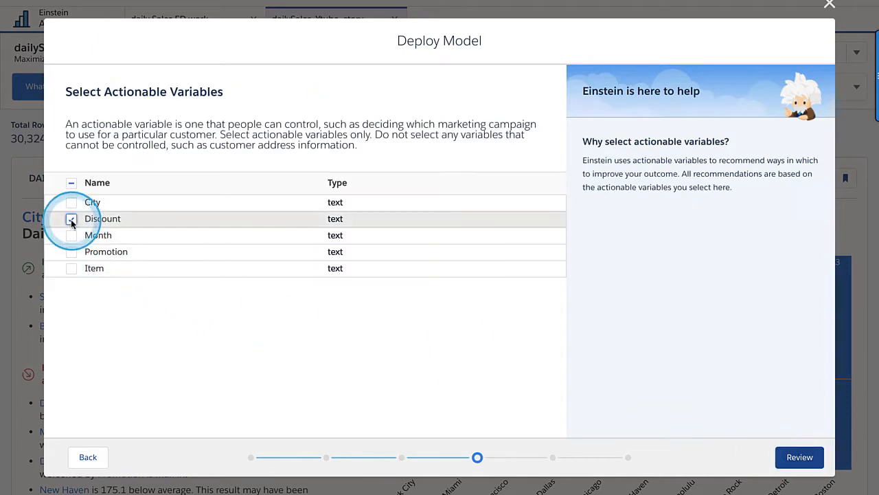
click(71, 251)
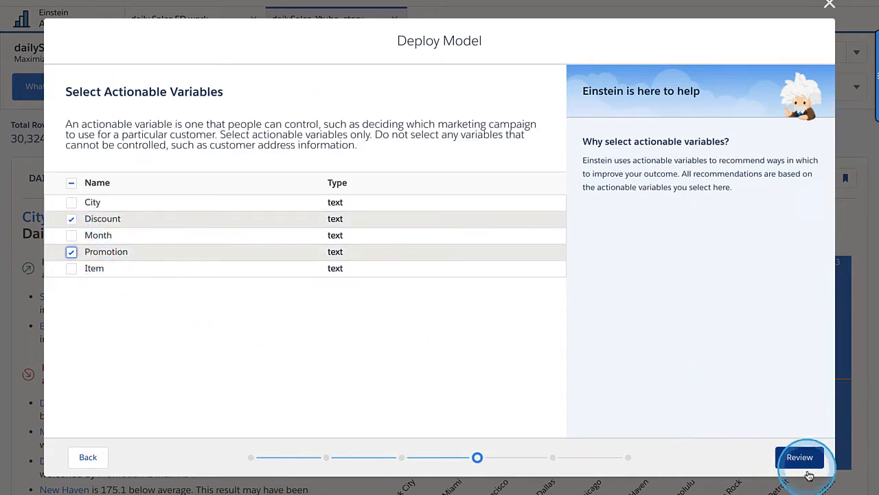
click(800, 456)
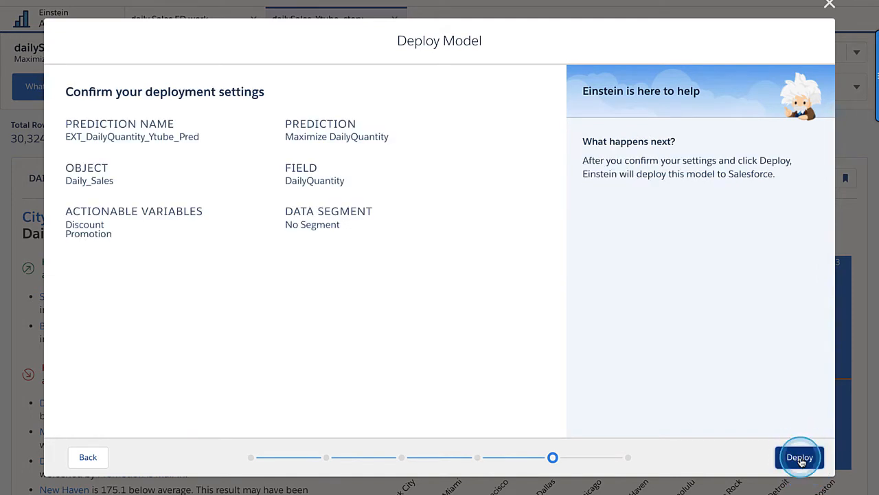
click(799, 456)
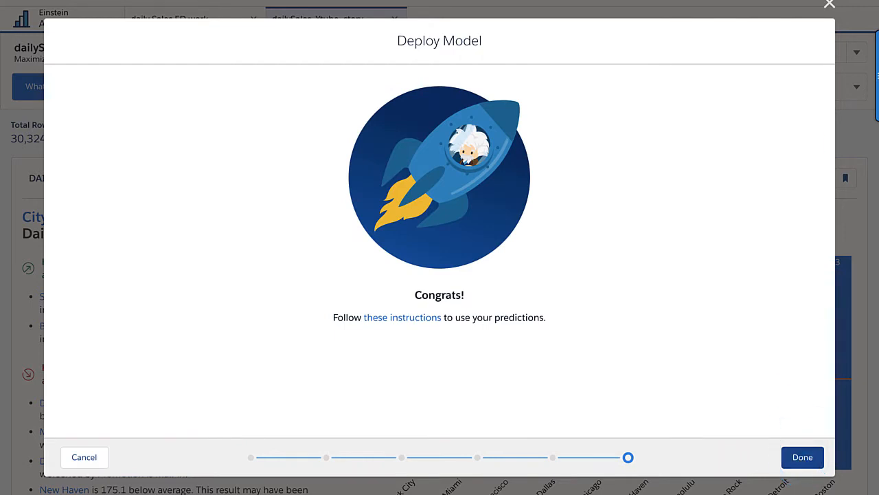
click(802, 456)
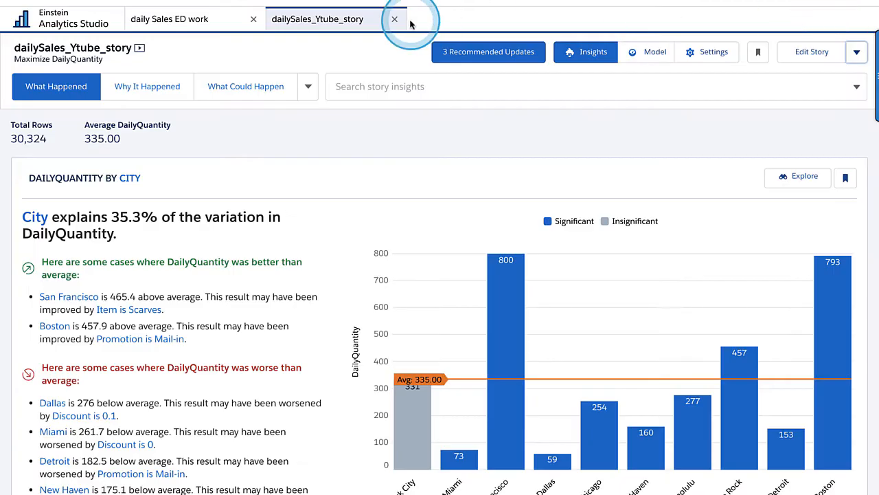
Step: Switch to Data Manager via the app launcher and list Dataflows & Recipes
click(804, 8)
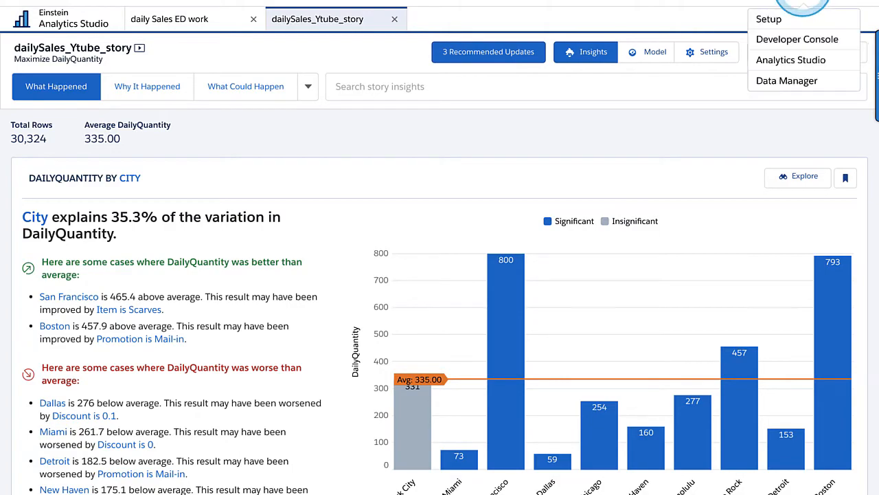
click(786, 80)
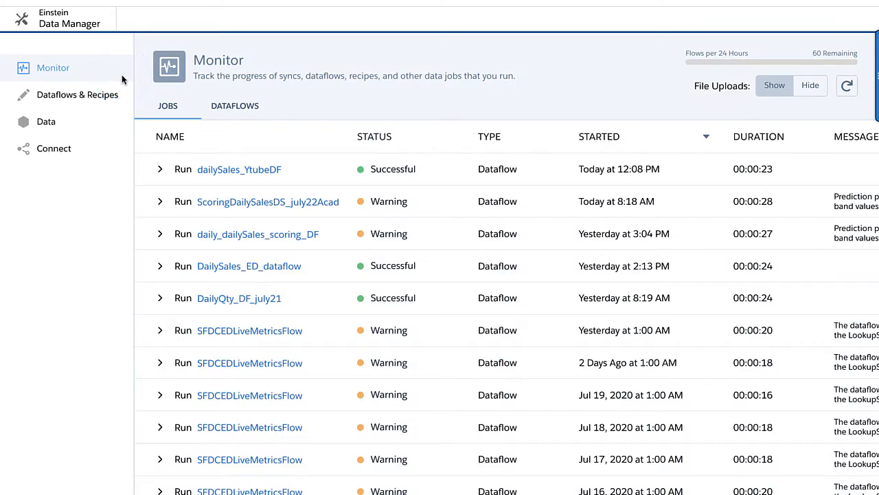
click(77, 95)
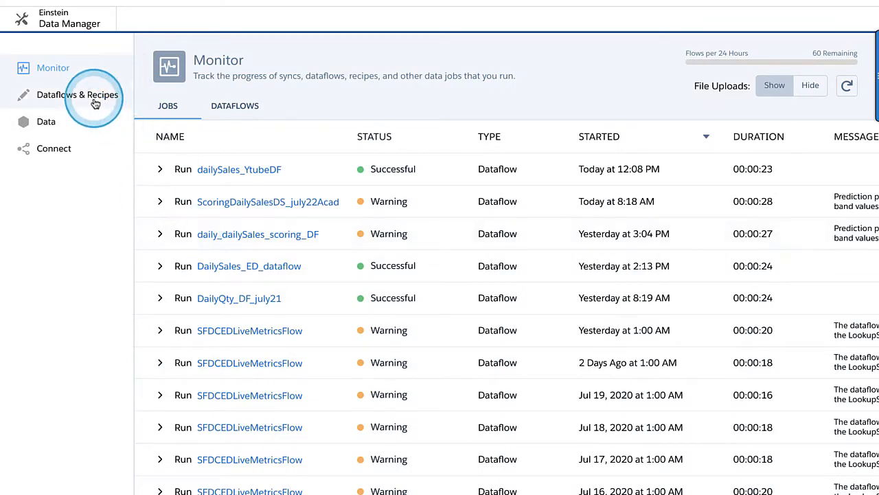
click(77, 95)
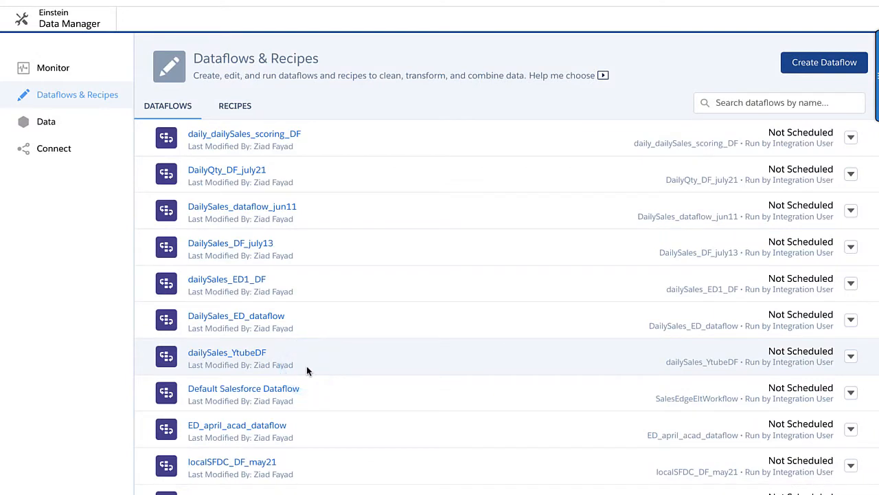
click(825, 62)
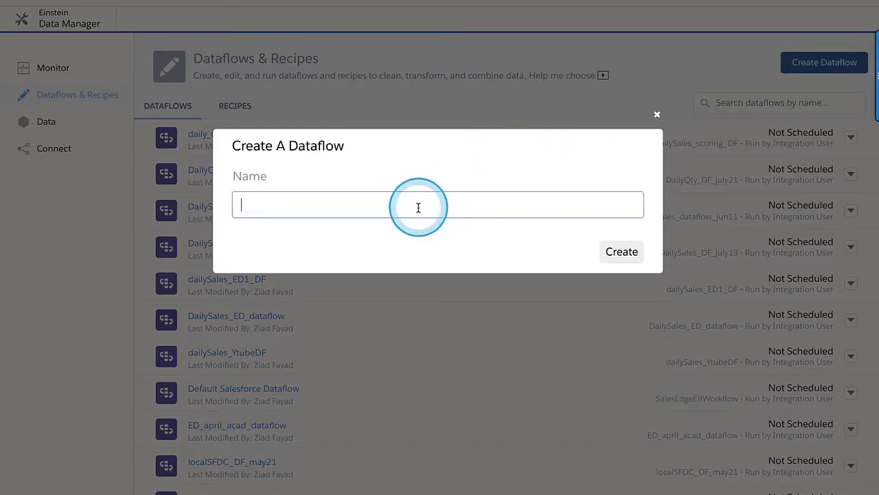
Step: Create a new dataflow named Ytube_DF_Scoring_DailyDS
text(EX)
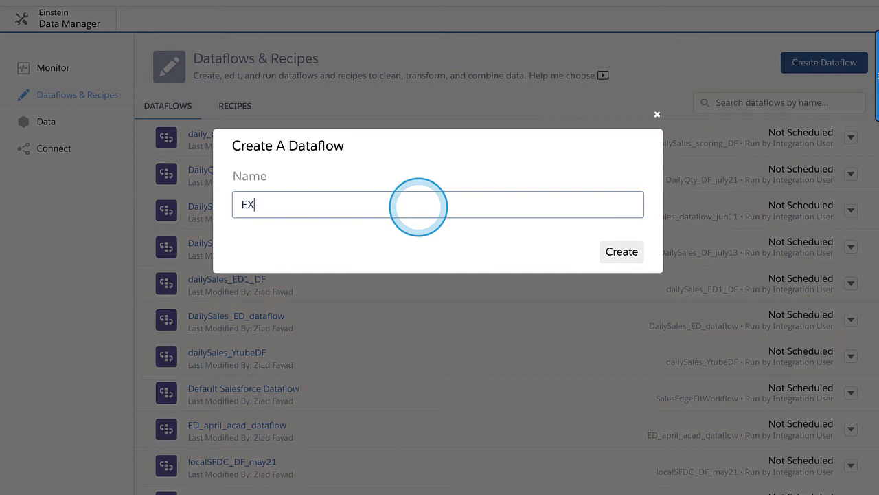
text(Ytu)
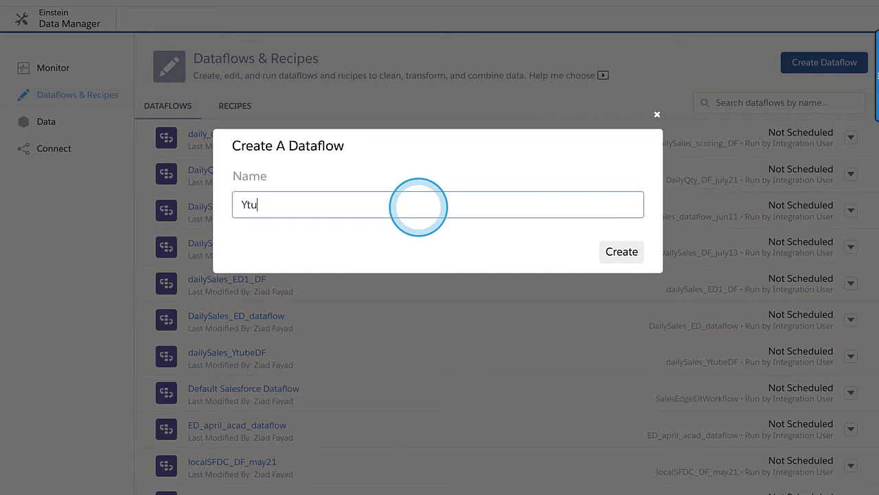
text(be_DF)
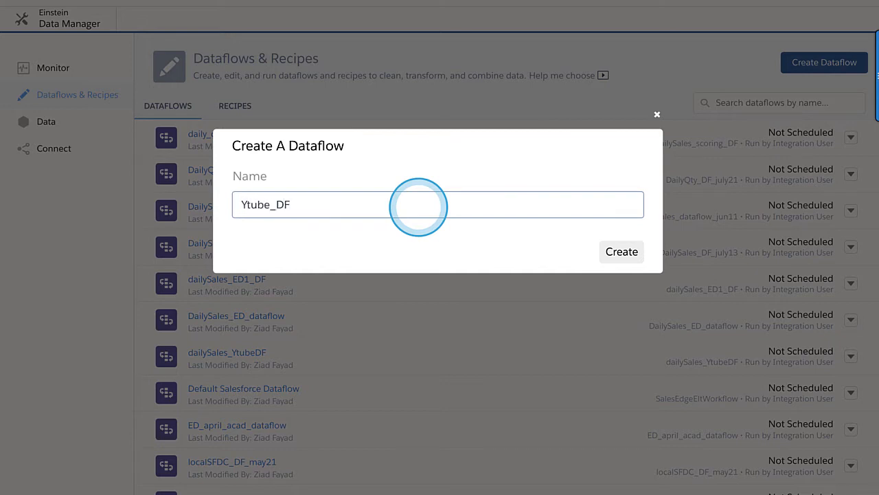
text(_Scoring)
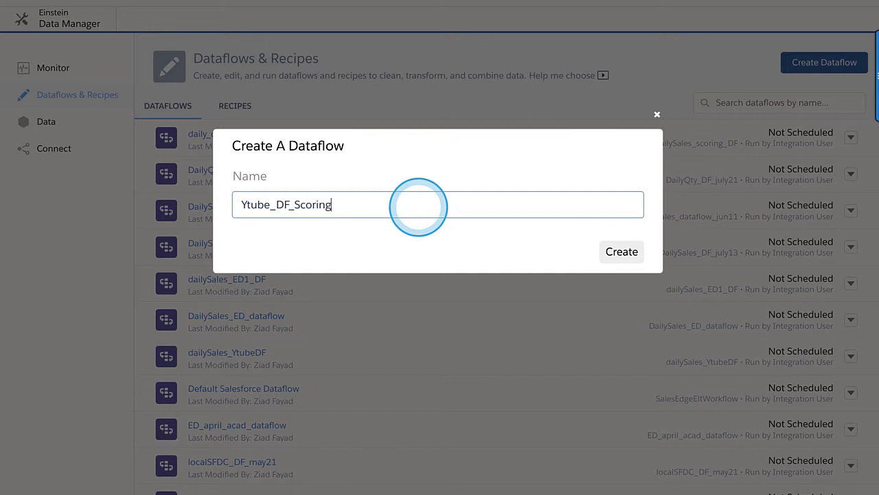
text(_Dai)
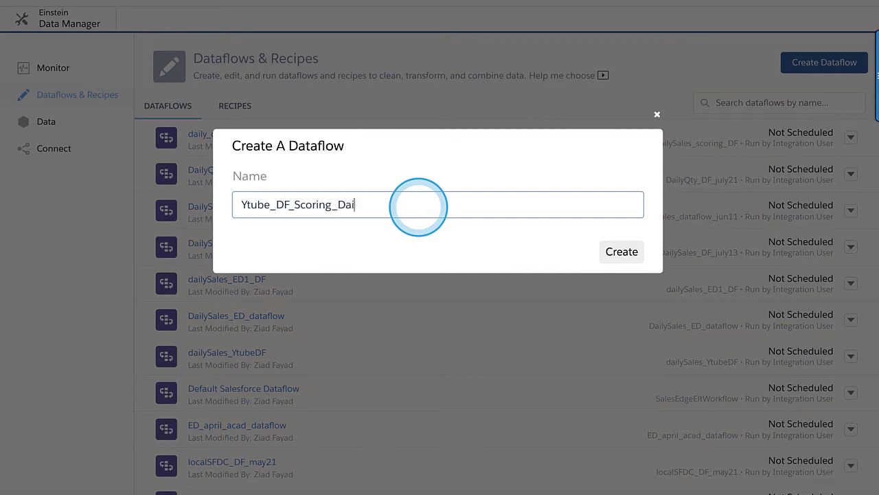
text(lyDS)
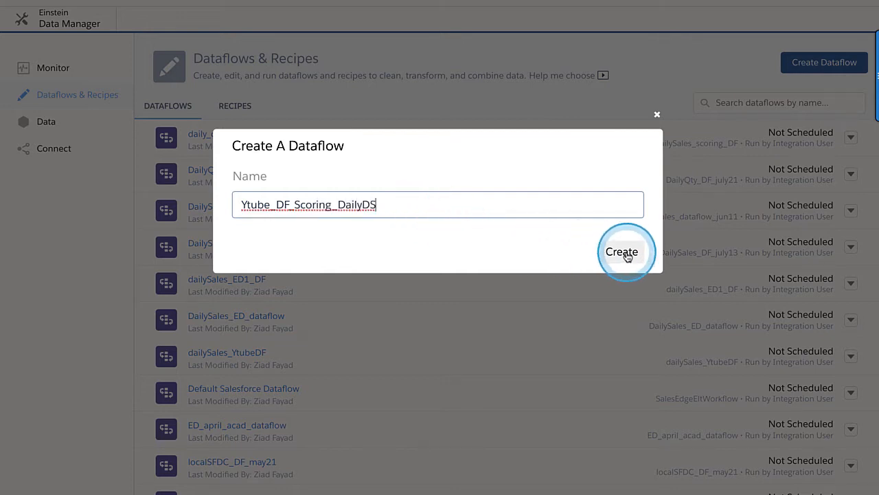
click(621, 252)
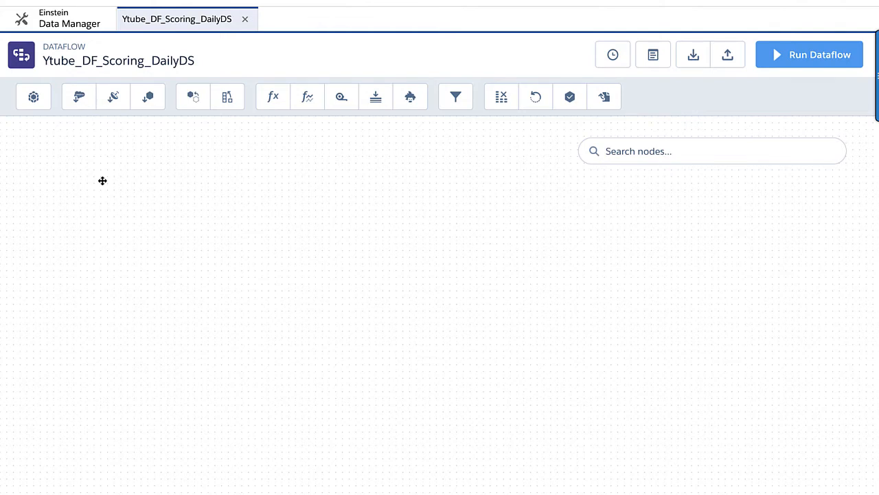
Step: Add an edgemart node load_myDailyDS loading the dailySales_Ytube dataset
click(192, 96)
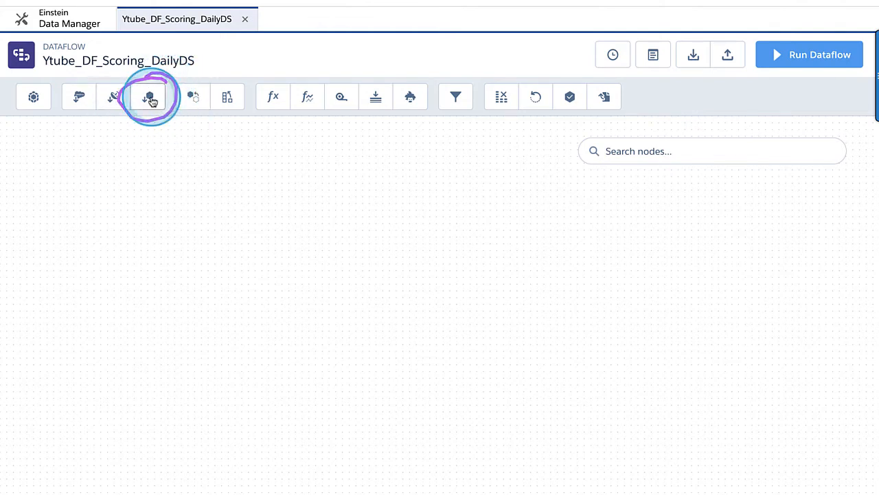
mouse_move(148, 96)
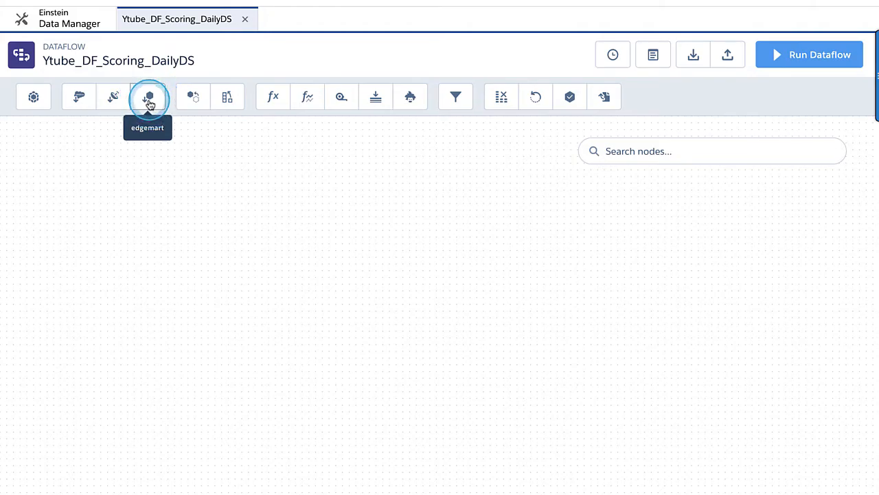
click(149, 96)
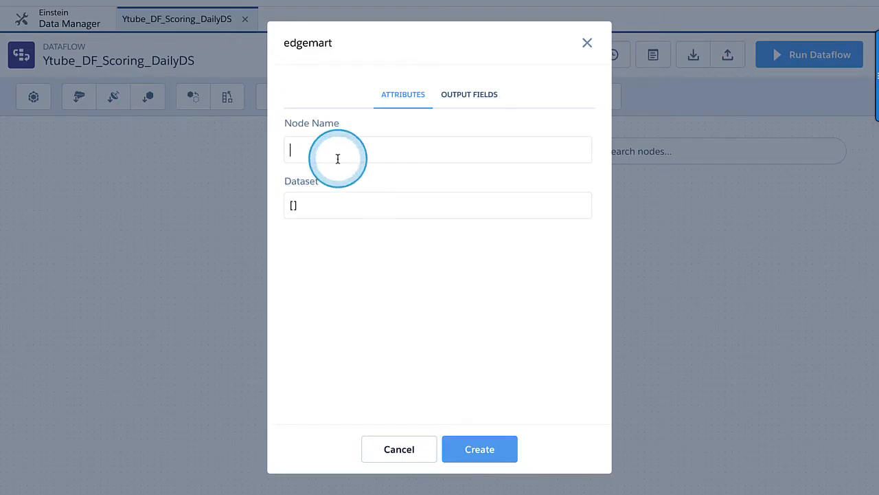
text(load_m)
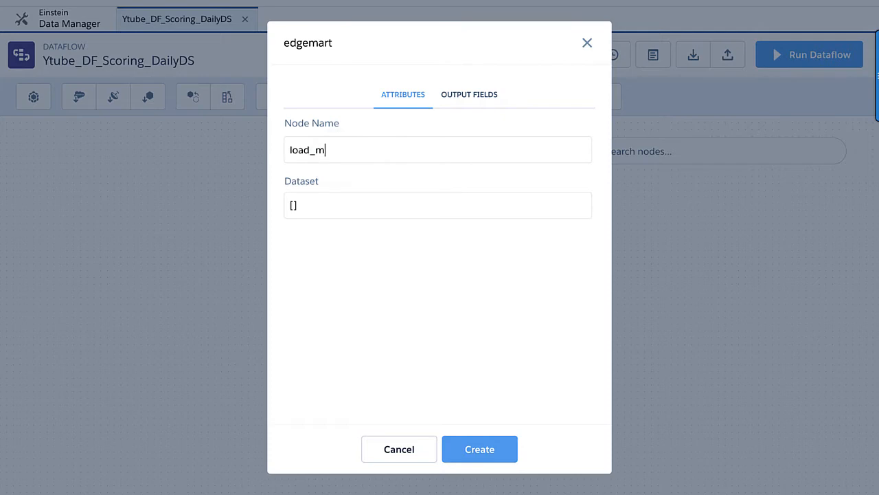
text(yDailyDS)
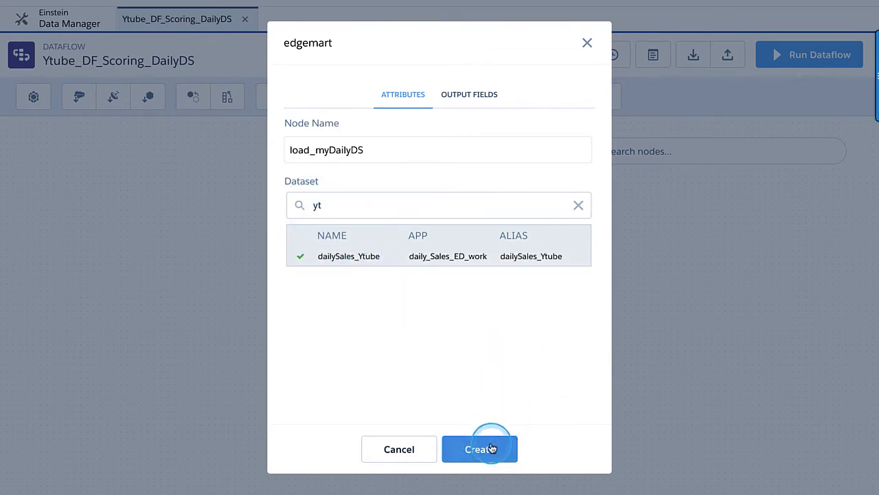
click(480, 447)
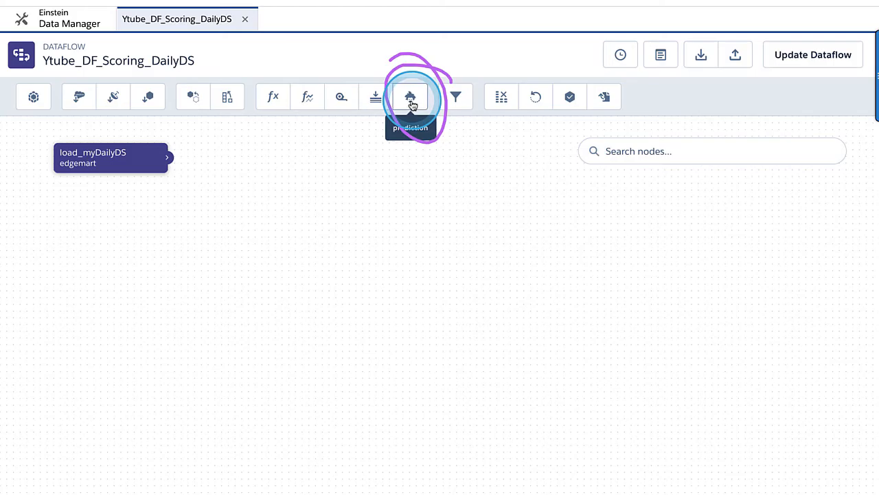
Step: Add prediction node score_myDS sourcing load_myDailyDS with the EXT_DailyQuantity_Ytube_Pred definition
click(409, 96)
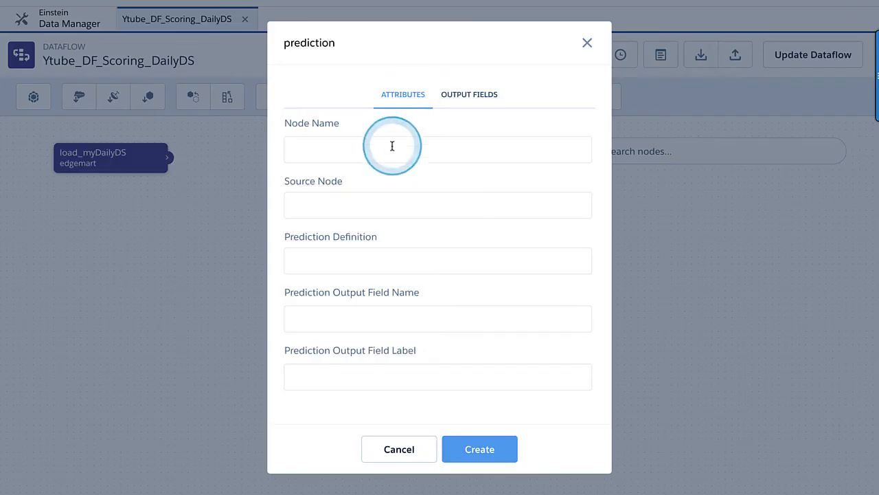
text(socre)
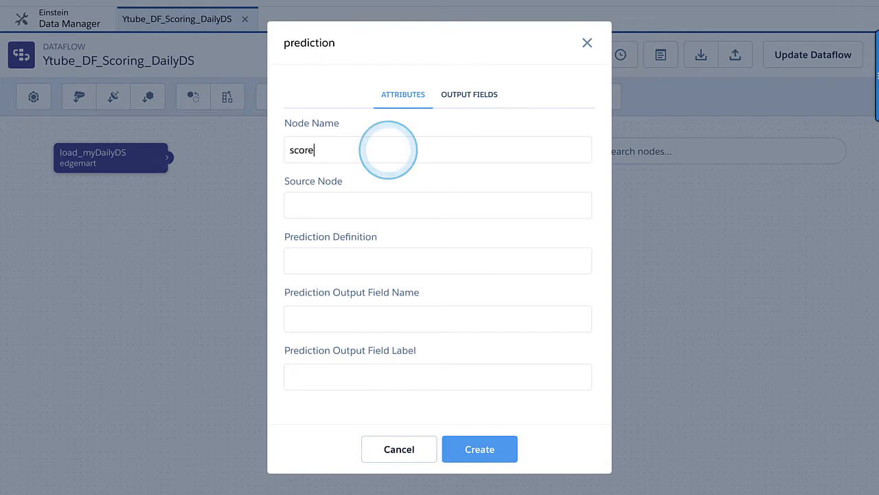
text(_my)
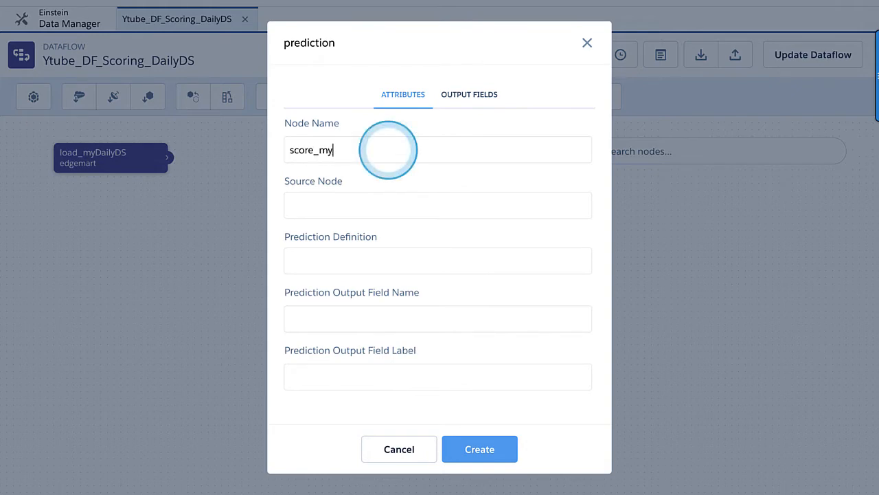
click(437, 205)
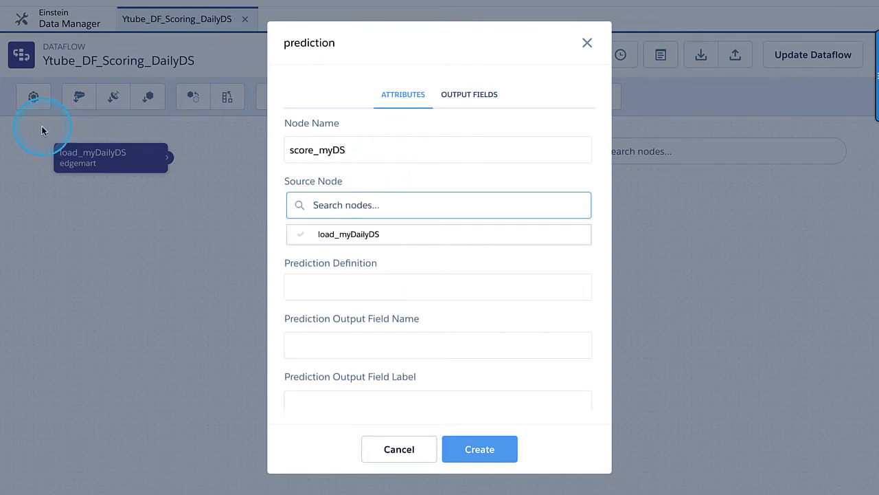
click(349, 233)
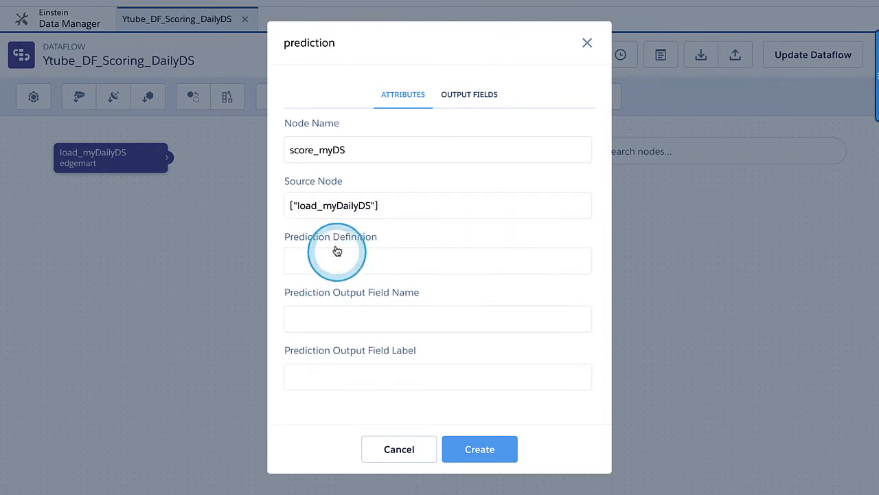
click(437, 261)
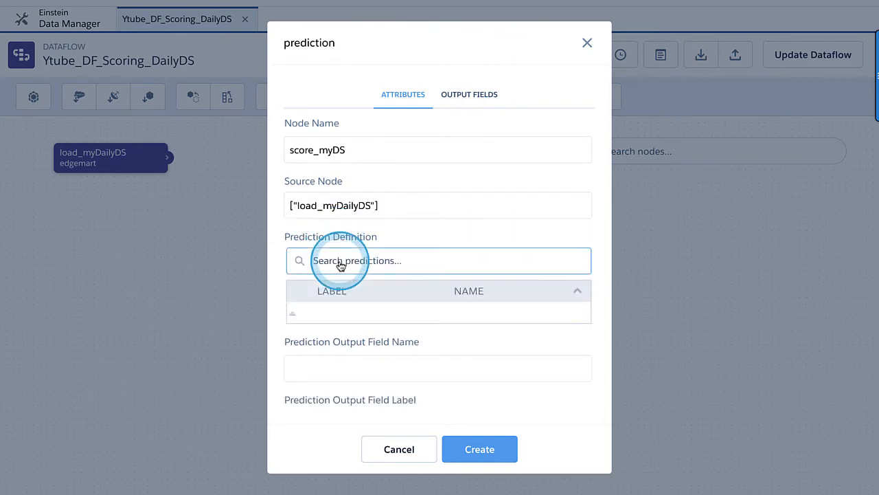
text(EXT)
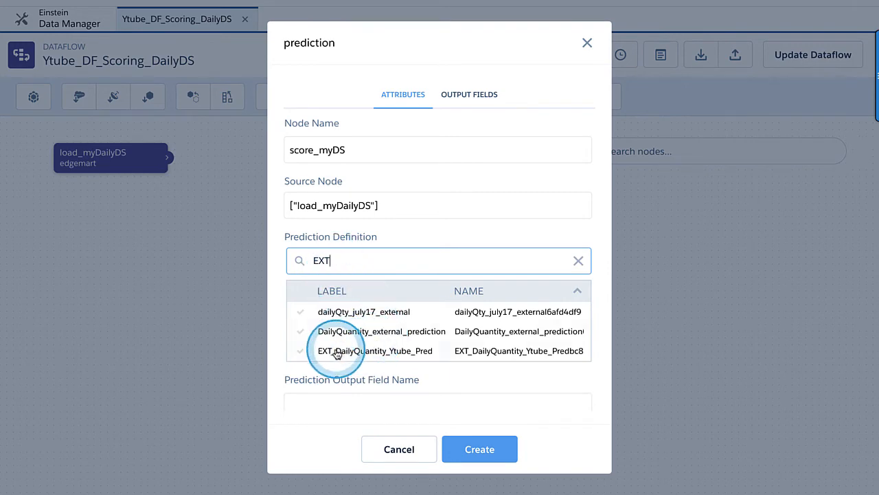
mouse_move(401, 351)
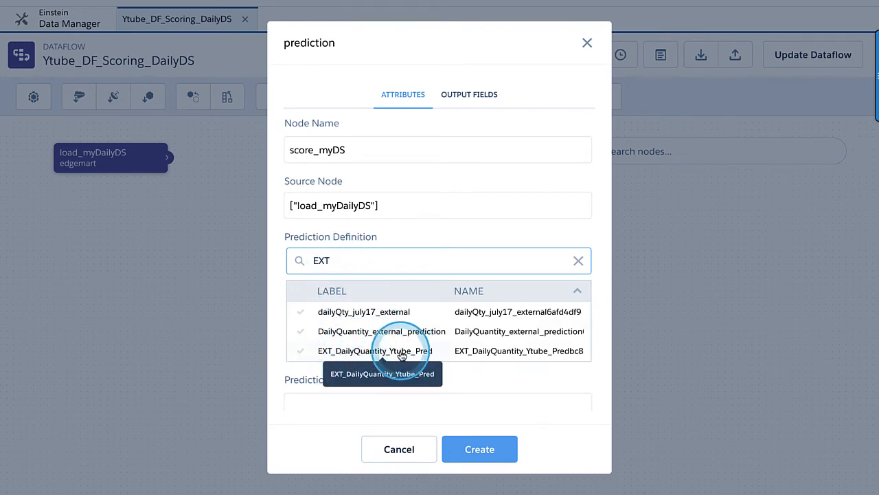
click(374, 350)
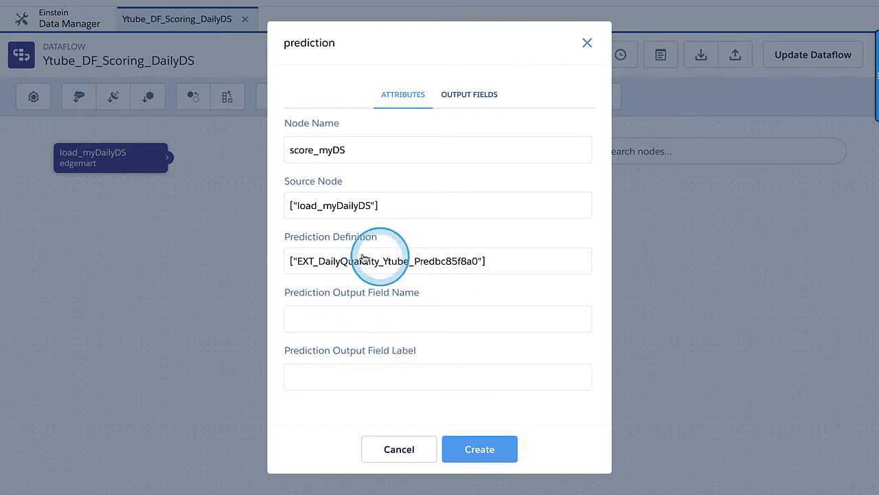
mouse_move(137, 165)
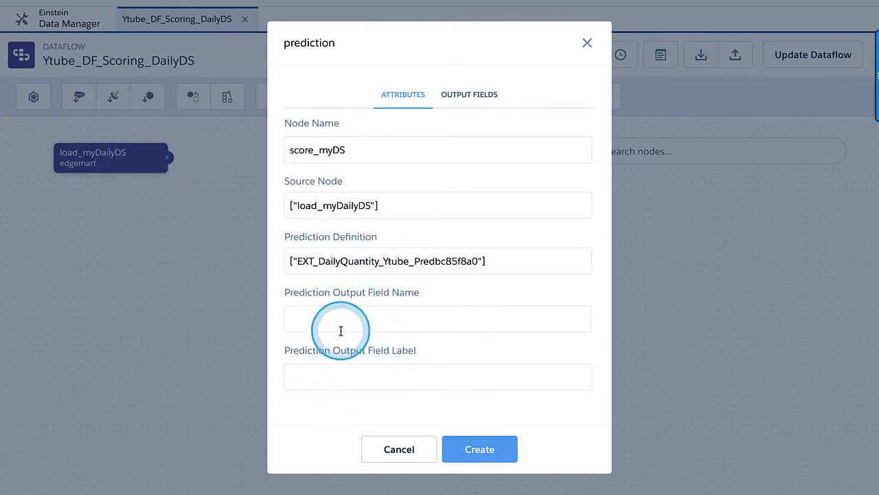
Step: Set the output field to predicted_DailyQTY and create the prediction node
click(437, 319)
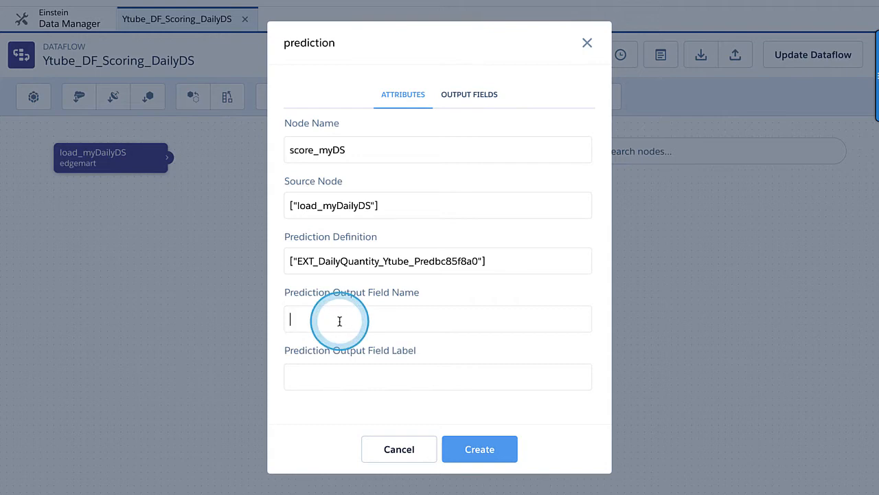
text(predict)
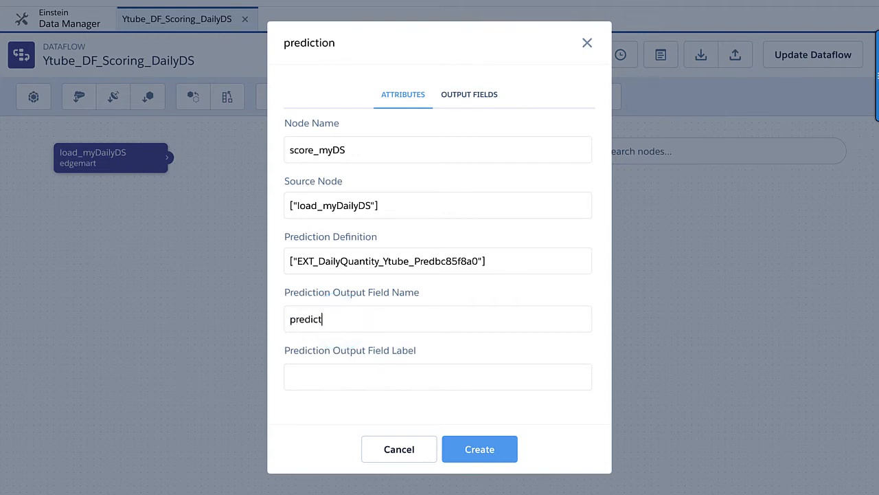
text(ed)
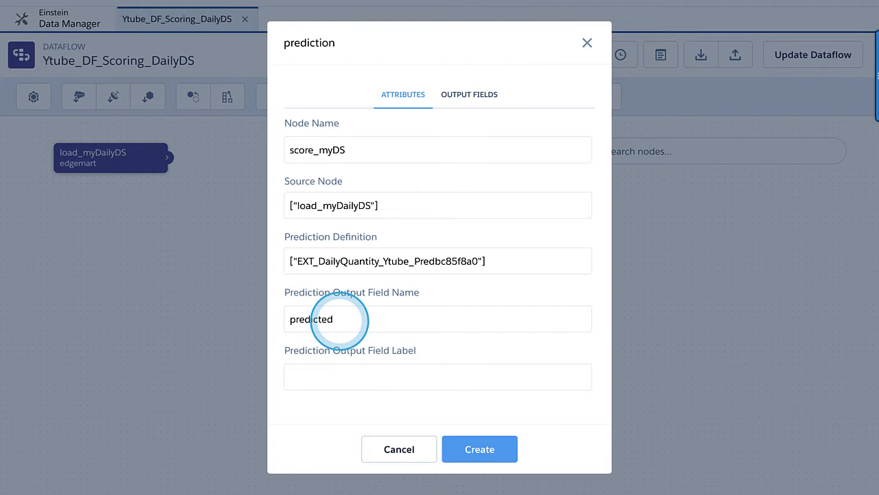
text(_Daily)
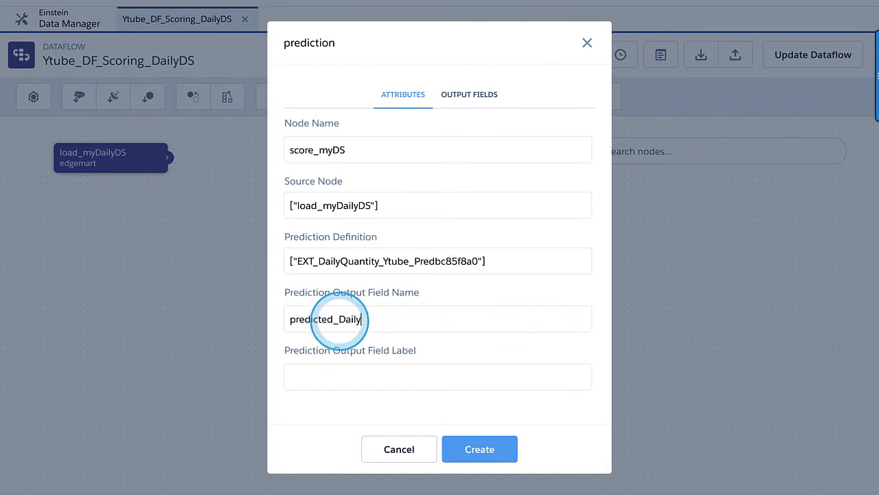
text(Q)
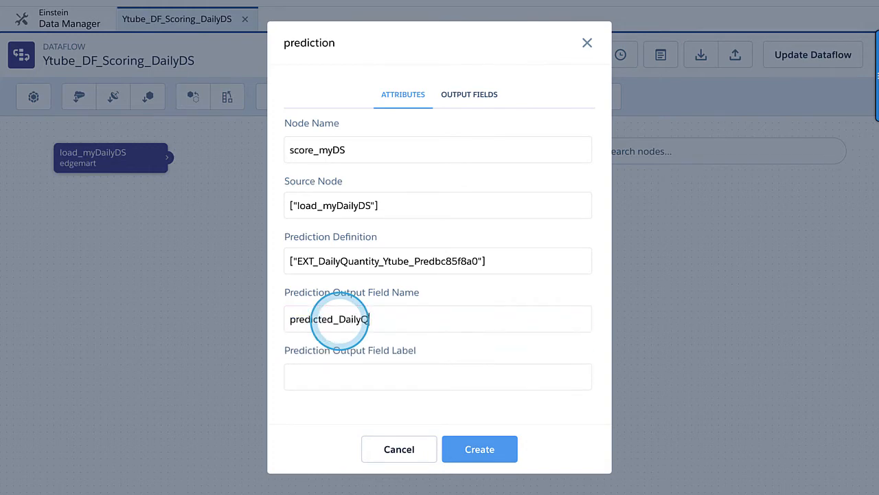
text(TY)
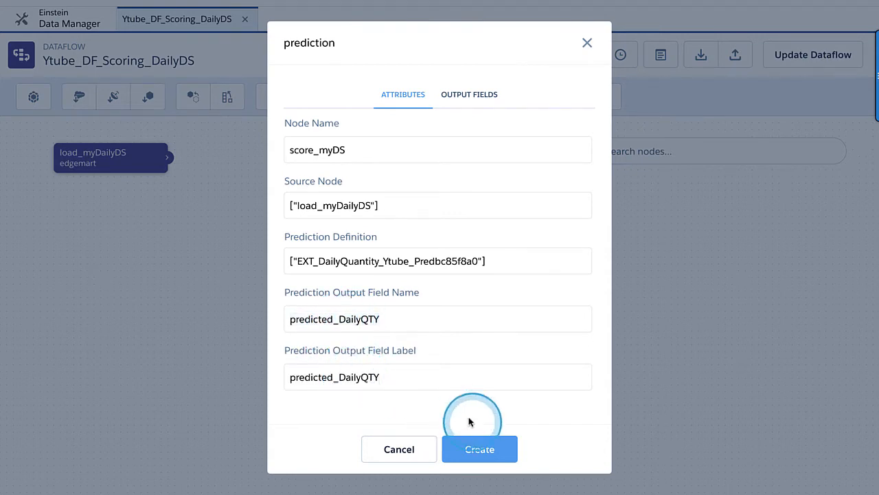
click(479, 447)
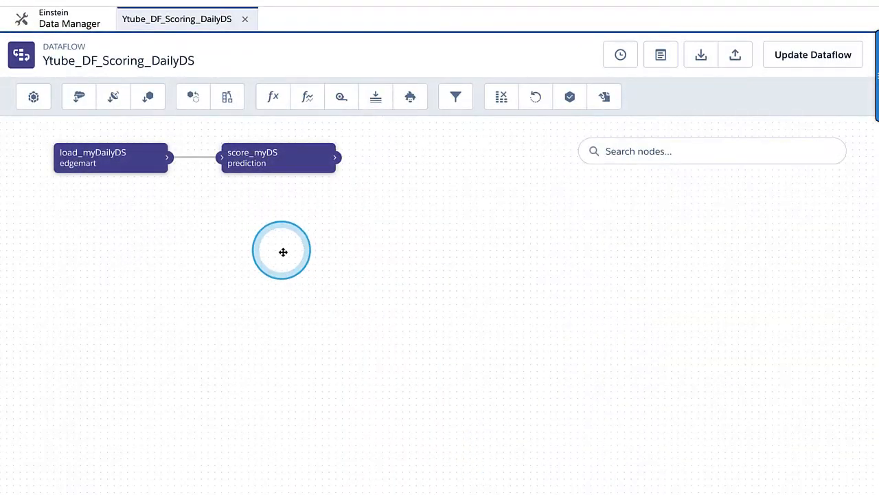
drag(283, 250, 204, 132)
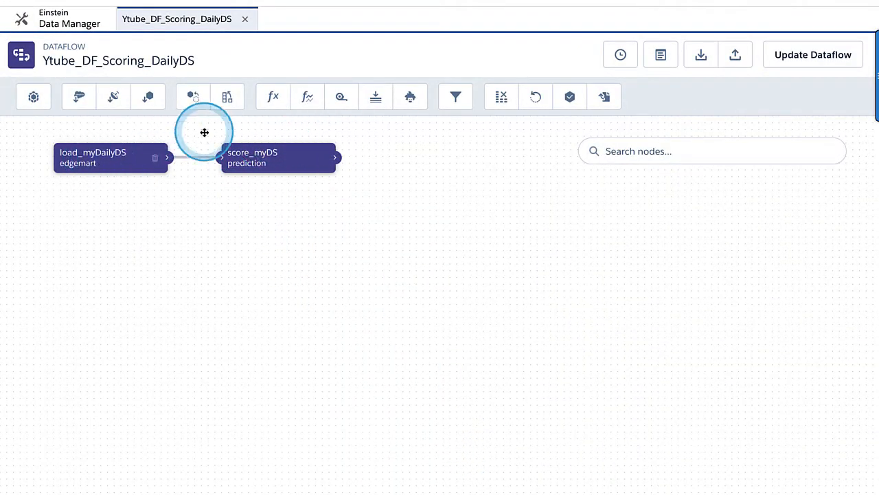
mouse_move(131, 158)
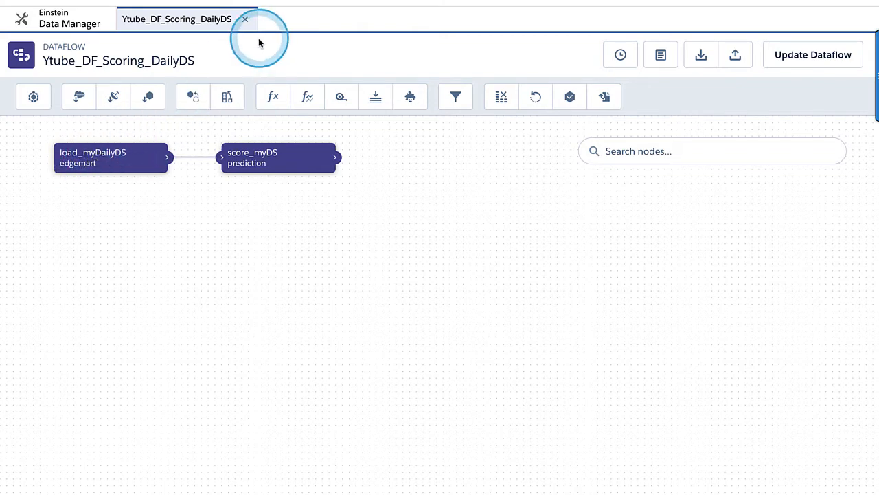
mouse_move(109, 156)
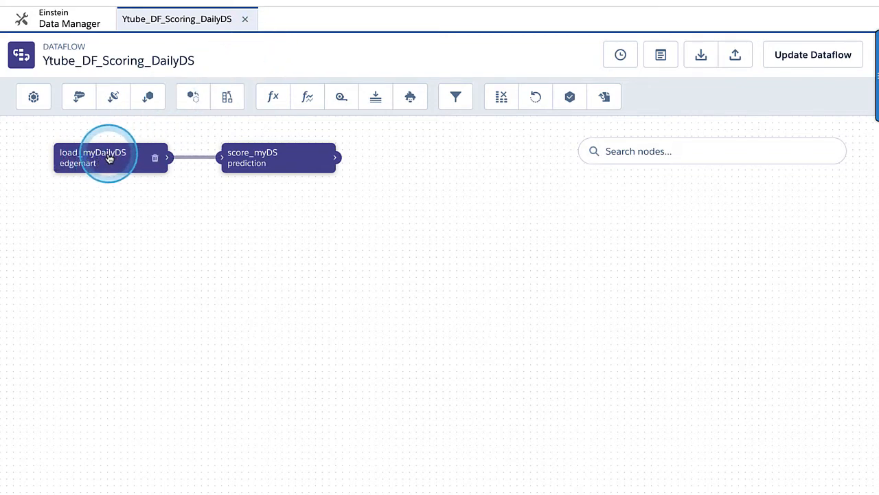
mouse_move(332, 54)
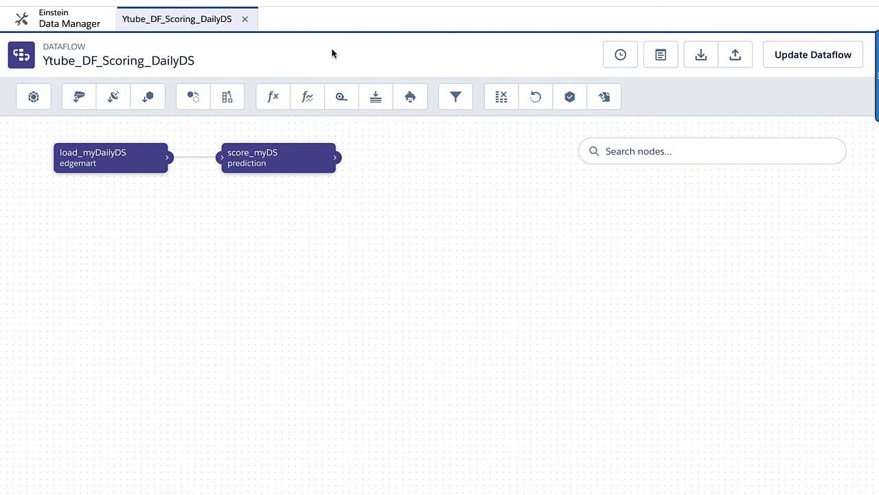
click(111, 156)
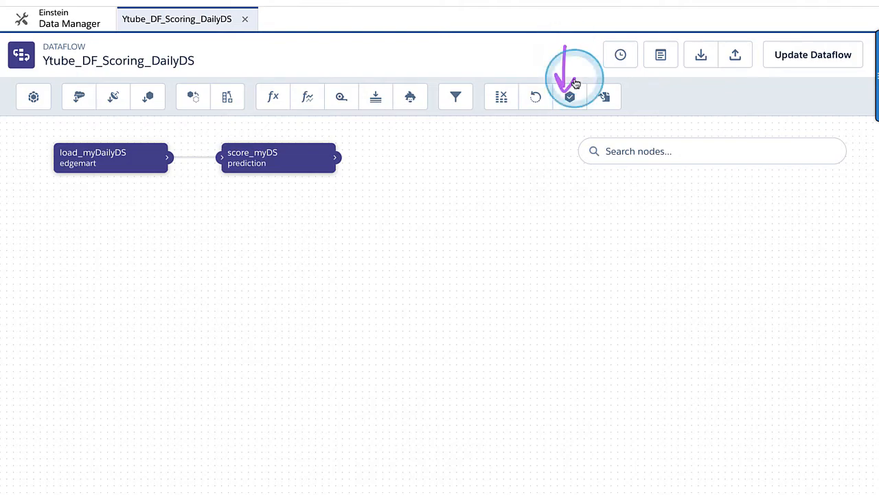
Step: Add register node register_scored_DS with score_myDS as its source
click(570, 96)
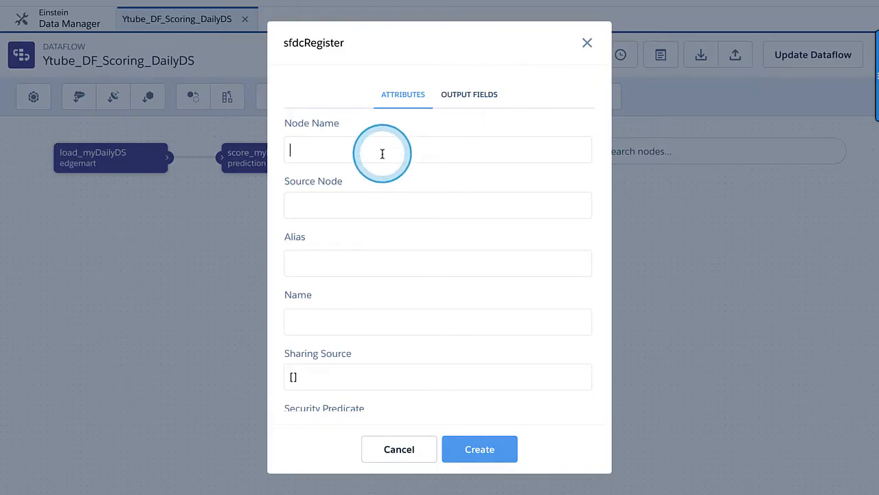
text(register_)
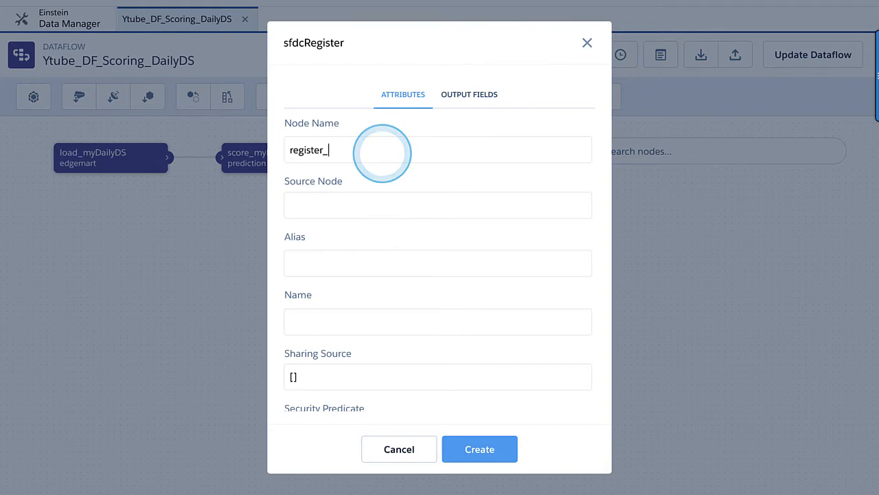
text(scored_DS)
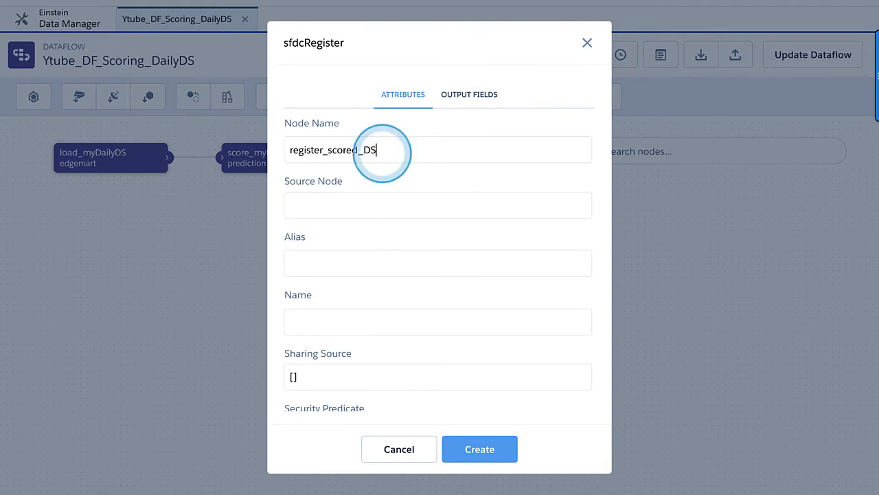
click(436, 205)
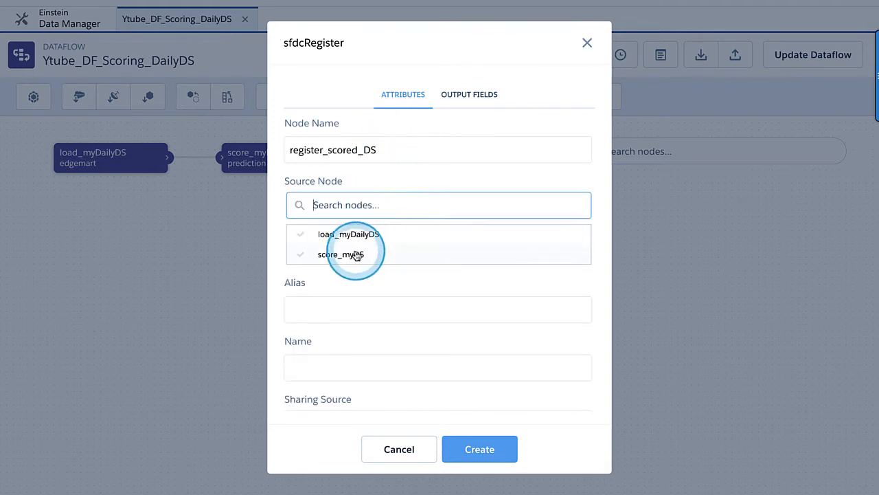
click(340, 254)
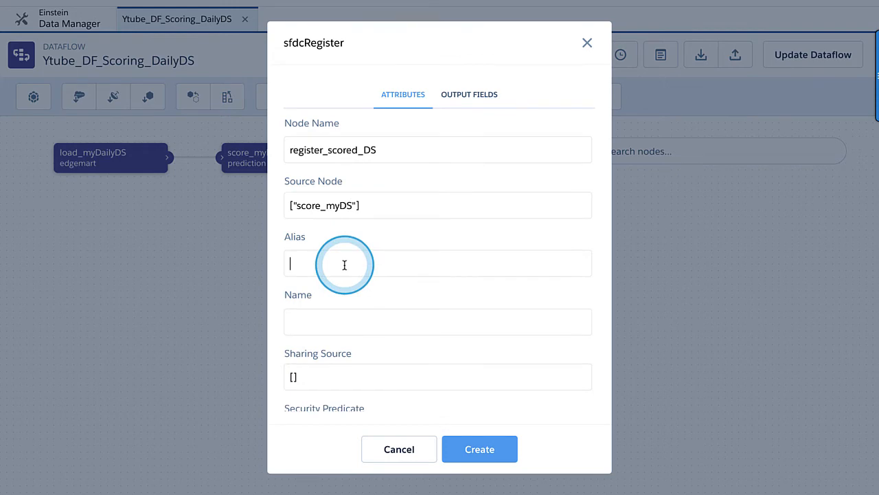
Step: Set alias and name to DailySales_Scored_Ytube and create the register node
text(DailySales_)
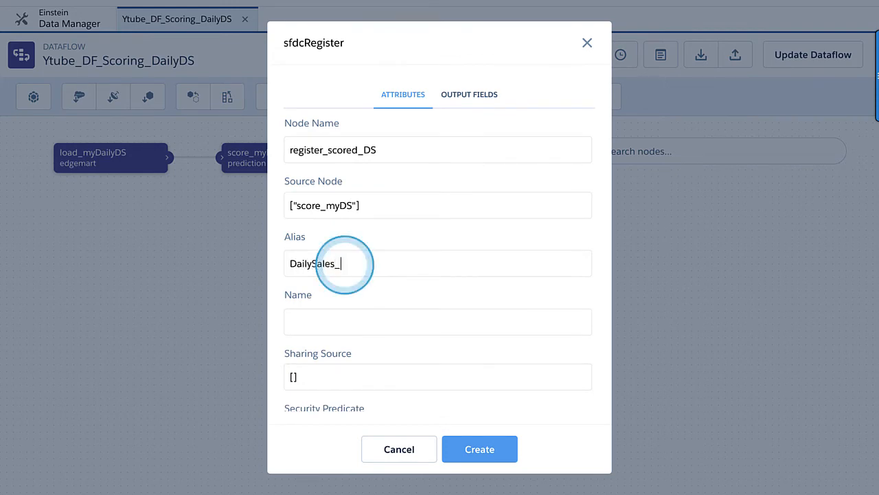
text(Scored)
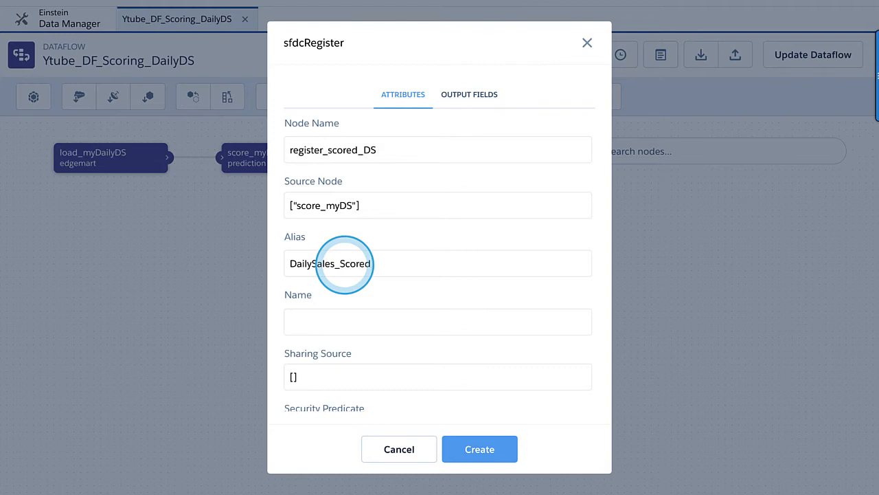
text(_Ytu)
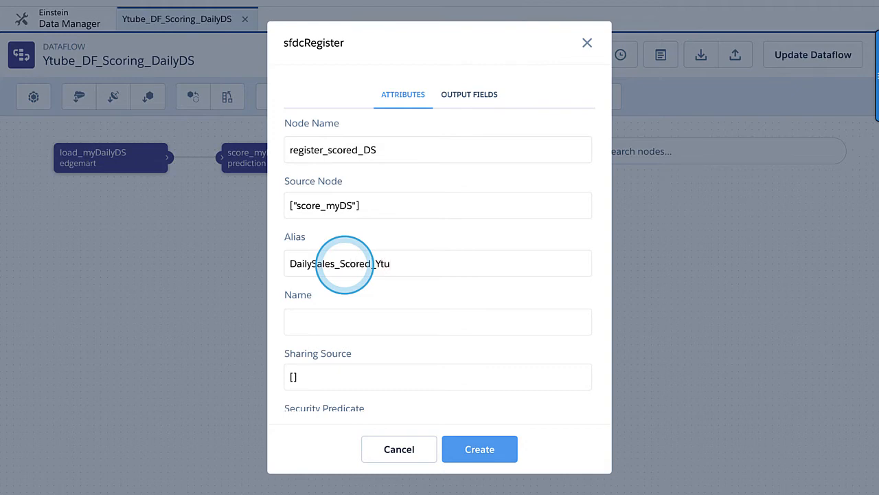
text(be)
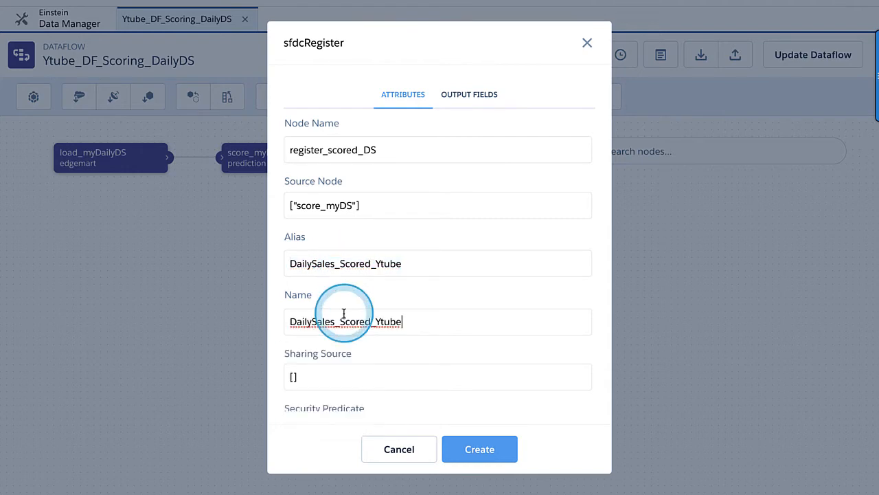
click(480, 448)
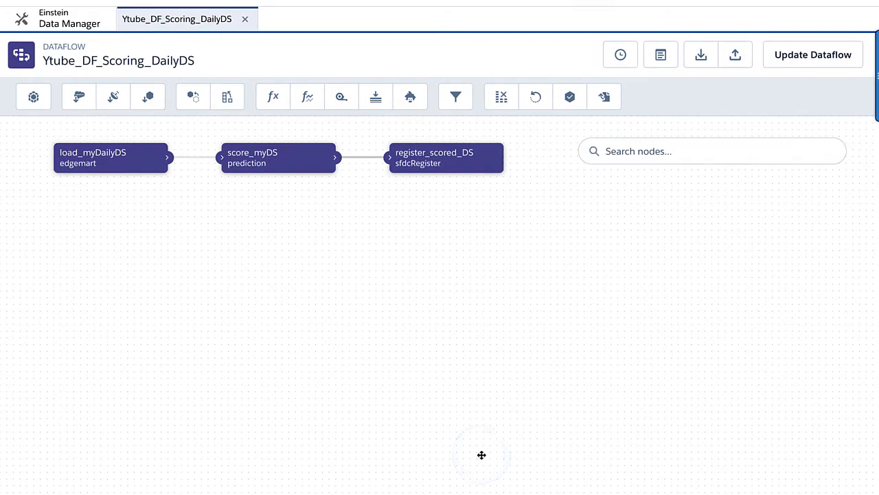
Step: Update the Ytube_DF_Scoring_DailyDS dataflow and run it
click(813, 55)
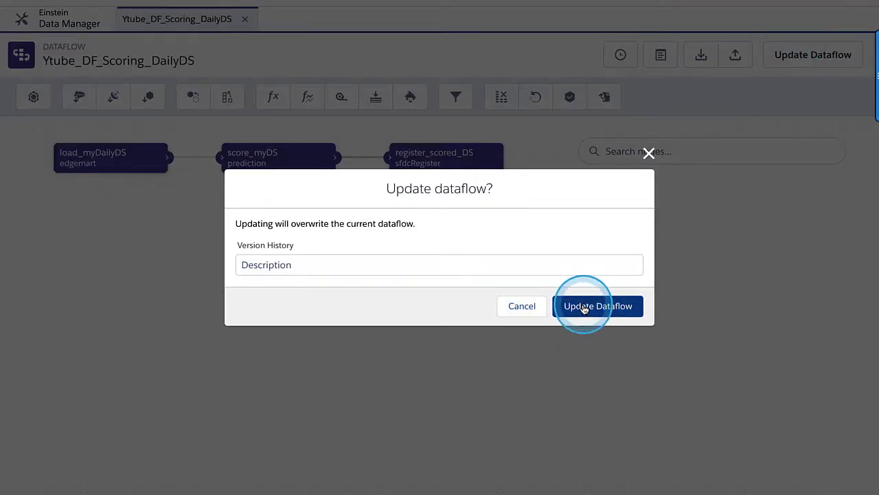
mouse_move(624, 55)
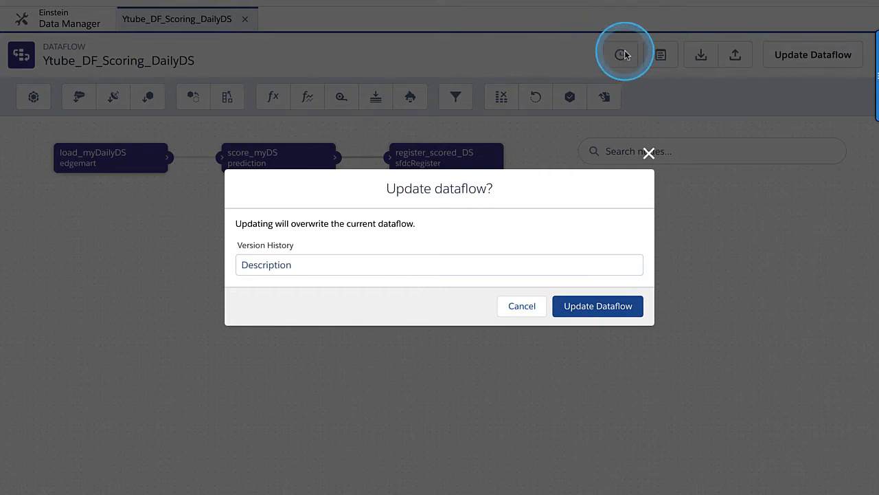
click(596, 305)
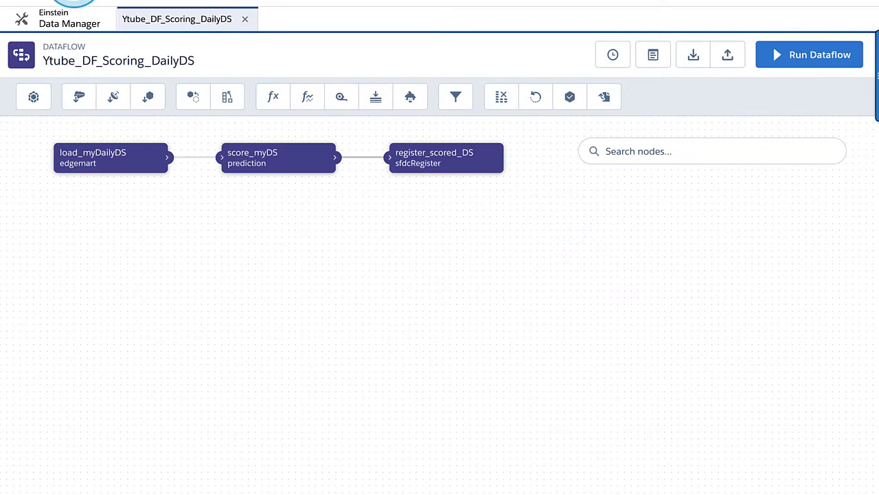
click(52, 68)
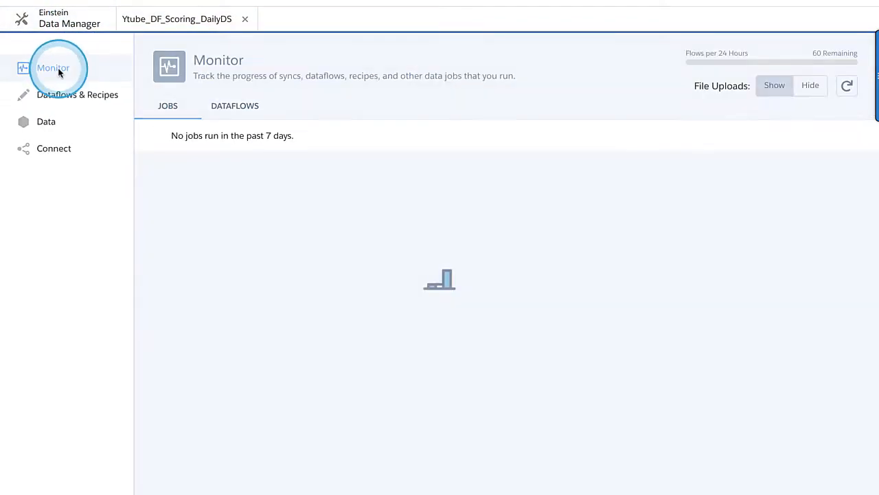
Step: Refresh the Monitor jobs list and expand the successful dailySales_YtubeDF run's four steps
click(846, 86)
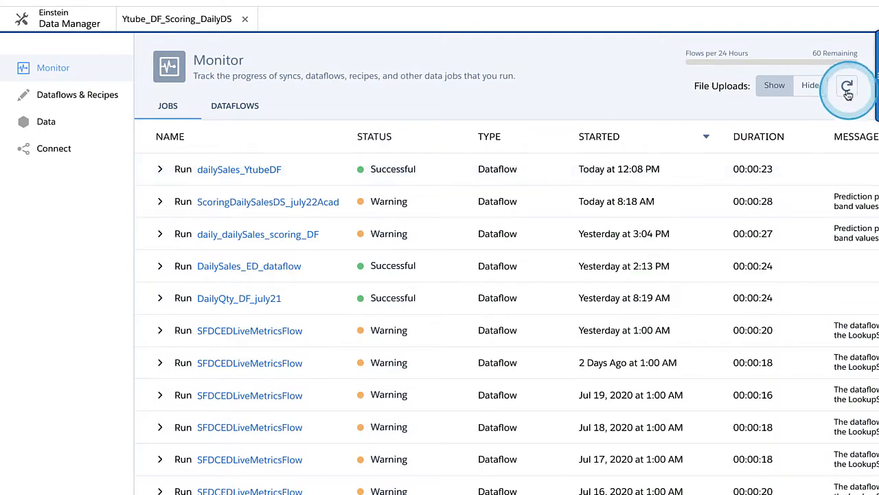
click(847, 85)
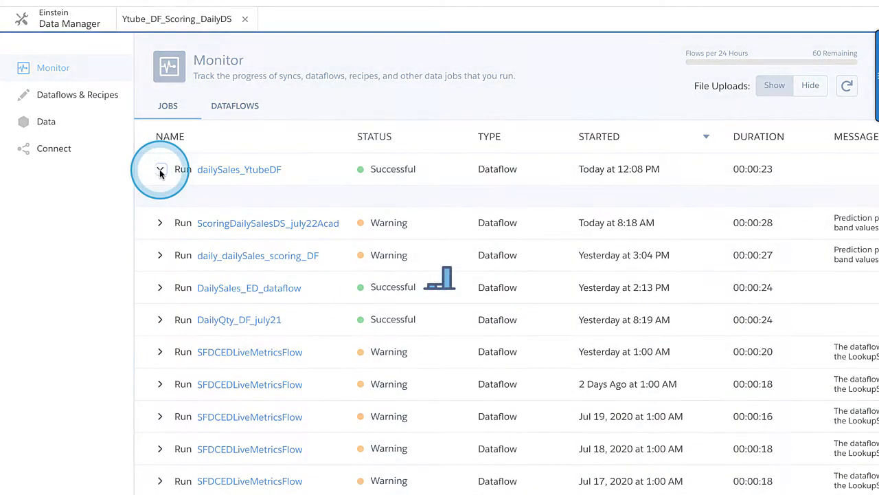
click(159, 169)
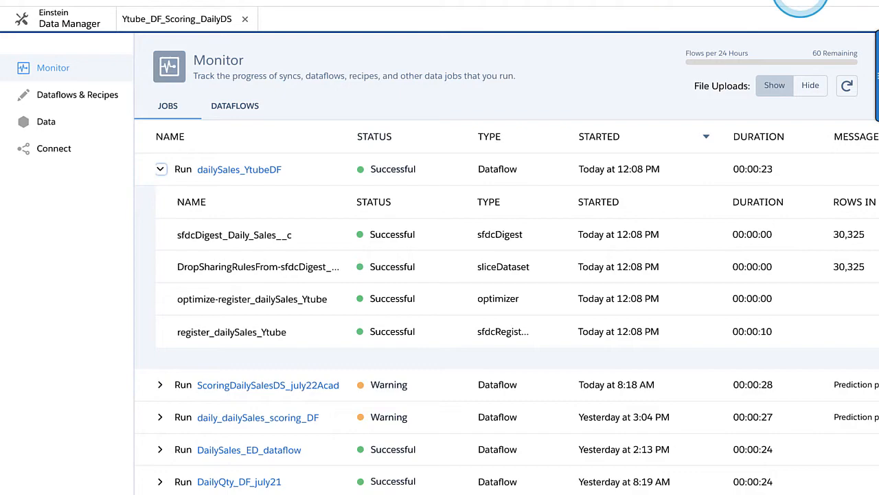
click(803, 7)
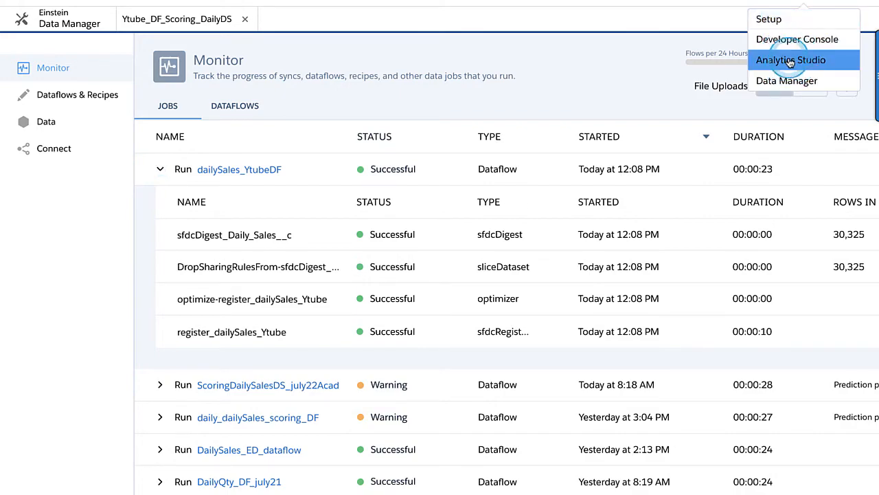
Step: Return to Data Manager and list the dataflows and recipes
click(791, 61)
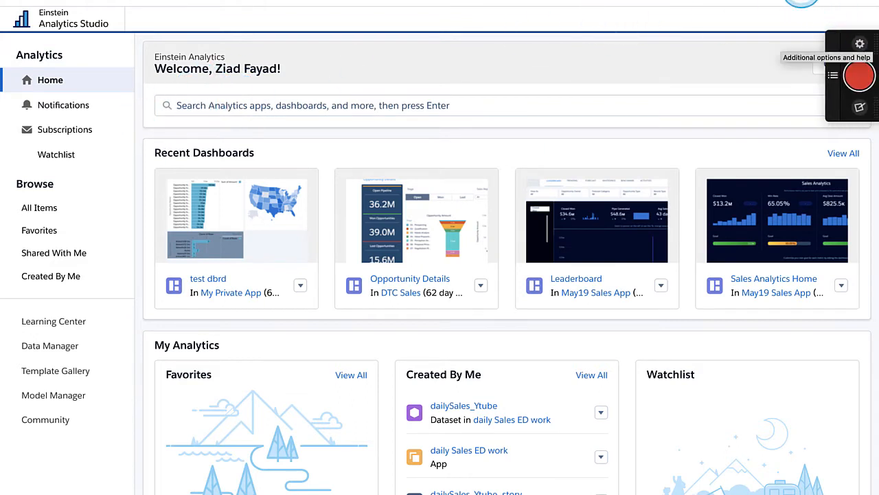
click(49, 346)
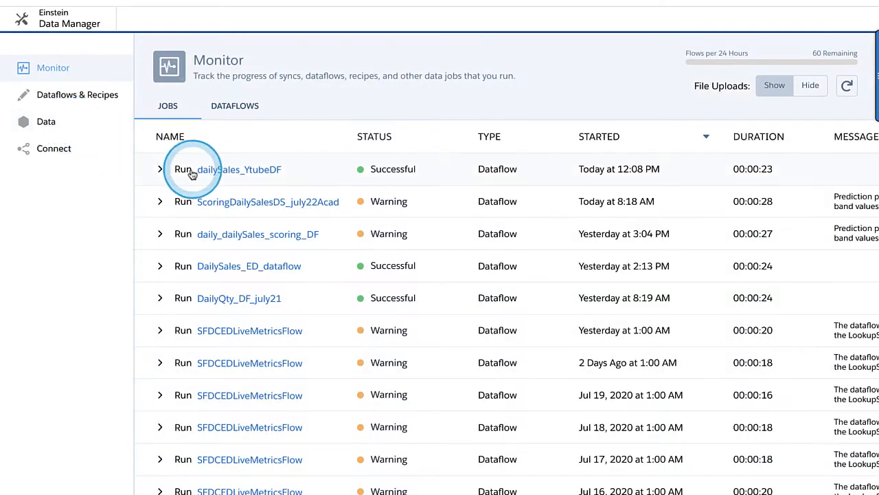
mouse_move(272, 176)
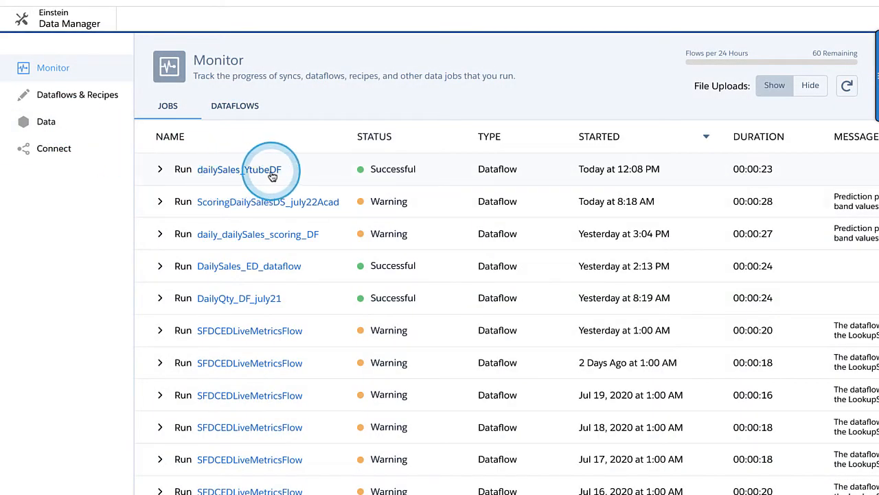
mouse_move(272, 313)
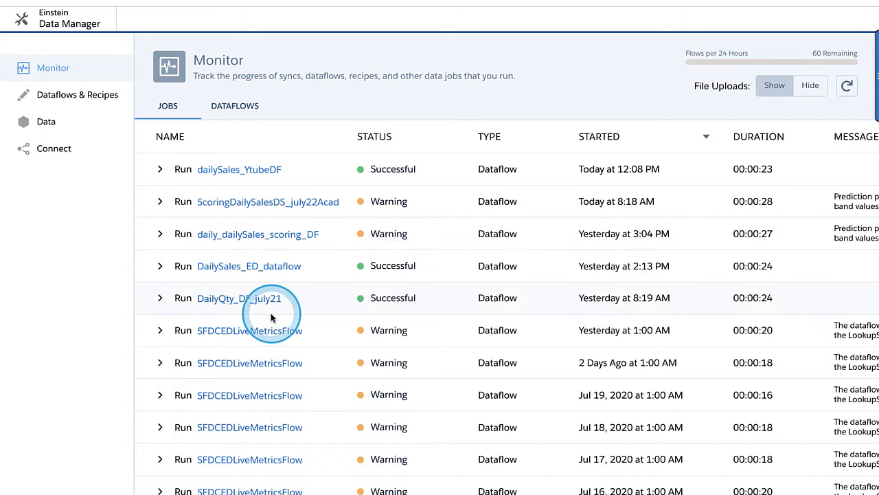
mouse_move(236, 266)
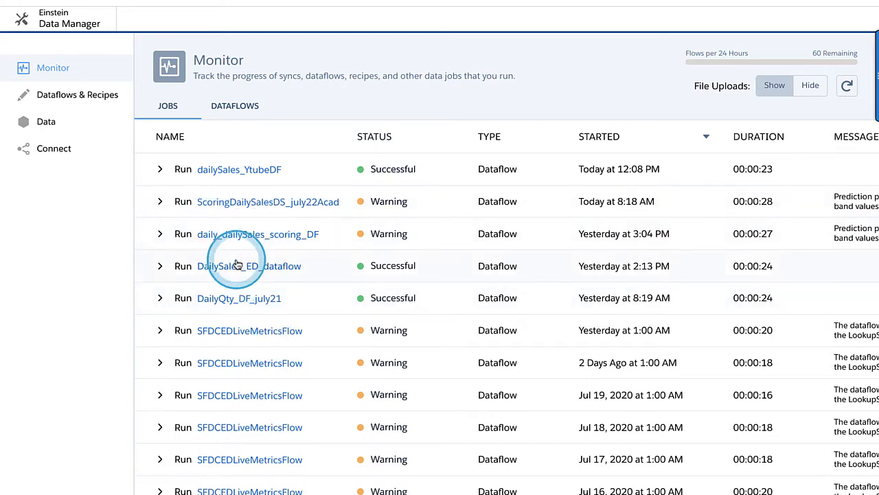
click(77, 94)
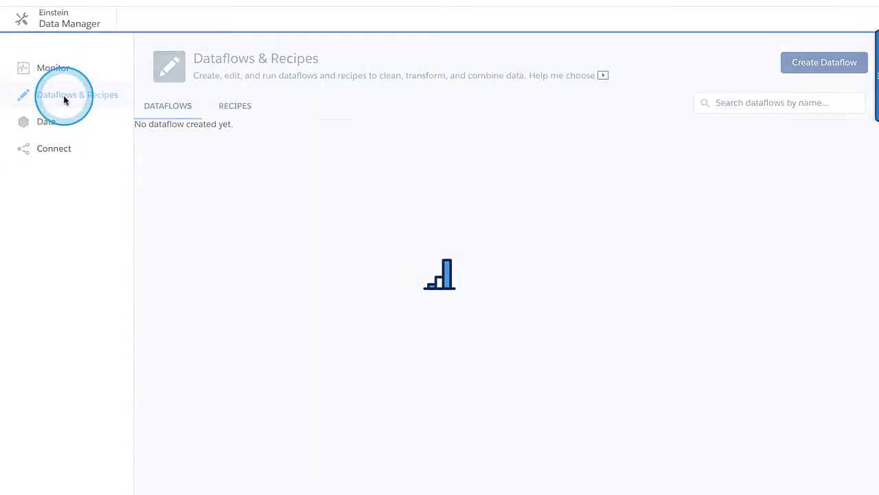
click(77, 94)
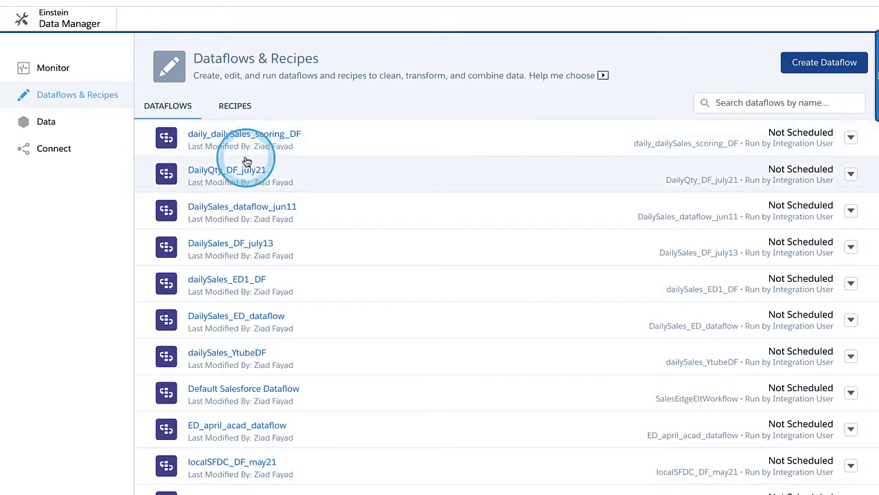
mouse_move(341, 246)
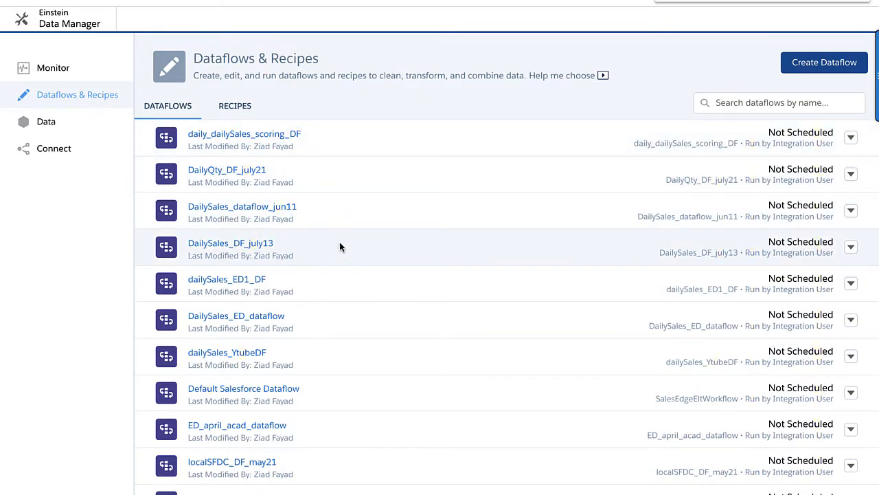
Step: Open the dailySales_YtubeDF scoring dataflow and start a run of it
double_click(245, 351)
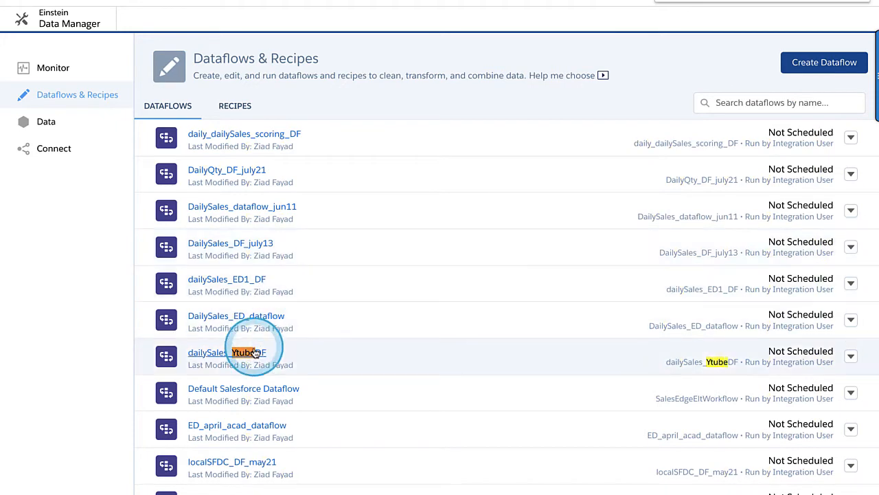
scroll(down, 3)
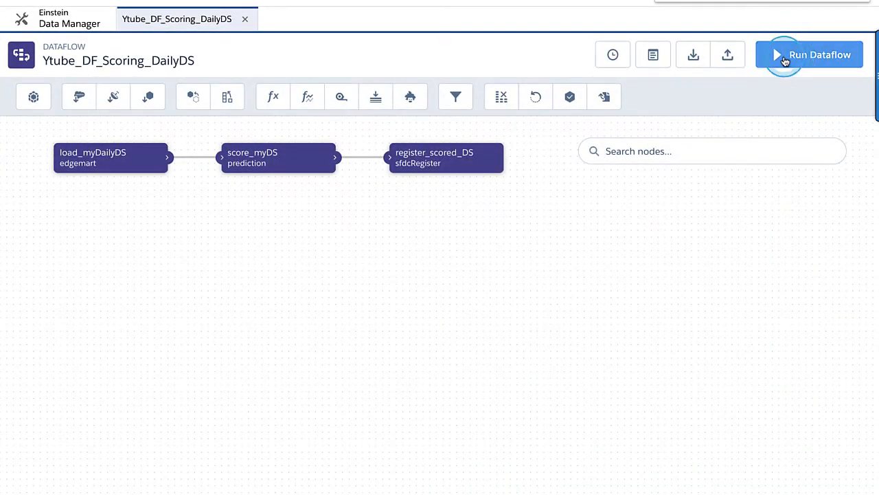
click(809, 55)
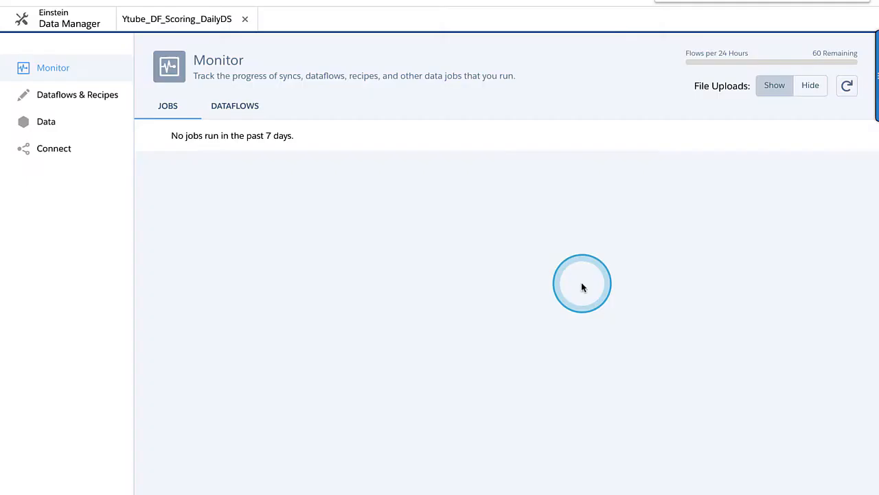
Step: Refresh Monitor until the Ytube_DF_Scoring_DailyDS run shows Running, then switch to the exercise slides
click(846, 85)
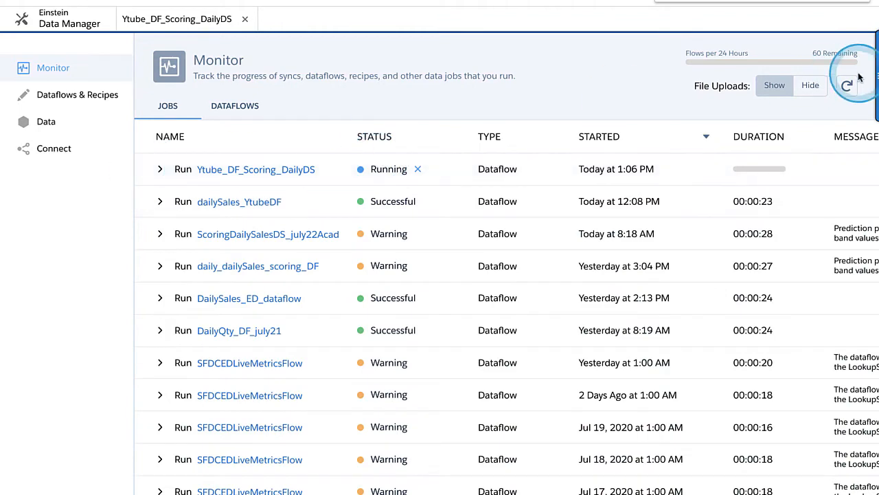
click(846, 85)
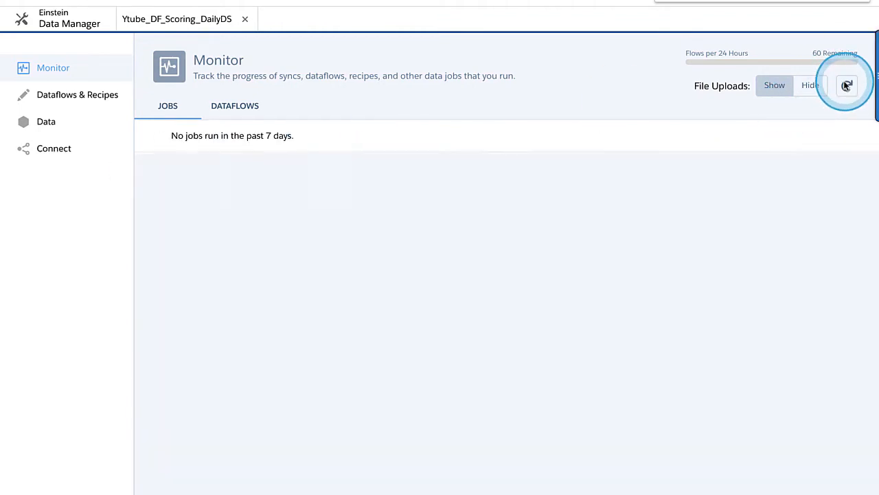
click(846, 86)
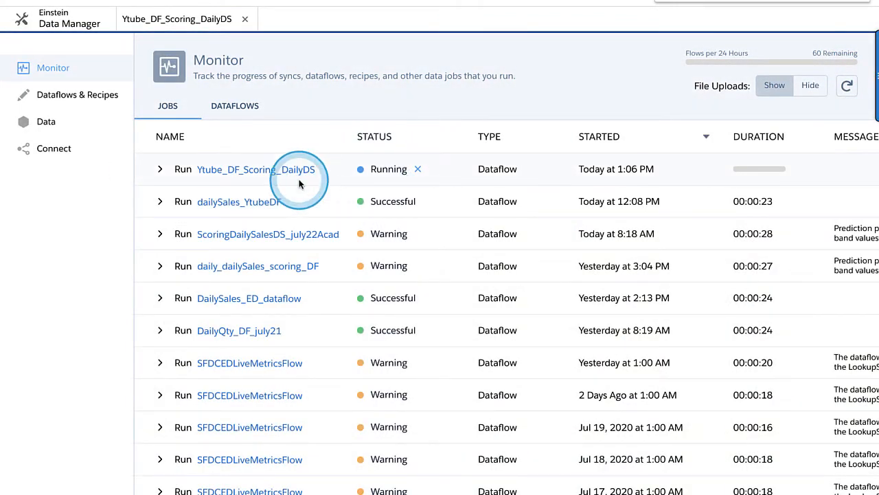
click(268, 2)
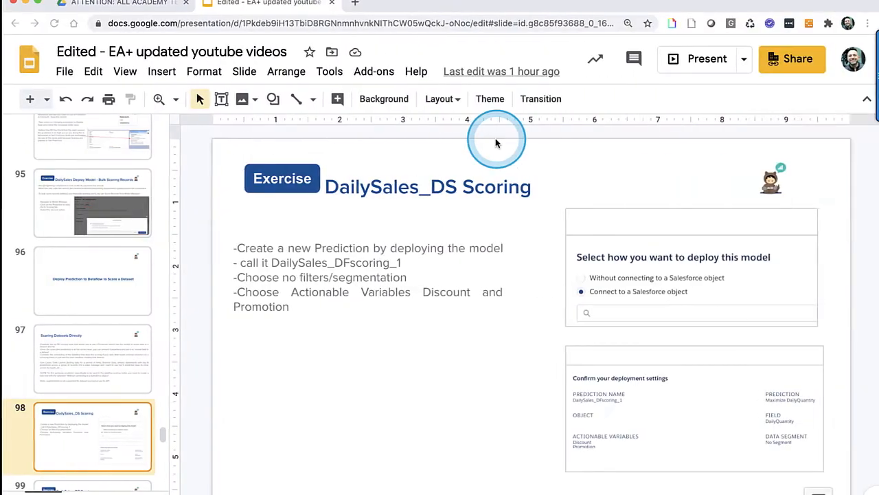
Step: Present the scoring and lens-exploration slides 98 through 103 to the Residual Chart slide
click(123, 71)
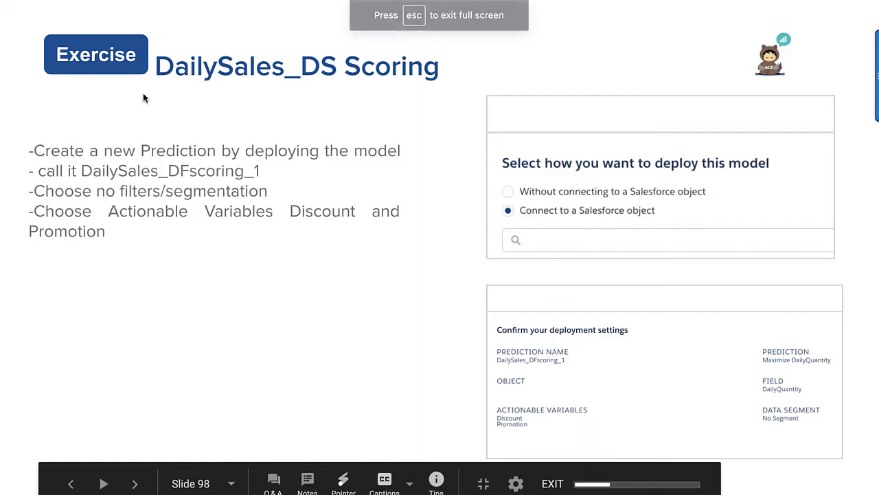
click(135, 484)
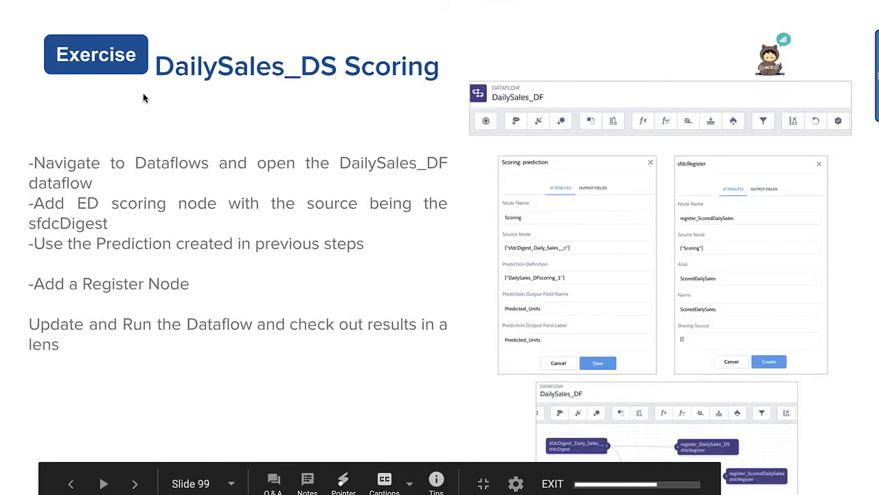
click(135, 483)
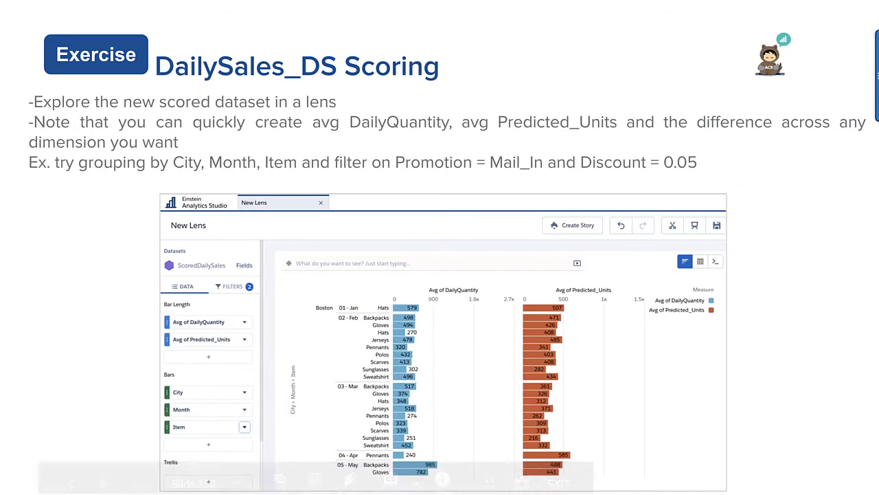
click(434, 352)
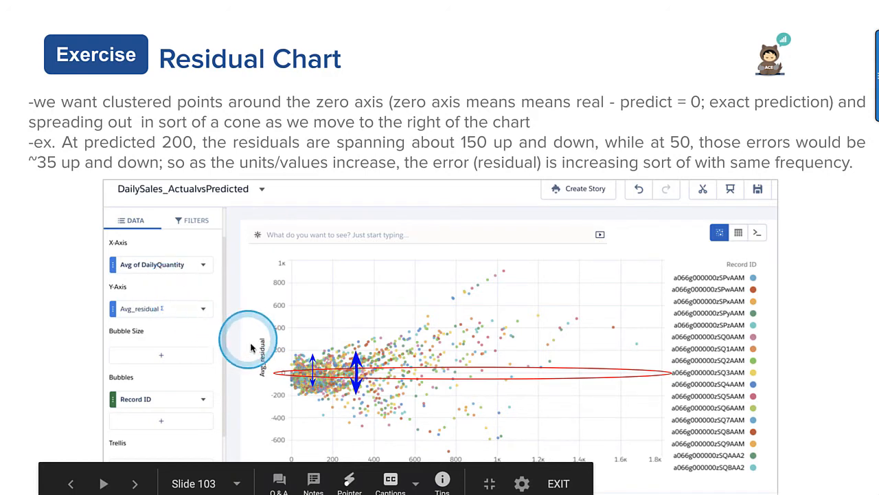
mouse_move(360, 382)
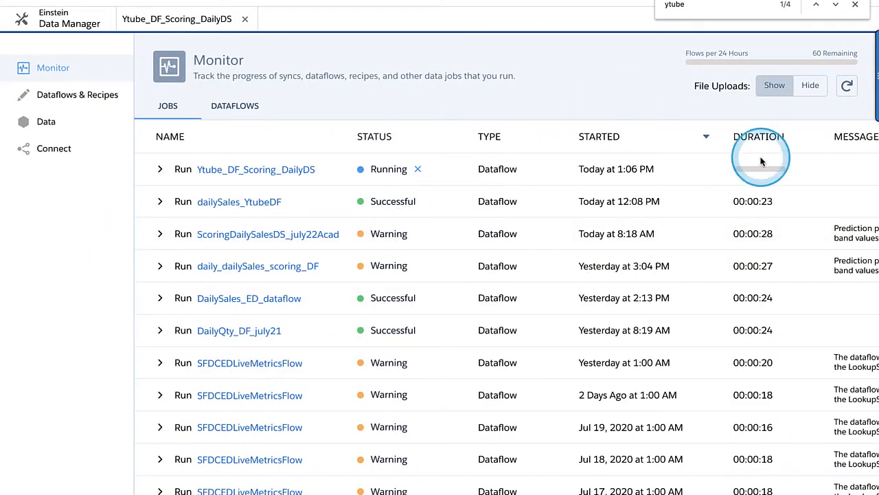
Step: Refresh until the scoring run finishes with a warning, then switch to Analytics Studio home
click(846, 85)
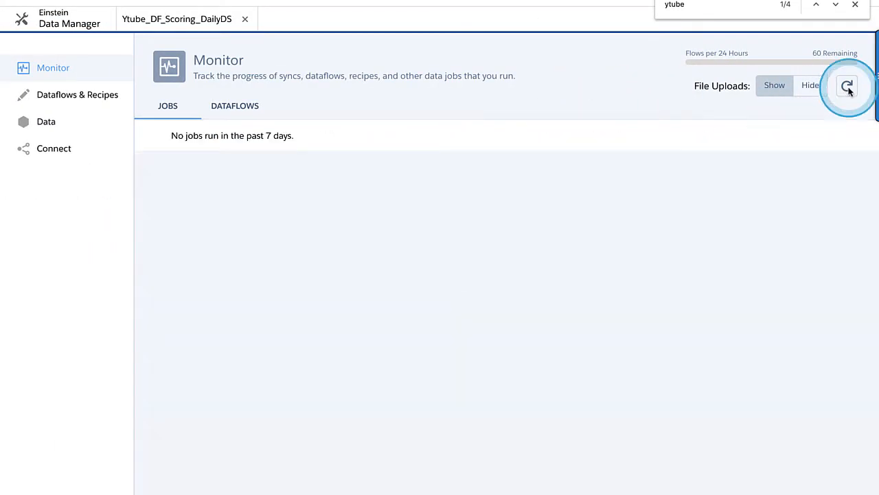
click(846, 85)
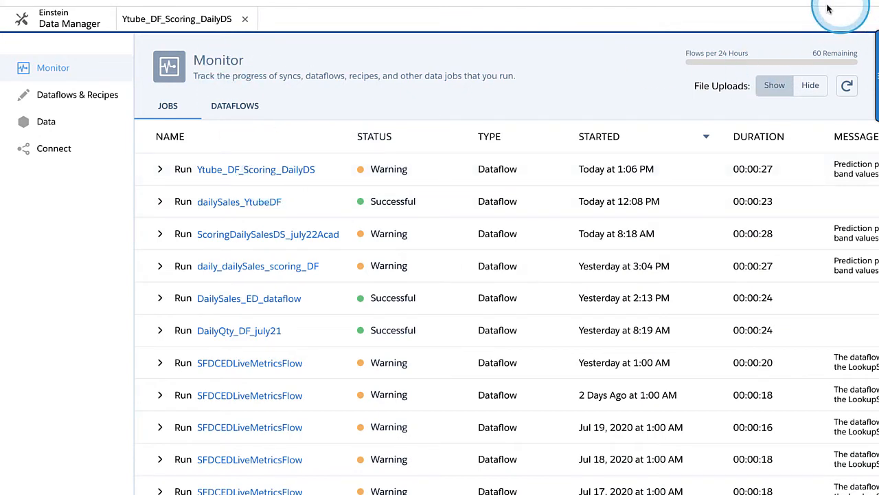
click(841, 8)
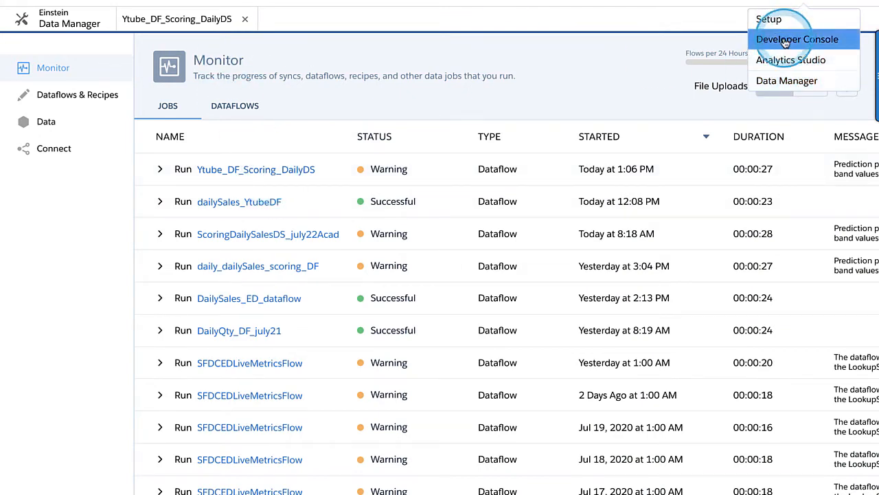
click(792, 61)
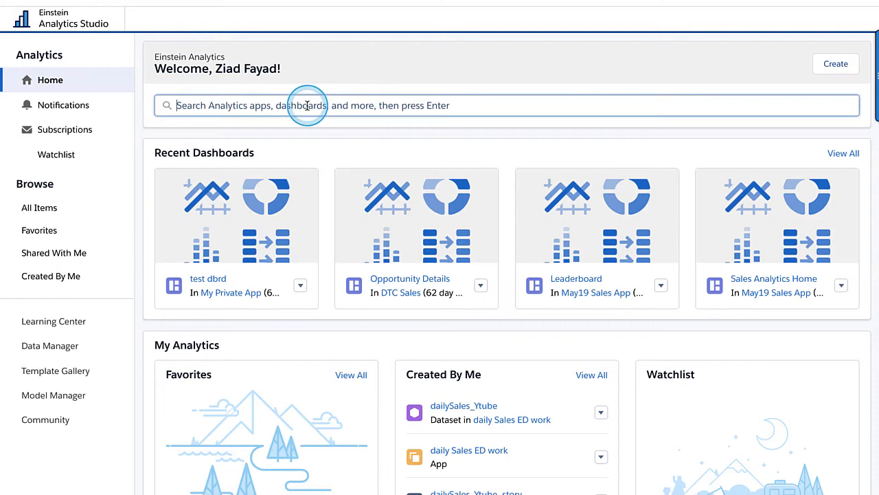
Step: Open the 'ytub' scored dataset in a lens charting average DailyQuantity and average predicted_DailyQTY
text(ytub)
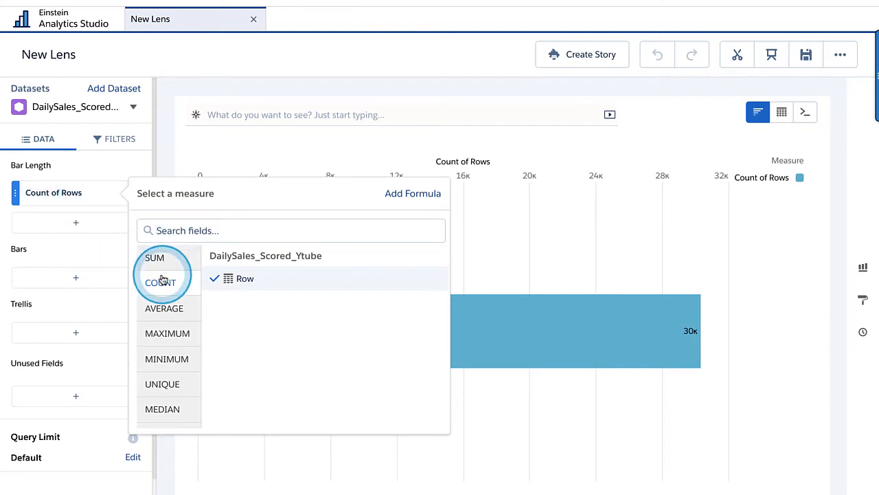
click(164, 307)
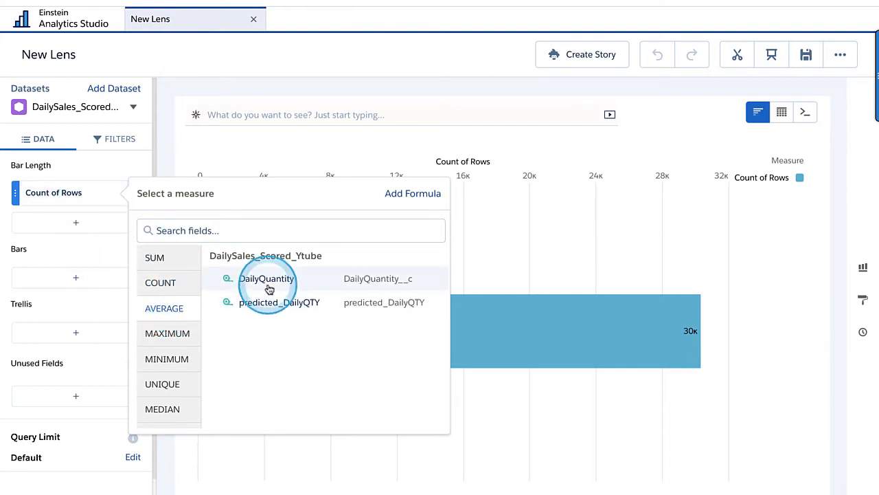
click(267, 278)
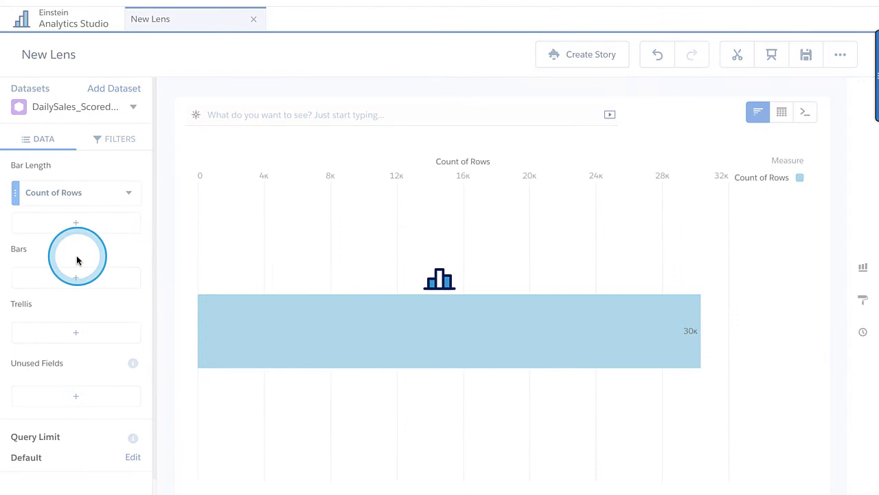
click(75, 223)
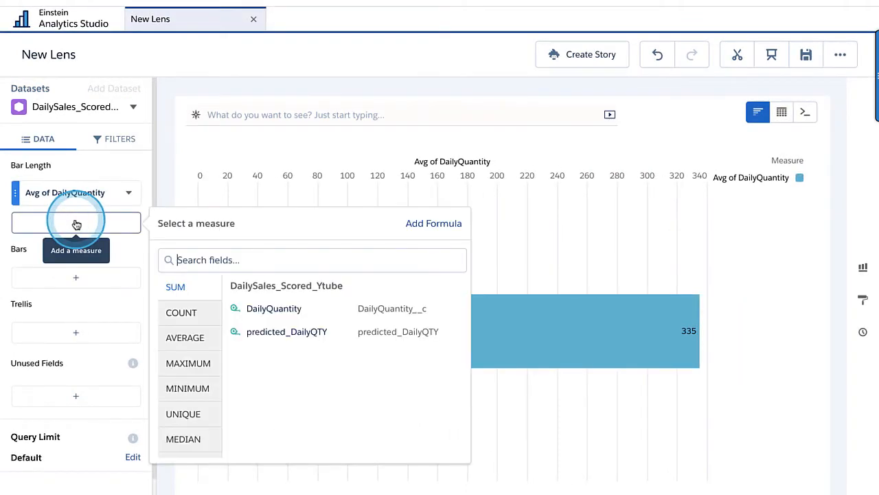
click(282, 334)
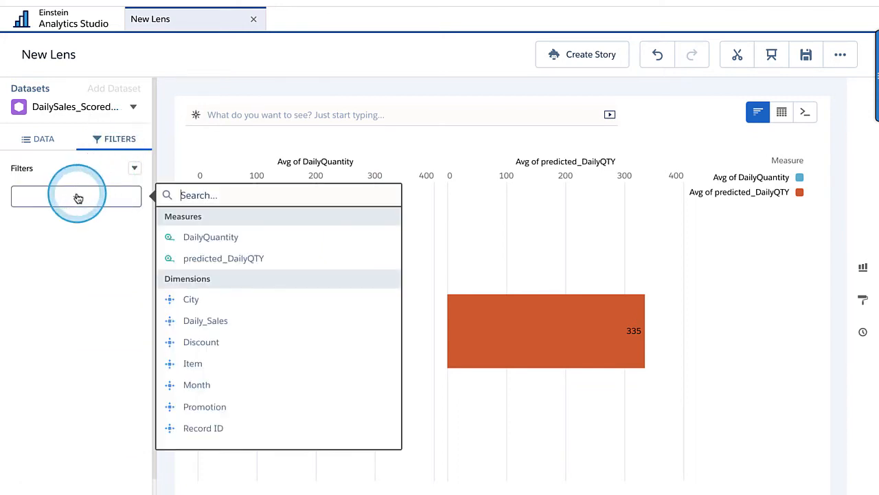
Step: Filter the lens to a single City value
text(ci)
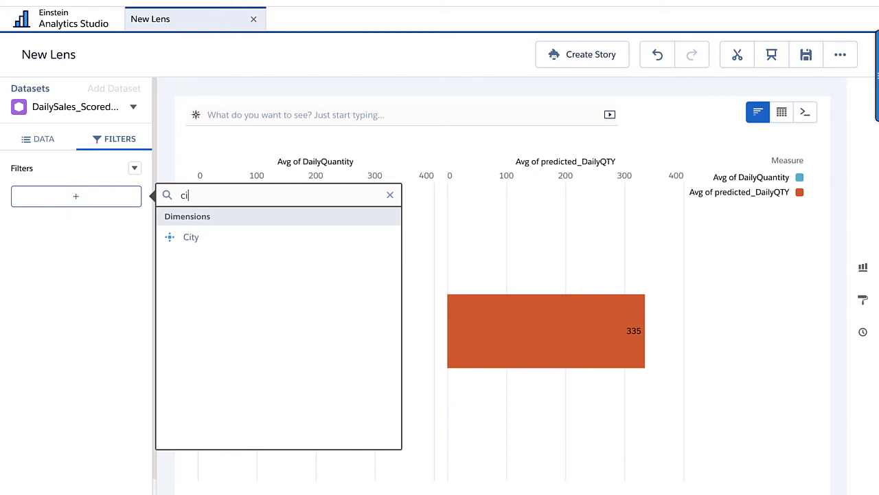
click(189, 236)
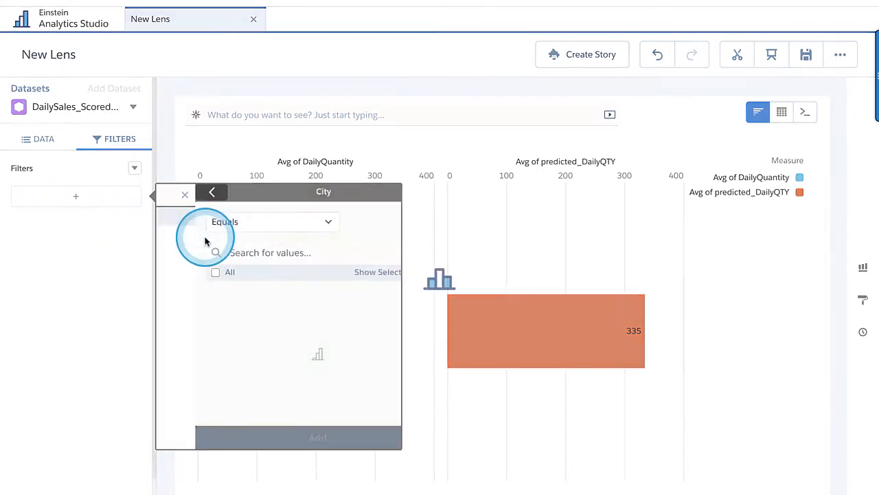
click(176, 291)
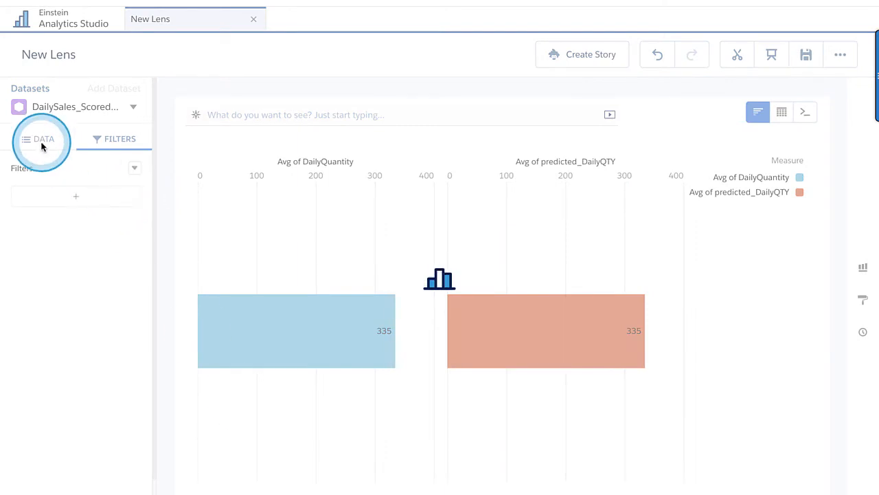
Step: Group the actual and predicted quantity bars by Item
click(38, 139)
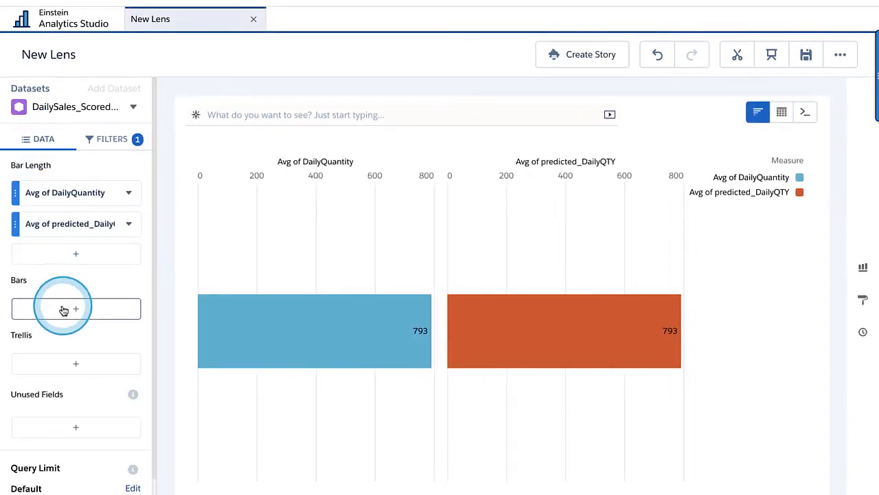
click(75, 307)
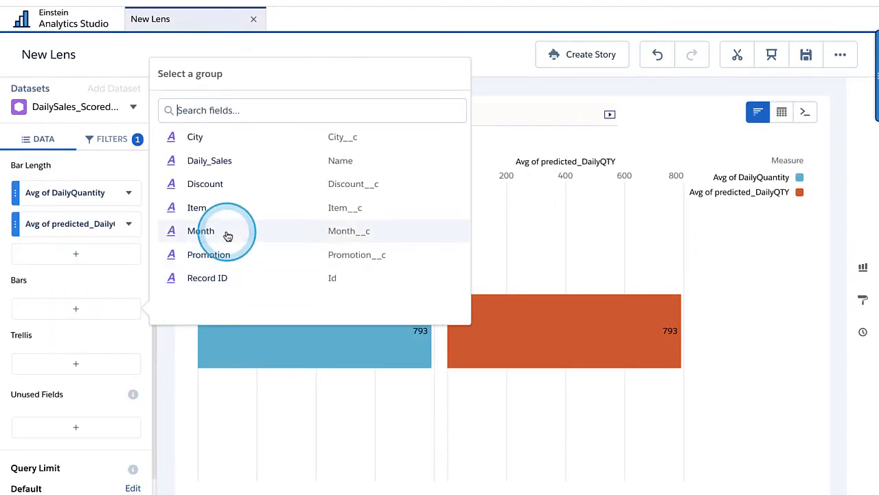
click(198, 207)
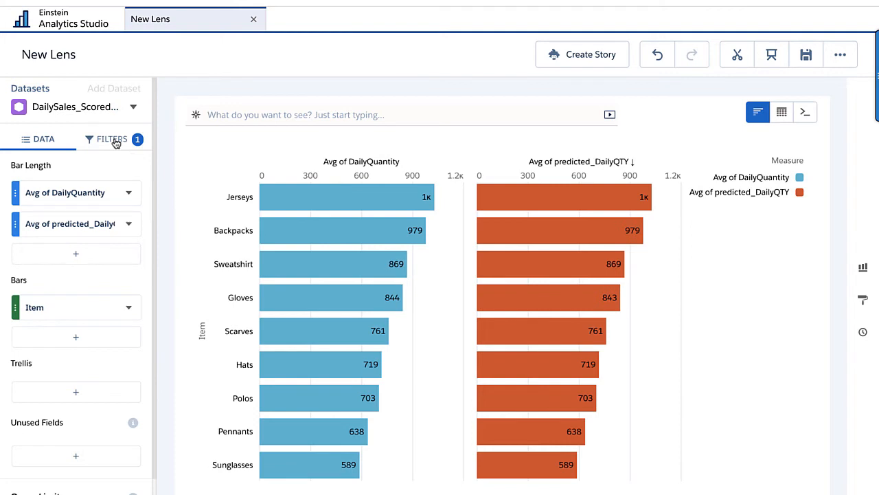
Step: Add a Month filter keeping only 08 - Aug alongside the Boston city filter
click(111, 138)
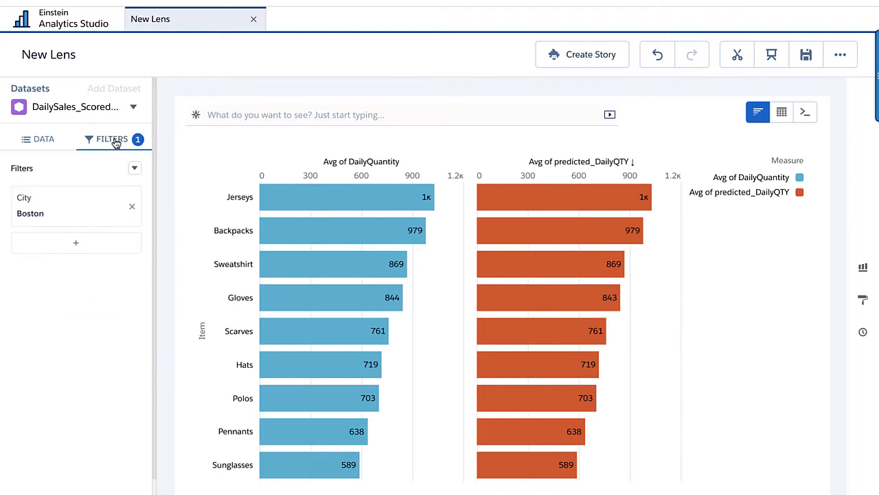
click(75, 242)
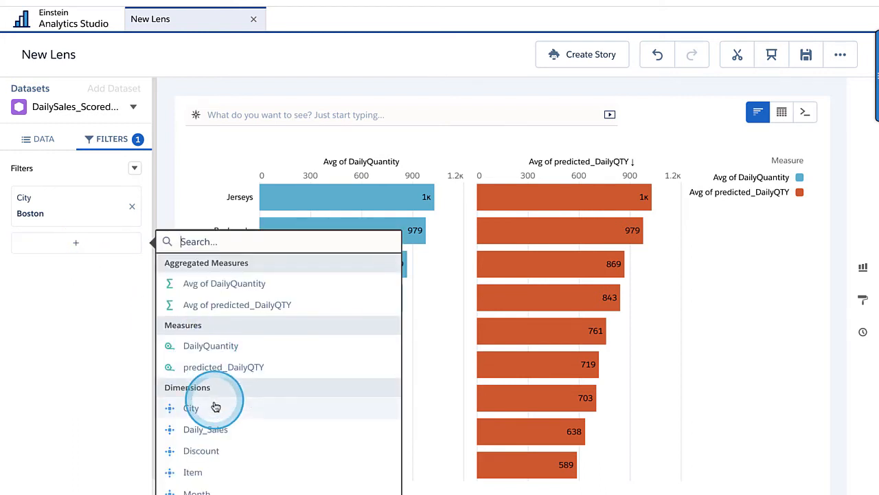
scroll(down, 3)
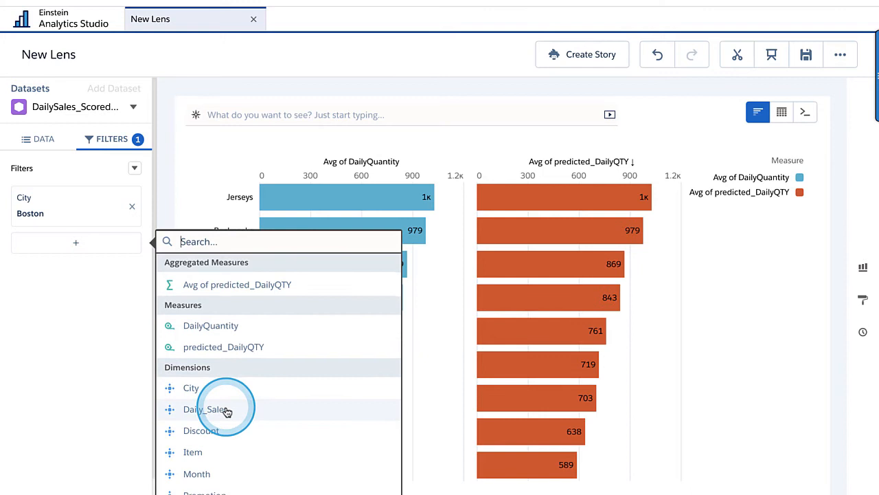
click(196, 473)
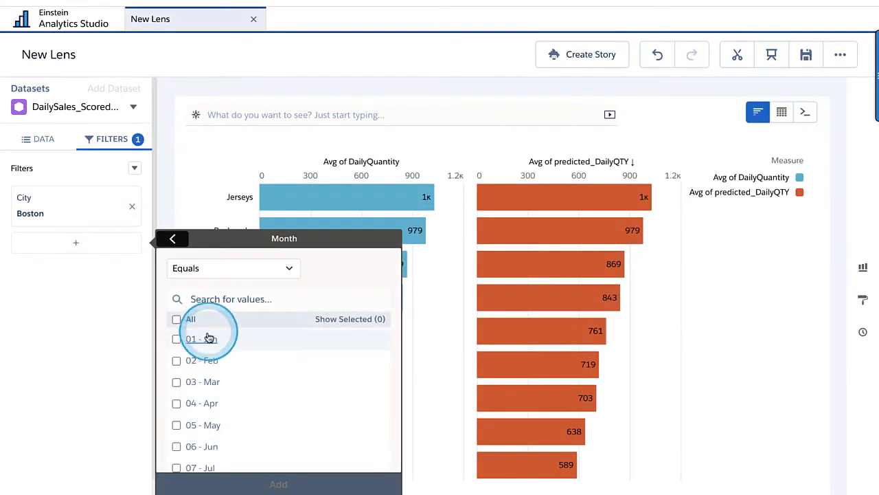
scroll(down, 3)
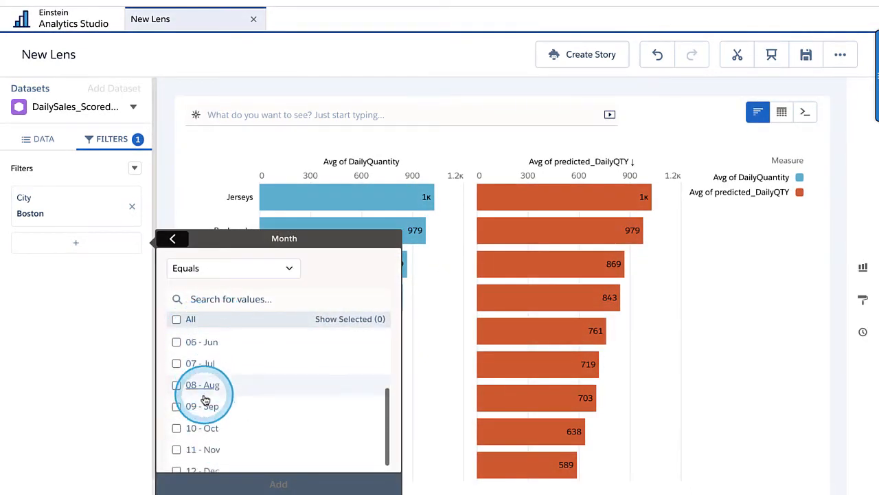
click(175, 384)
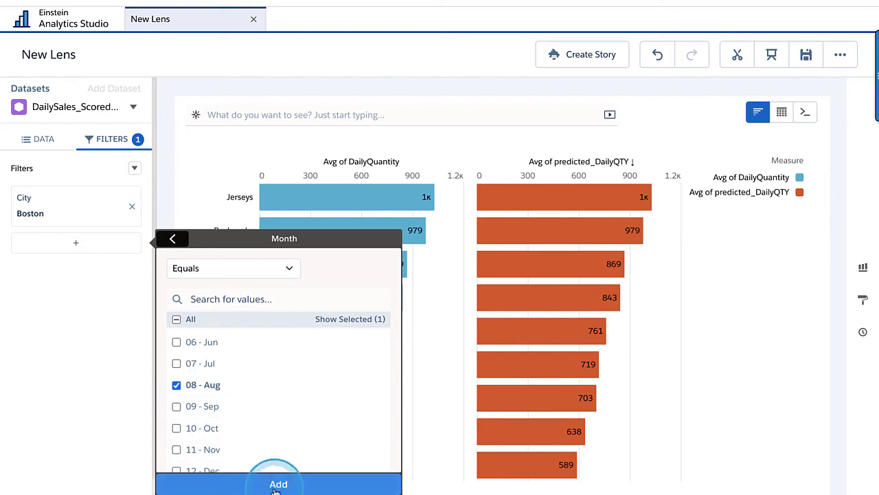
click(278, 484)
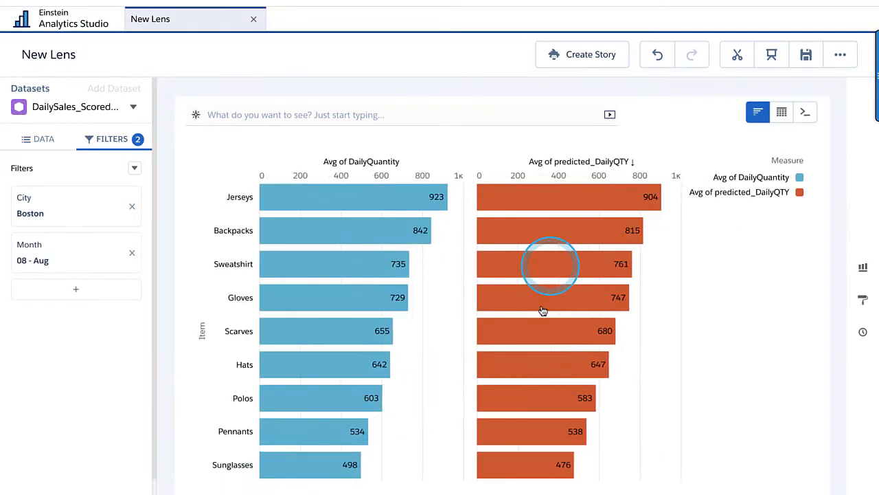
mouse_move(488, 233)
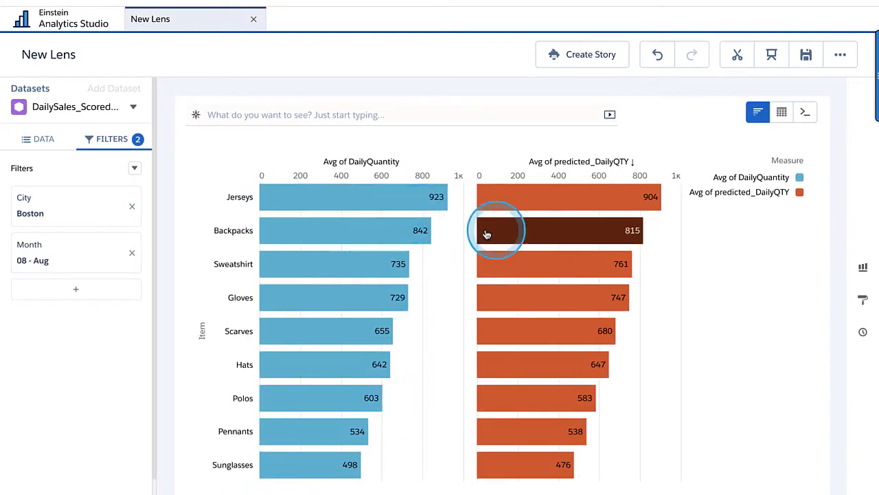
mouse_move(604, 196)
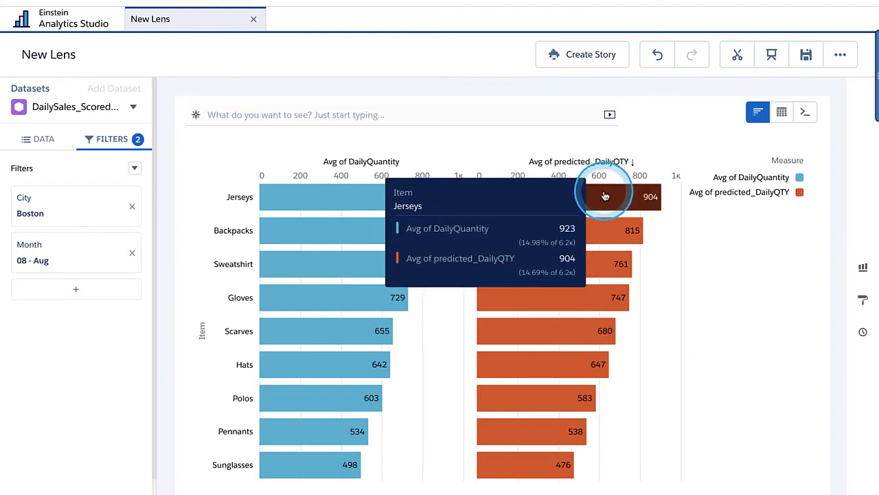
mouse_move(365, 315)
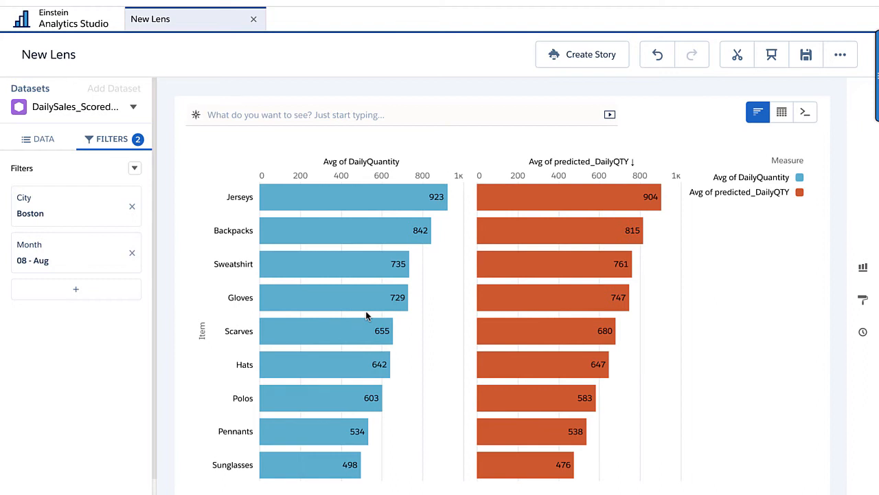
Step: Remove the Boston City and August Month filters and reopen the Bars grouping field list
click(462, 116)
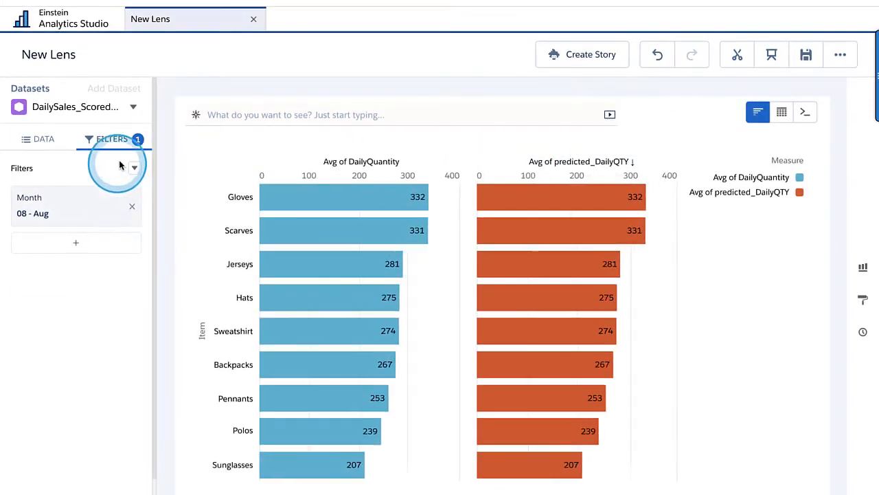
click(132, 206)
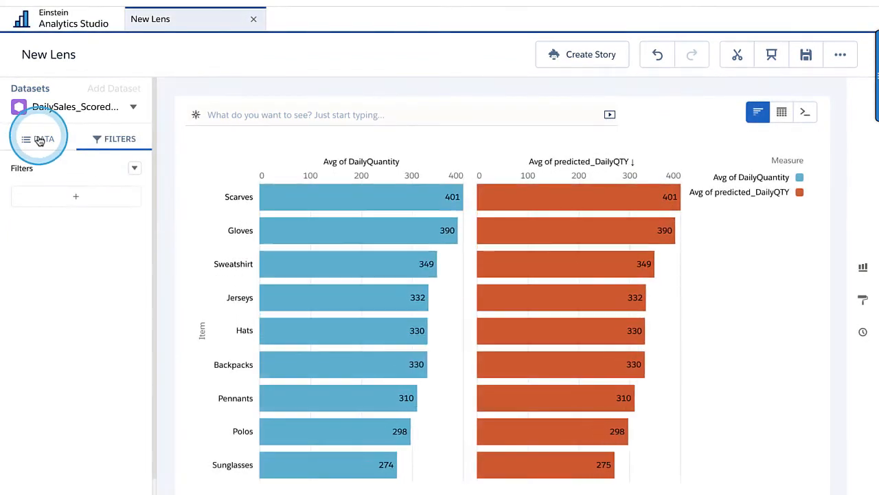
click(43, 138)
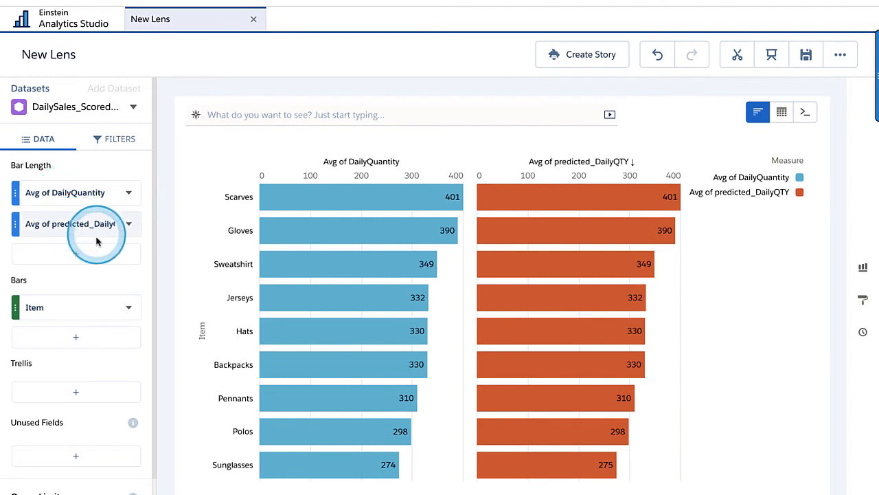
click(76, 308)
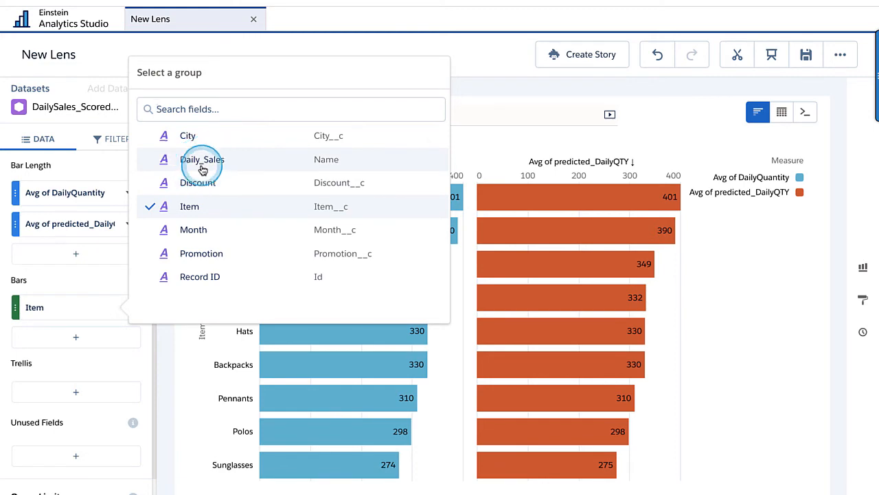
Step: Group bars by individual Daily_Sales record and re-sort by Avg of predicted_DailyQTY
click(202, 159)
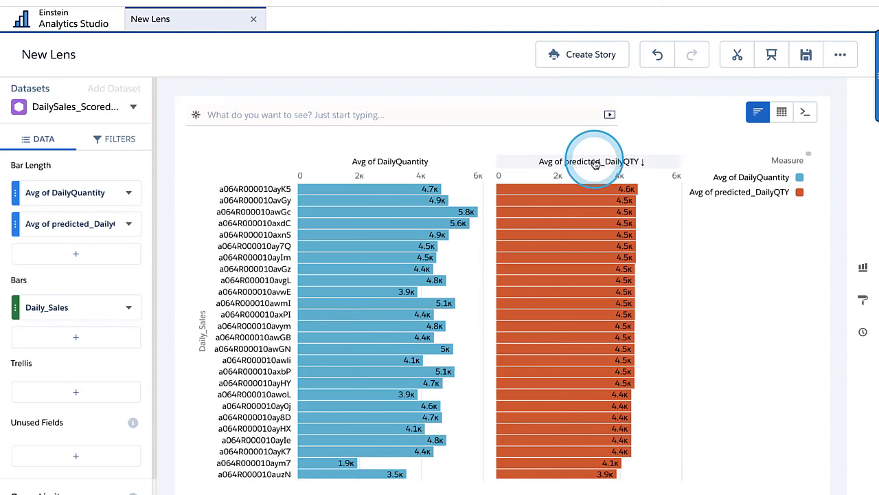
click(594, 162)
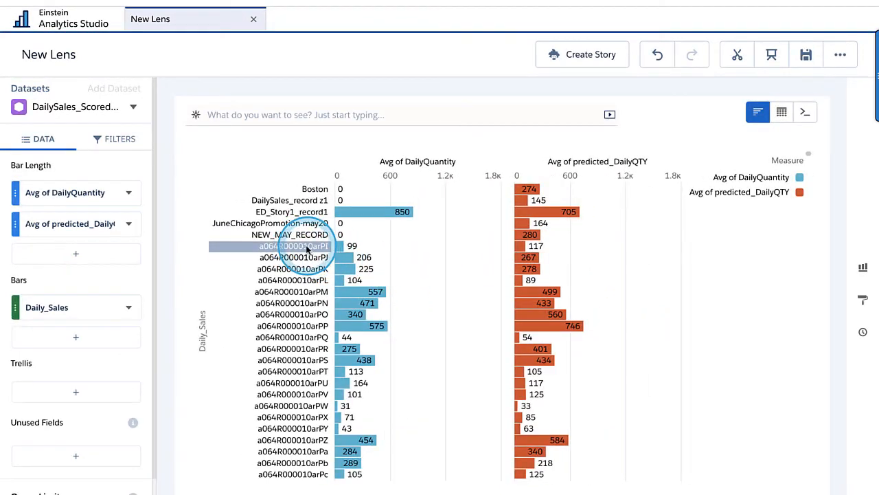
mouse_move(341, 246)
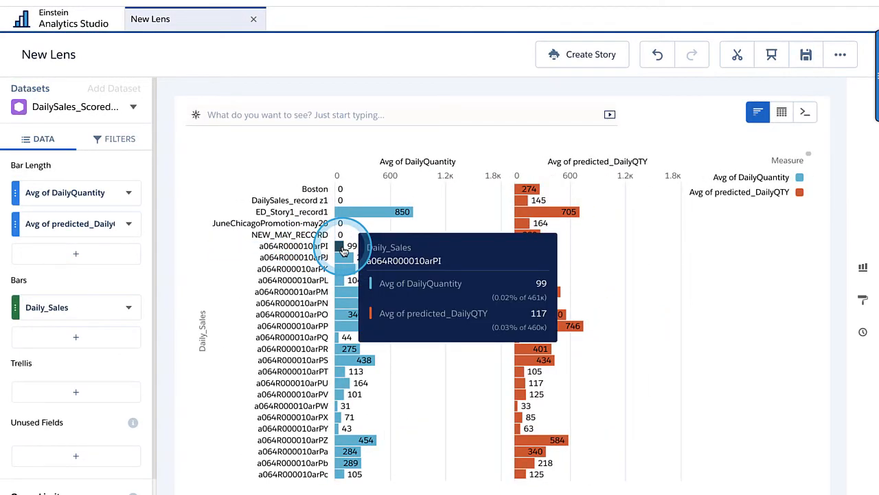
mouse_move(520, 246)
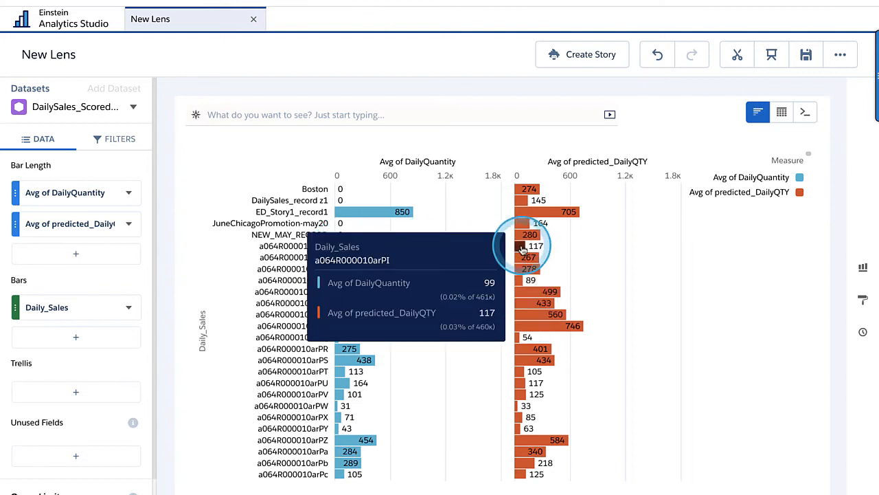
mouse_move(357, 292)
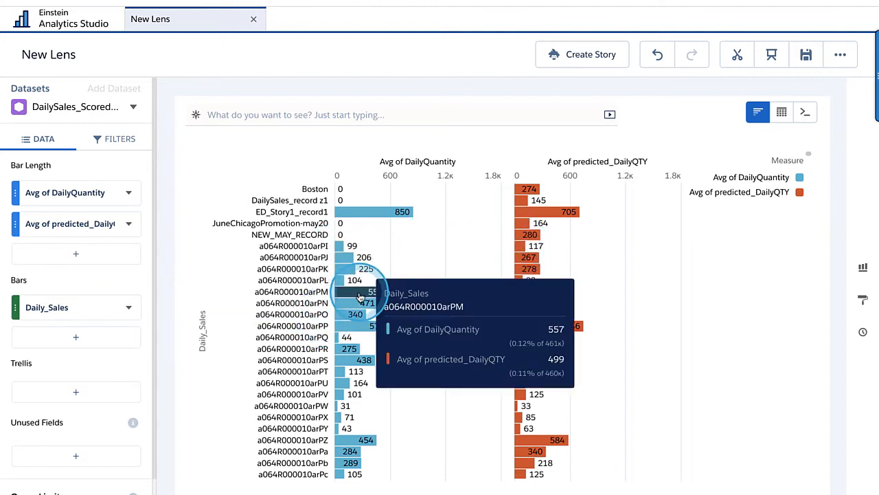
mouse_move(550, 292)
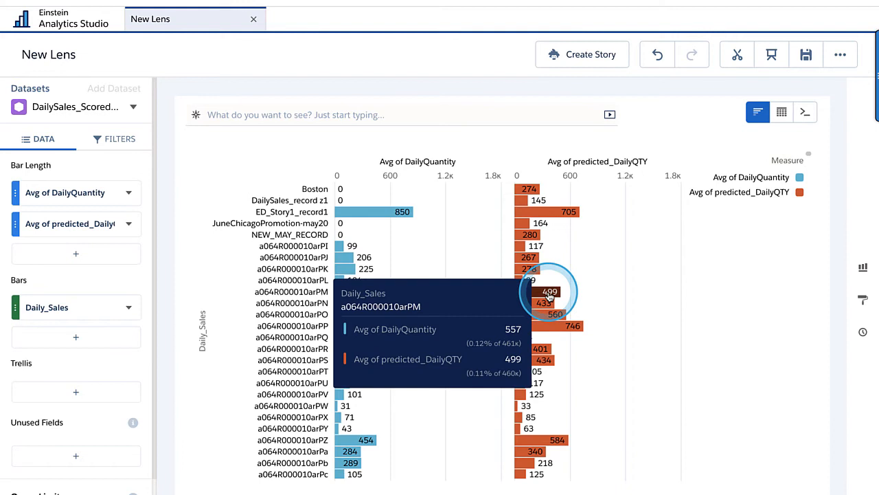
mouse_move(523, 308)
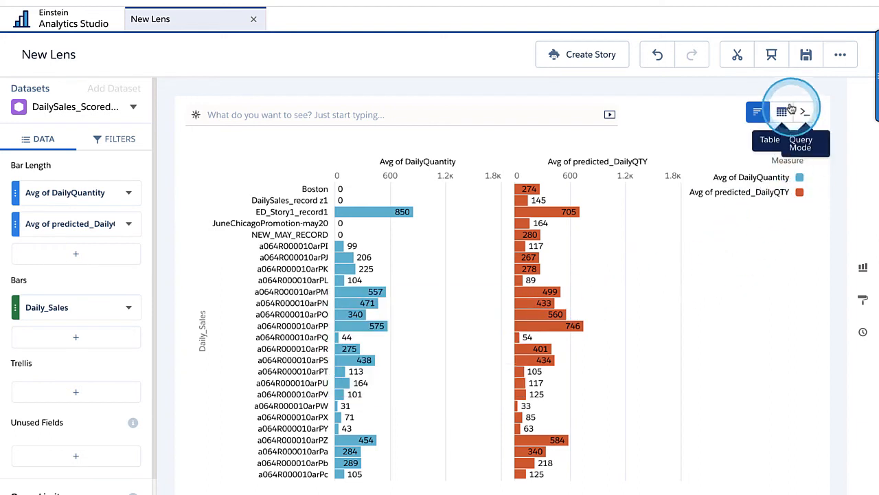
mouse_move(862, 268)
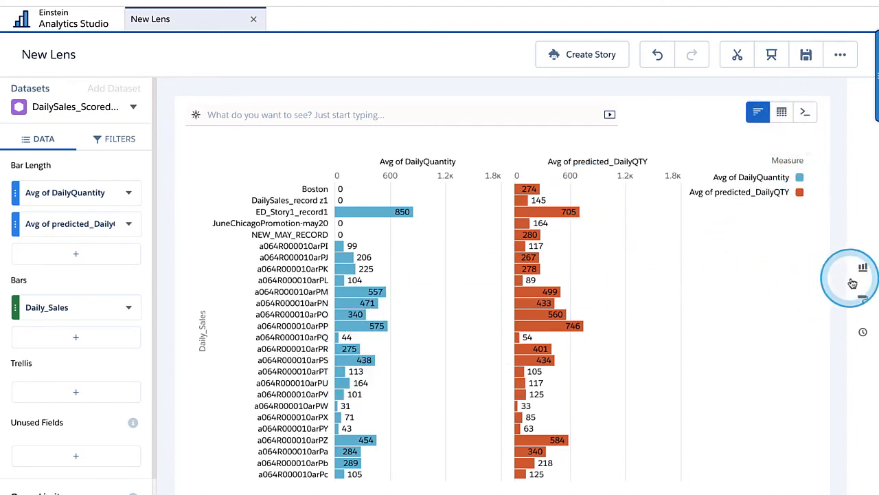
Step: Switch the visualization to a scatter plot of actual versus predicted averages
click(863, 266)
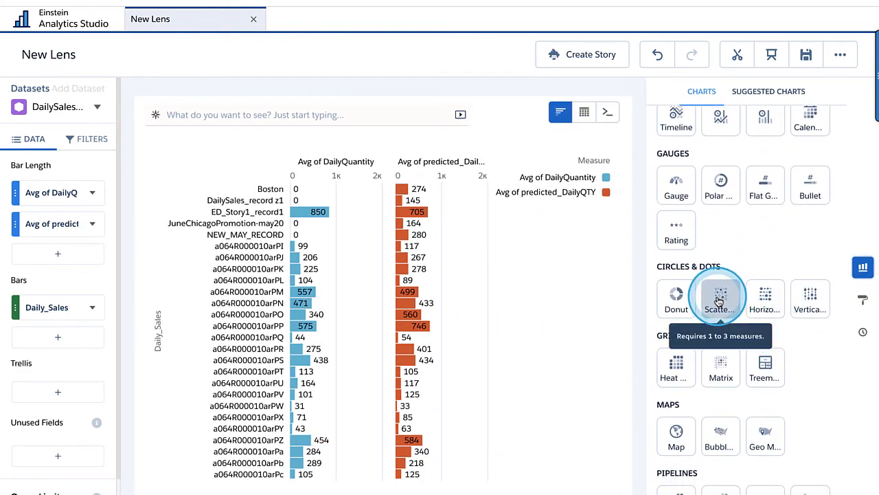
click(720, 294)
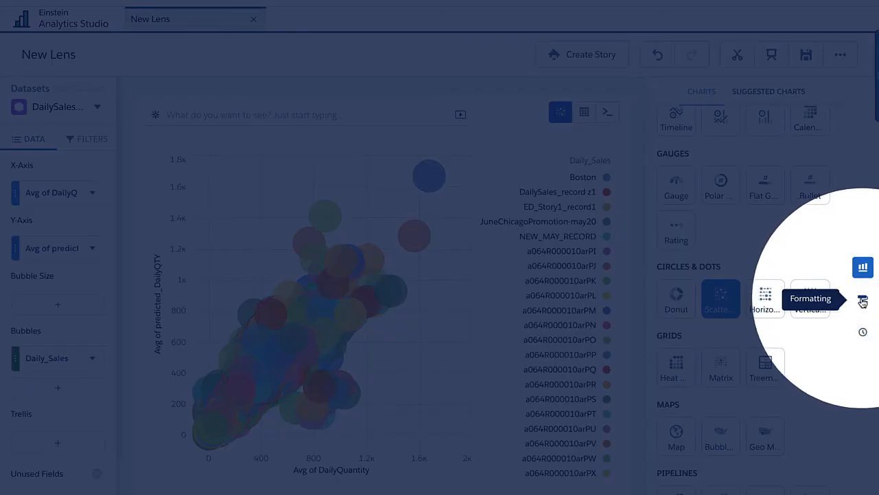
click(862, 299)
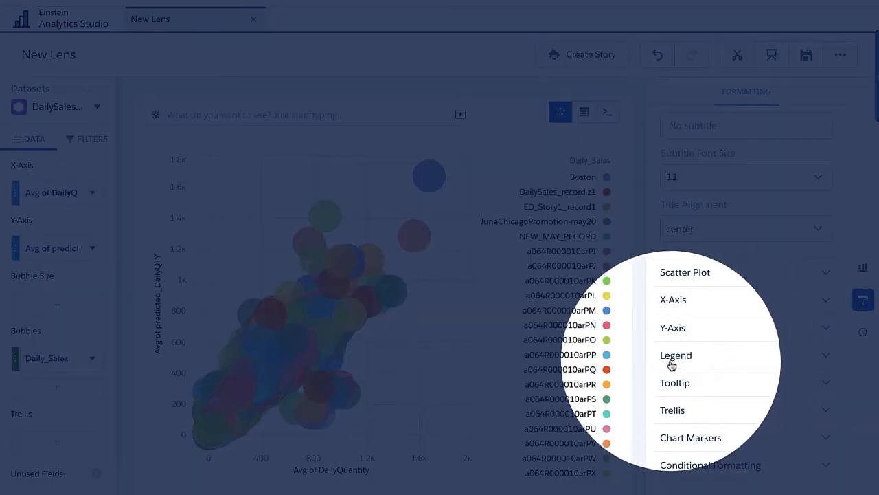
Step: Hide the chart legend and set the maximum bubble ratio to 0.5%
click(676, 354)
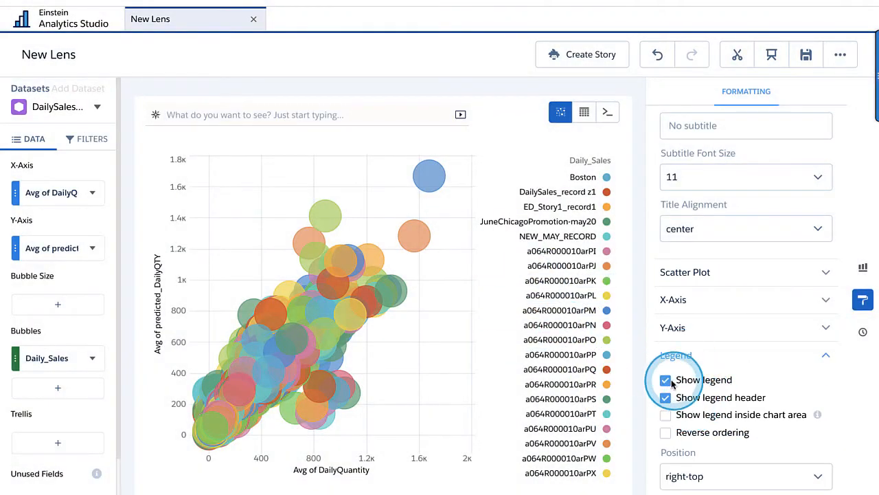
click(665, 379)
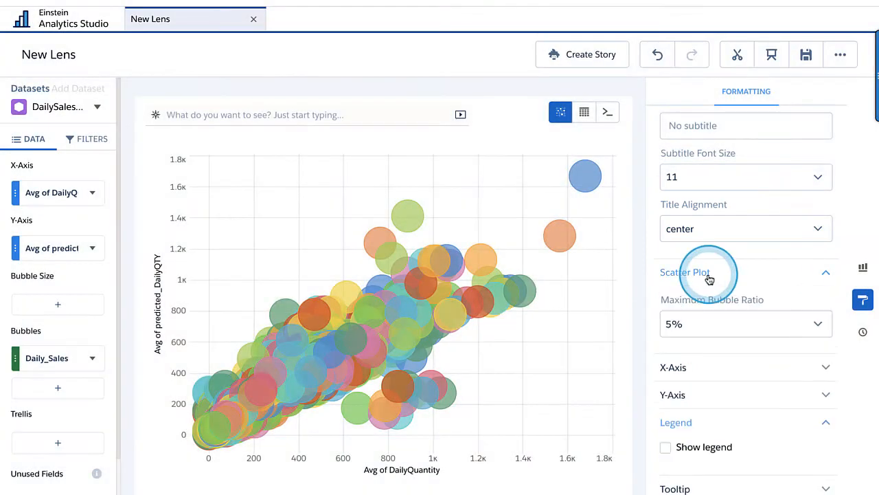
click(746, 324)
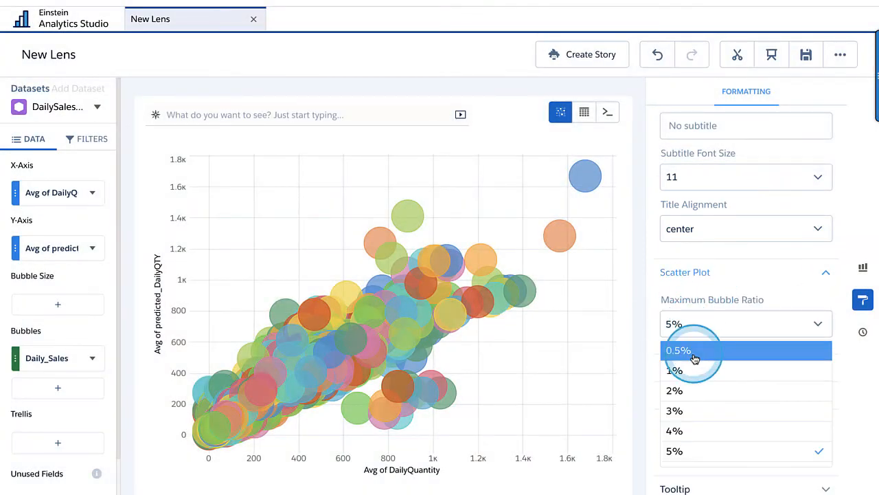
click(679, 351)
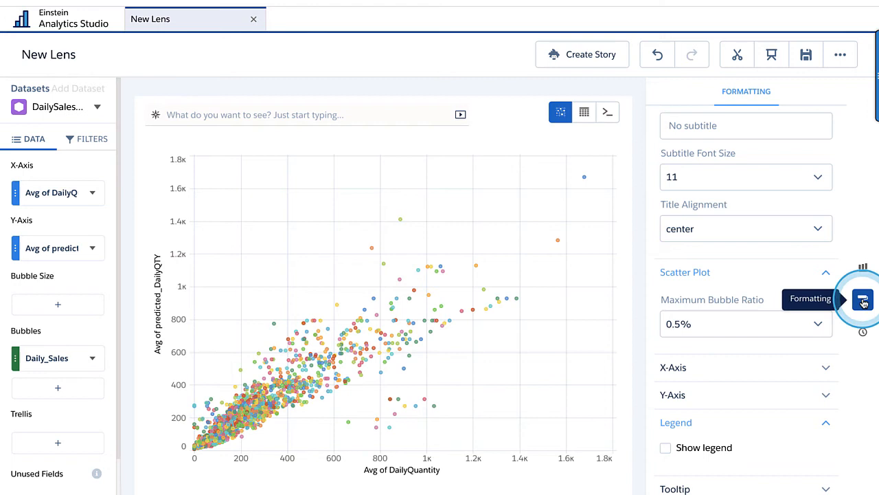
click(863, 299)
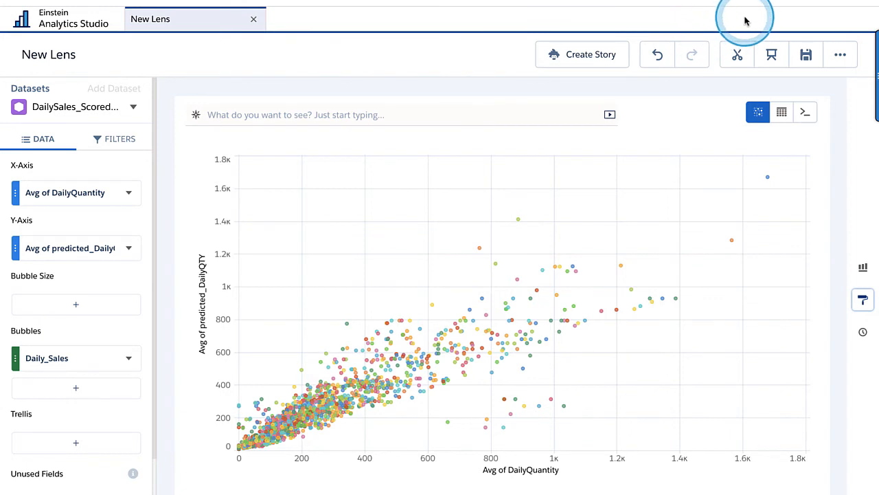
mouse_move(653, 236)
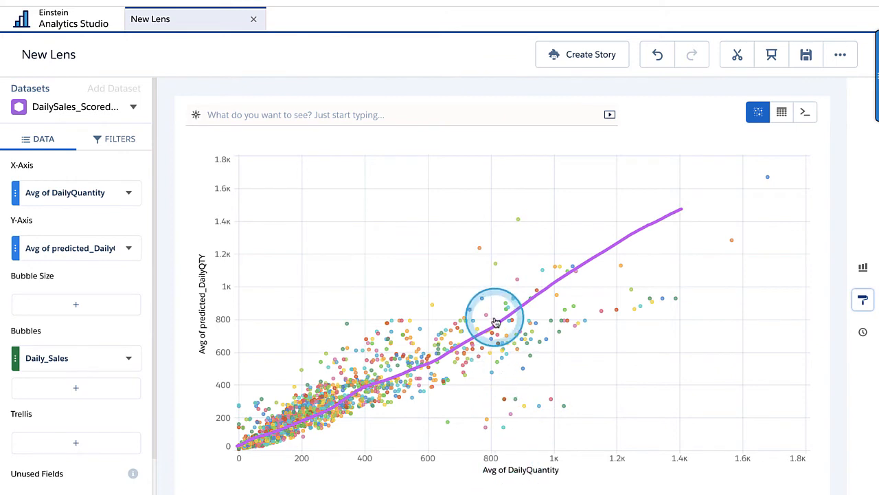
mouse_move(511, 282)
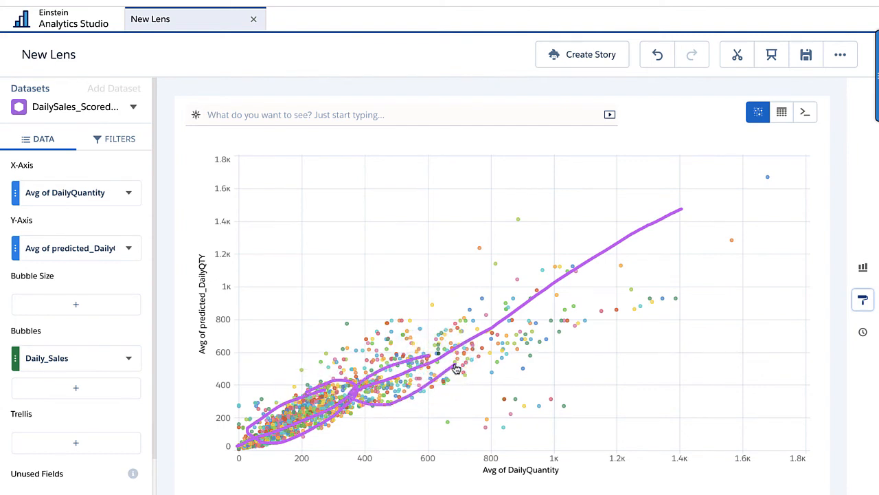
drag(456, 368, 508, 277)
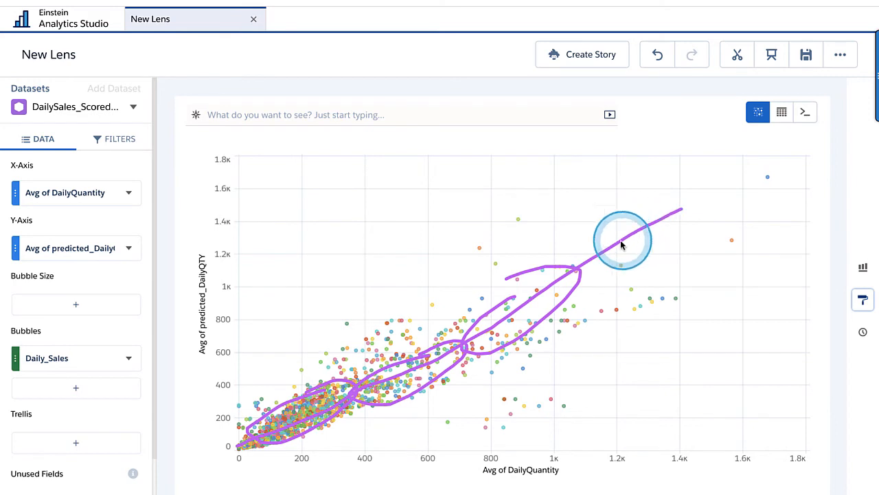
mouse_move(627, 236)
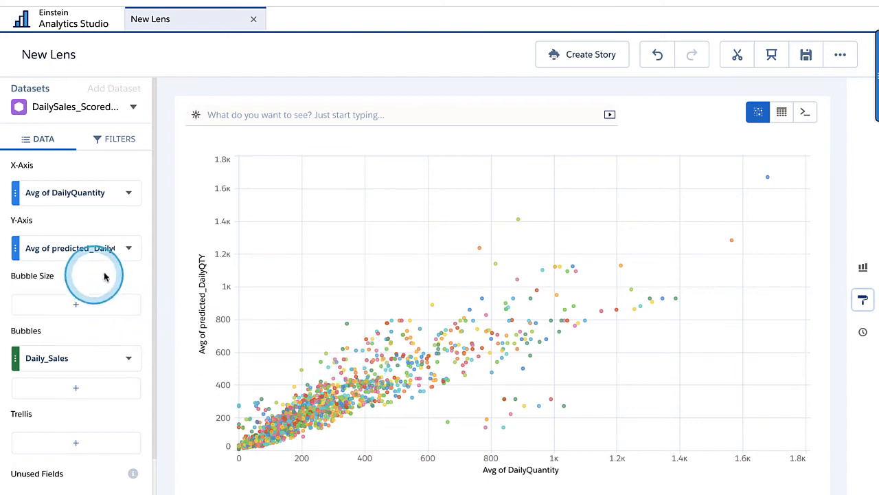
mouse_move(781, 111)
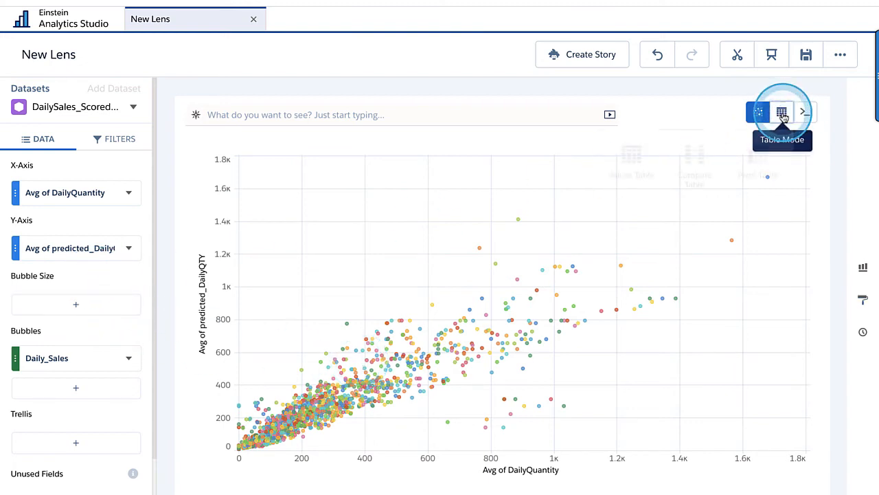
Step: Show the lens as a table and add a formula column 'error' computing A-B
click(782, 112)
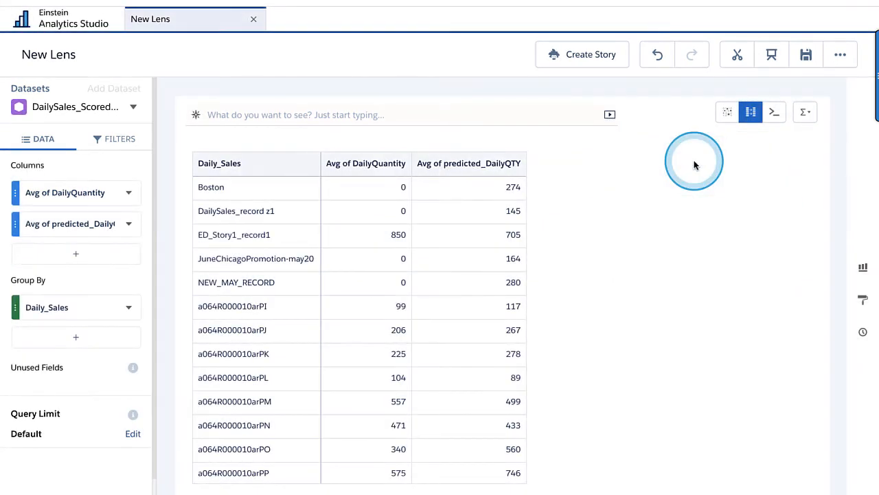
click(76, 253)
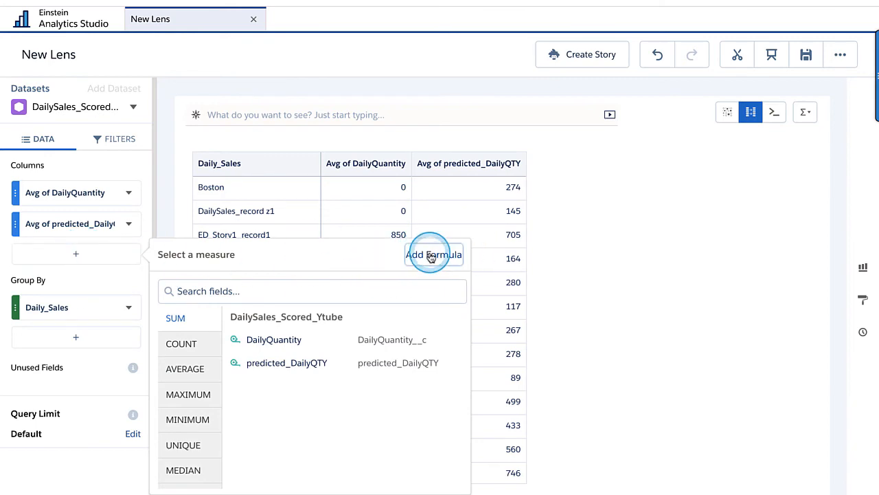
click(434, 254)
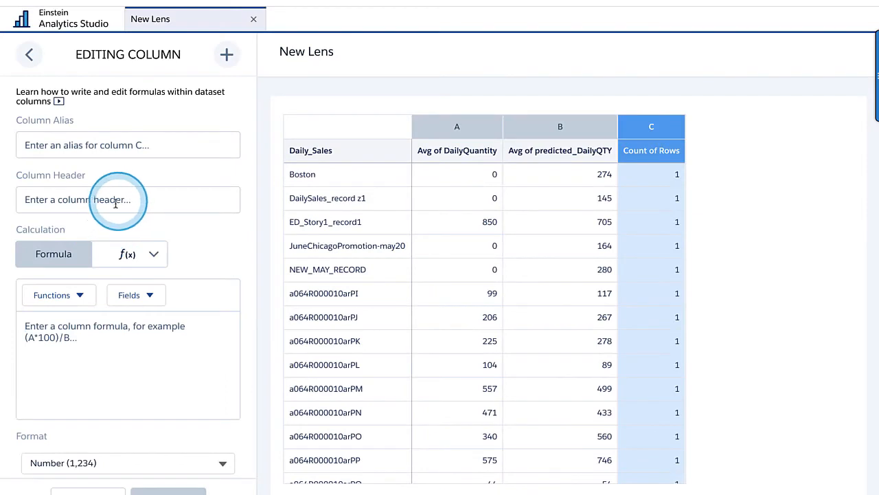
text(error)
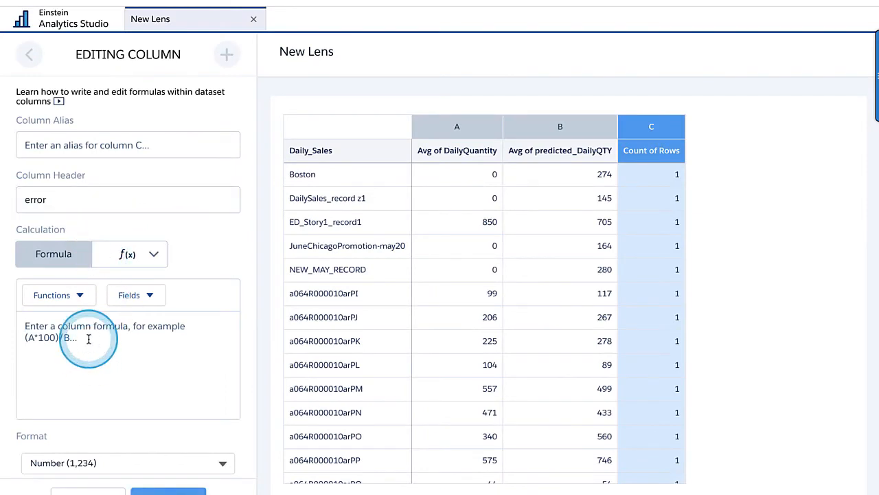
text(A-B)
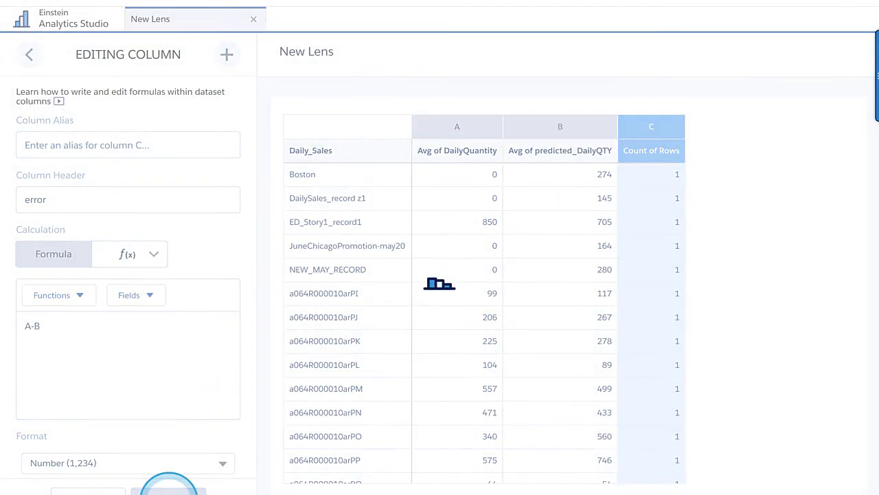
click(167, 491)
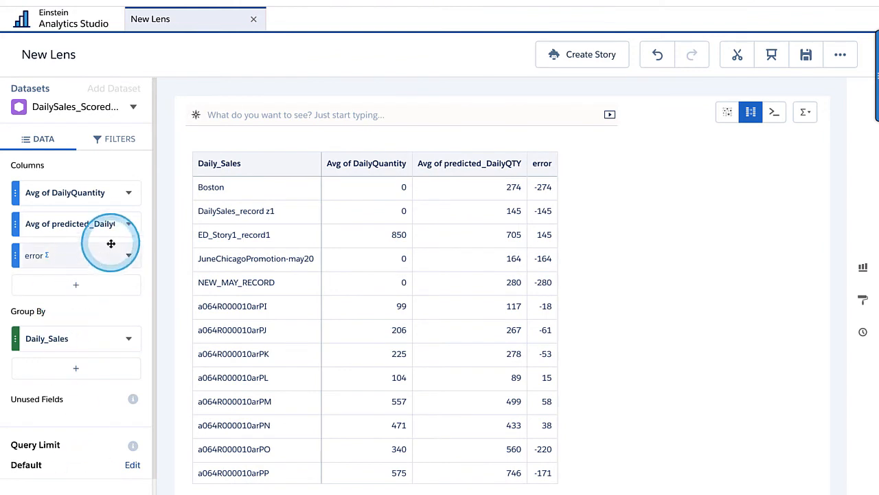
mouse_move(91, 226)
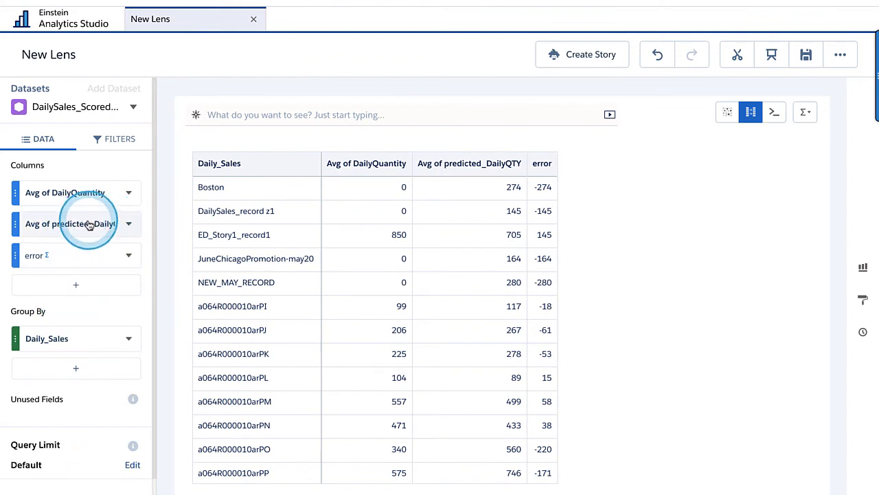
Step: Delete the Avg of predicted_DailyQTY column, keeping actual DailyQuantity and error
click(129, 222)
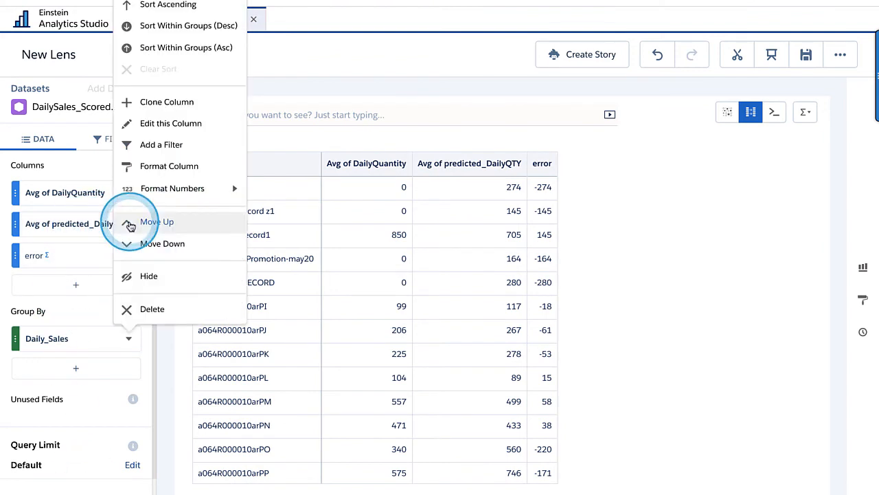
click(148, 275)
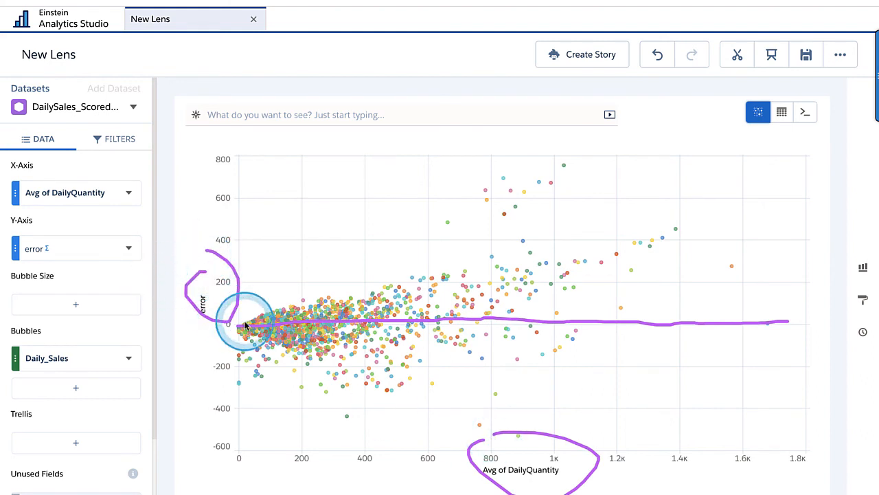
mouse_move(292, 323)
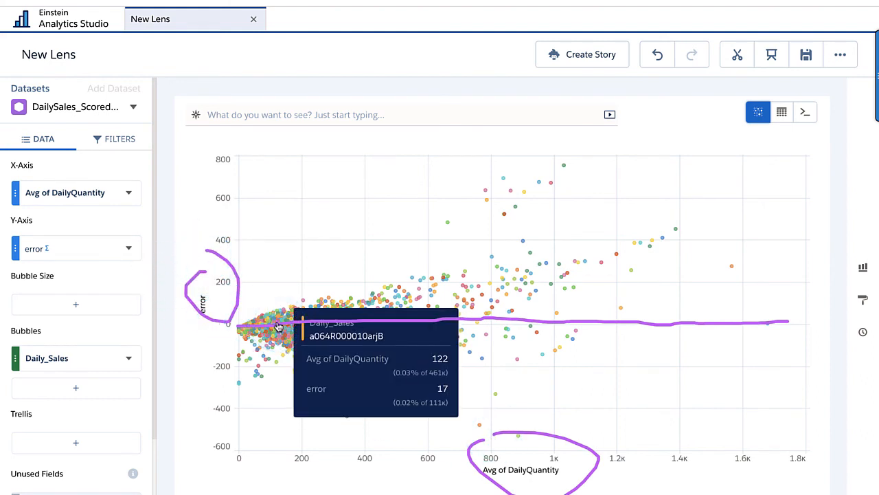
mouse_move(280, 330)
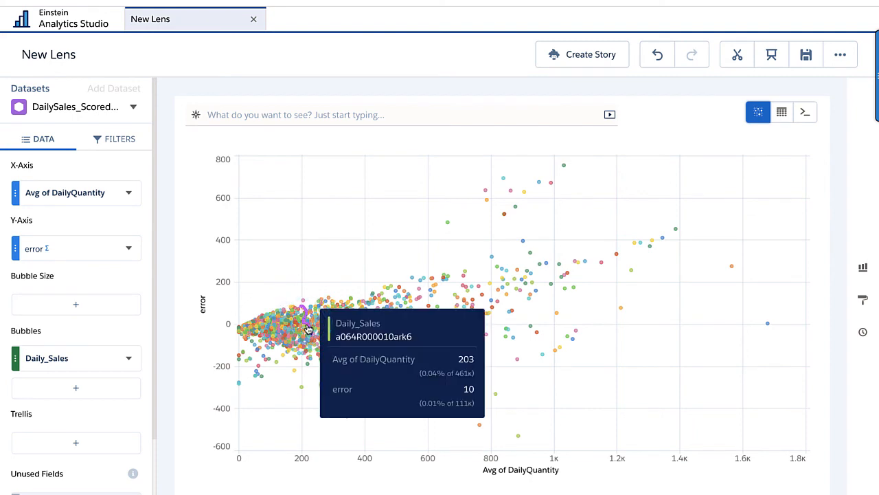
Step: Leave Analytics Studio for the Einstein Prediction Service (API) presentation slide
click(484, 415)
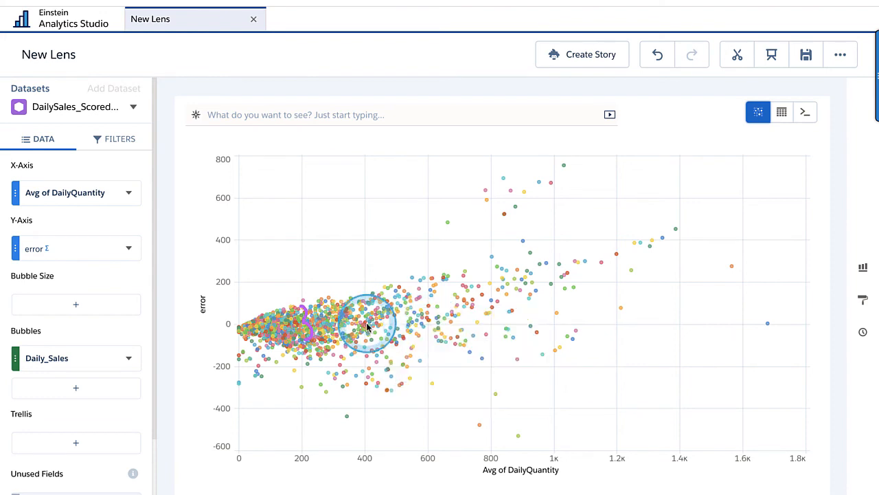
mouse_move(368, 313)
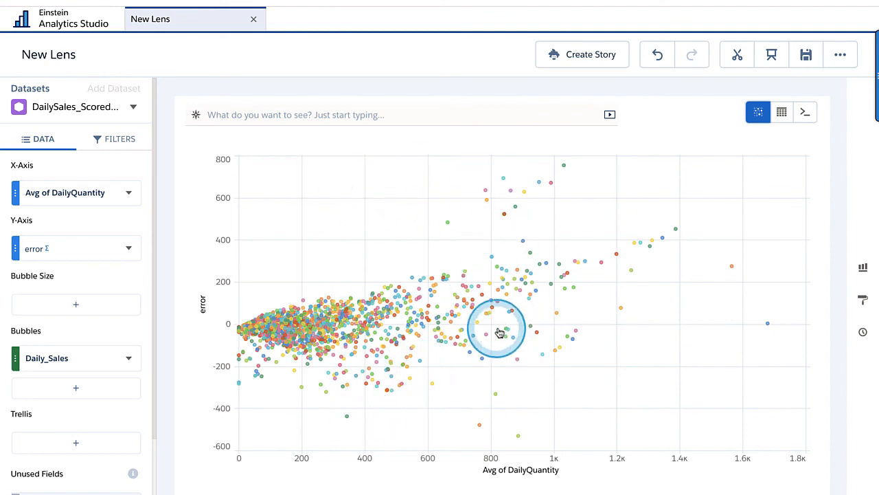
mouse_move(534, 319)
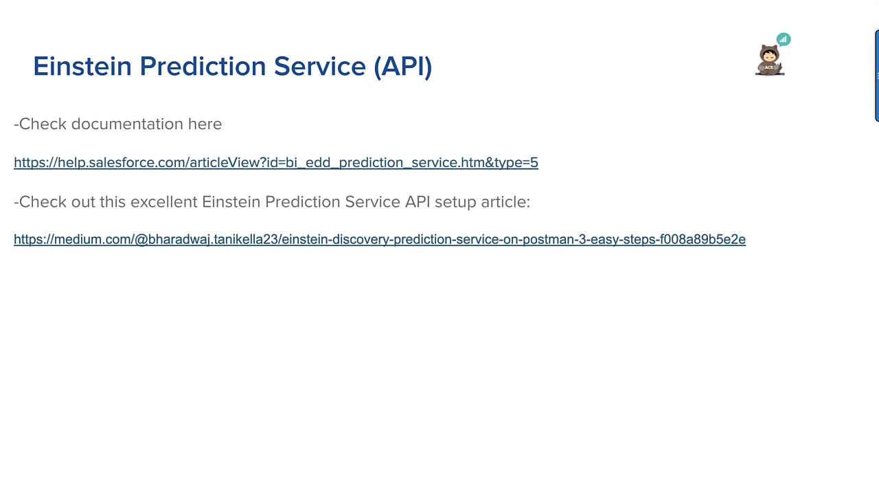
click(505, 162)
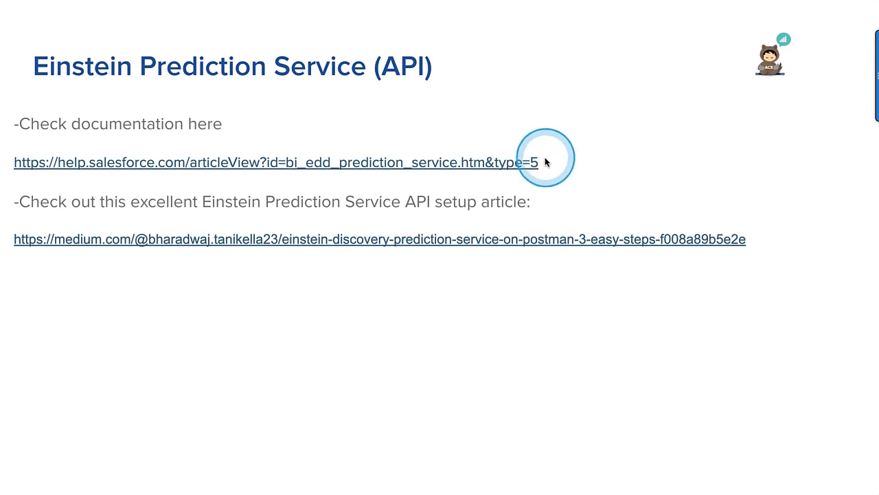
mouse_move(484, 274)
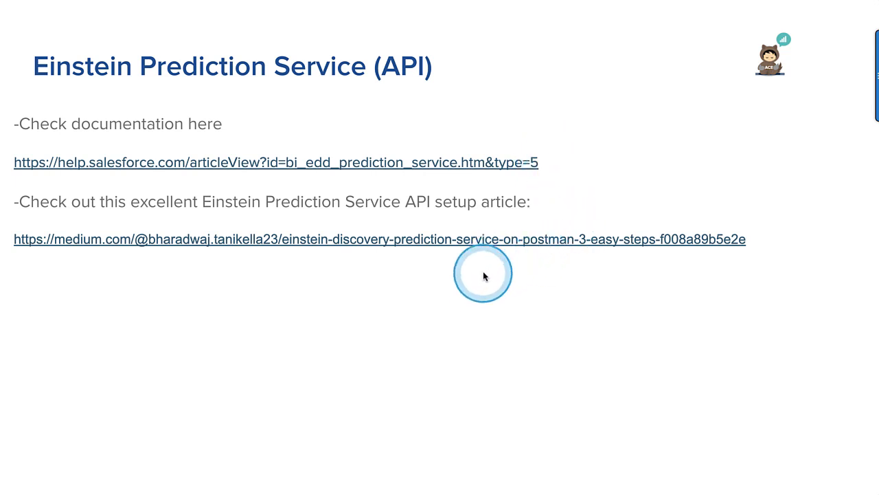